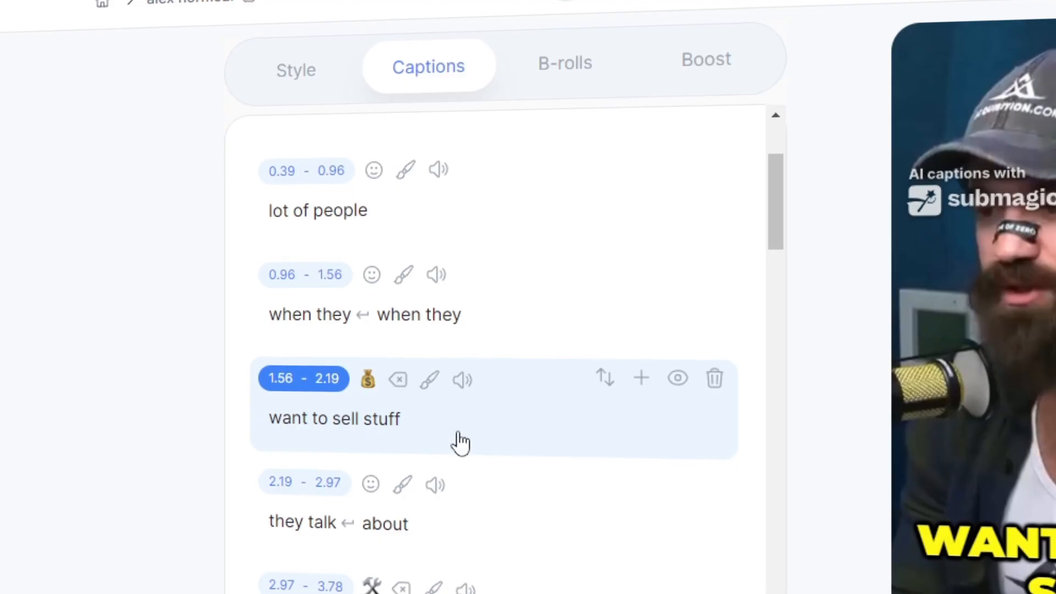
Step: Return from the caption editor to the Projects dashboard via the home breadcrumb
scroll("down", 3)
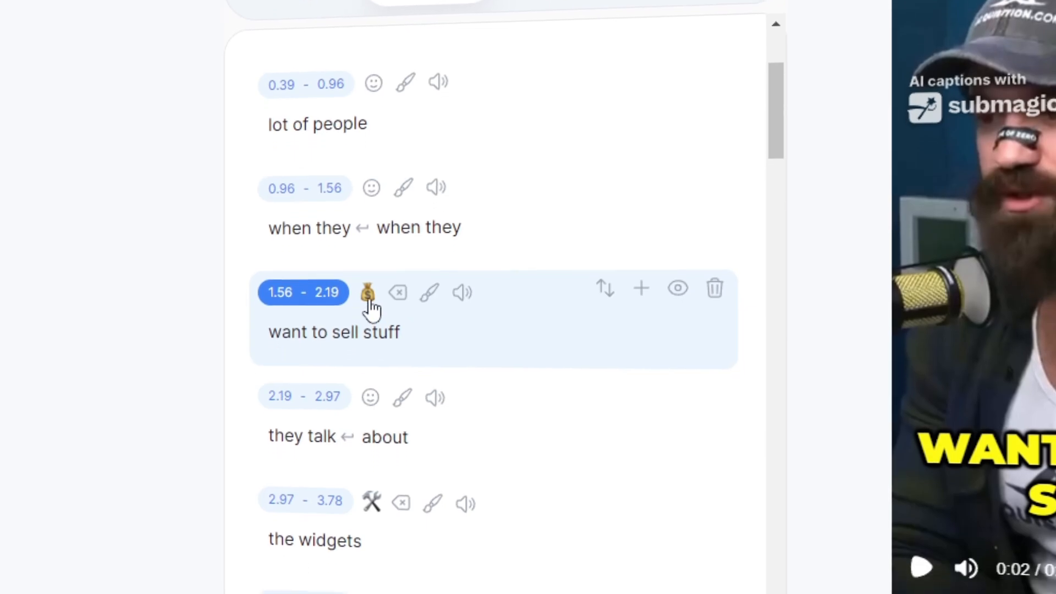
left_click(369, 292)
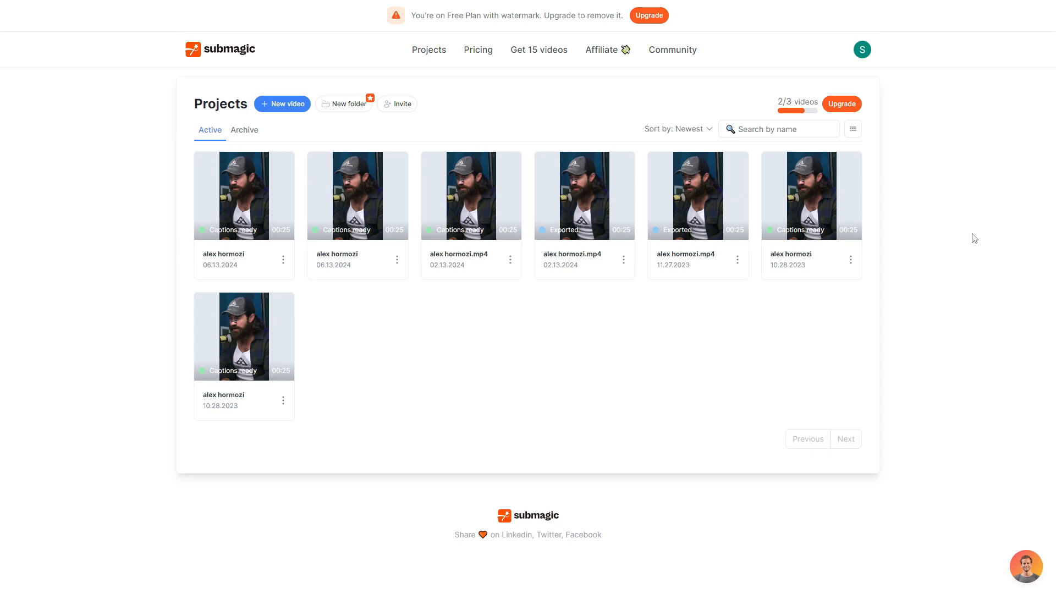
mouse_move(946, 251)
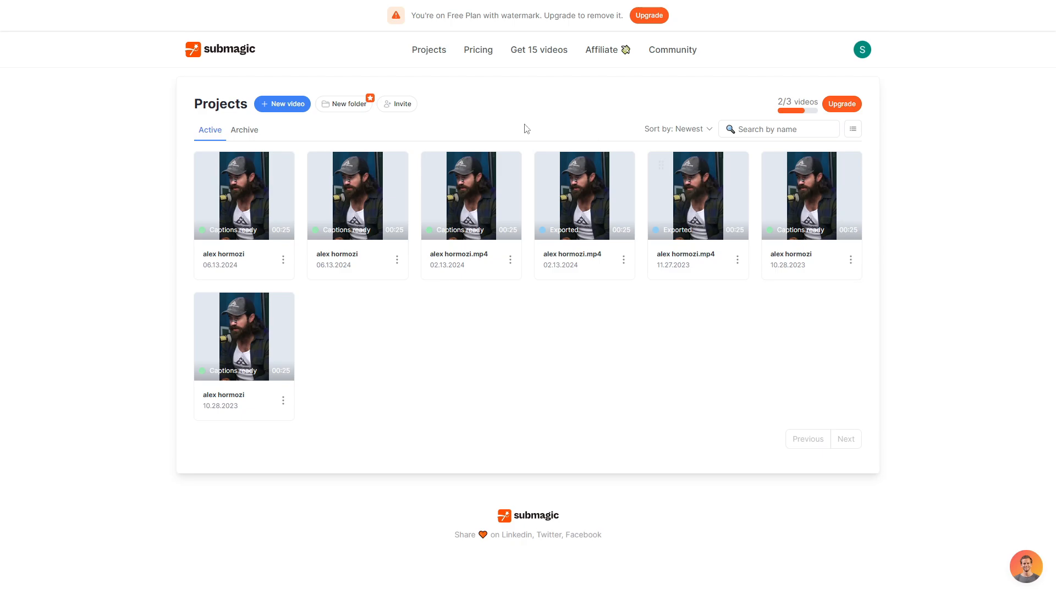
mouse_move(286, 128)
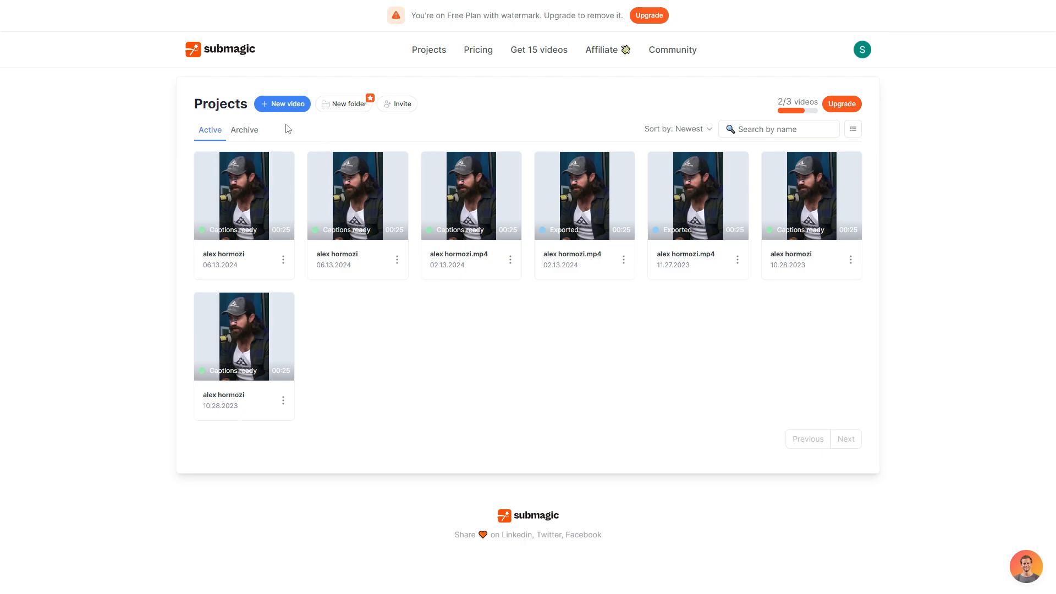
Step: Upload the alex hormozi clip as a new video with English captions
left_click(283, 104)
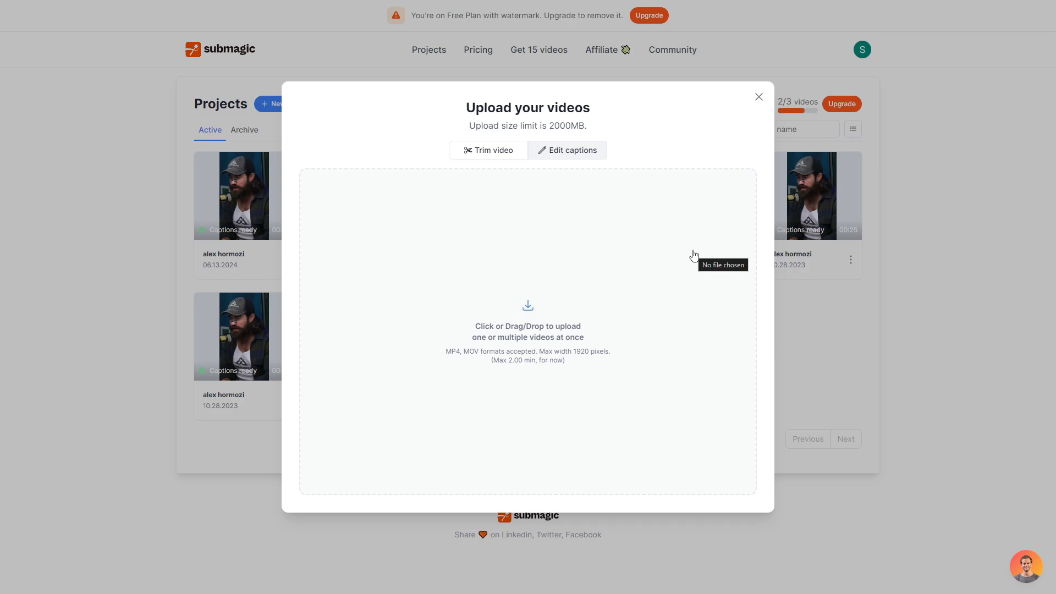
mouse_move(694, 256)
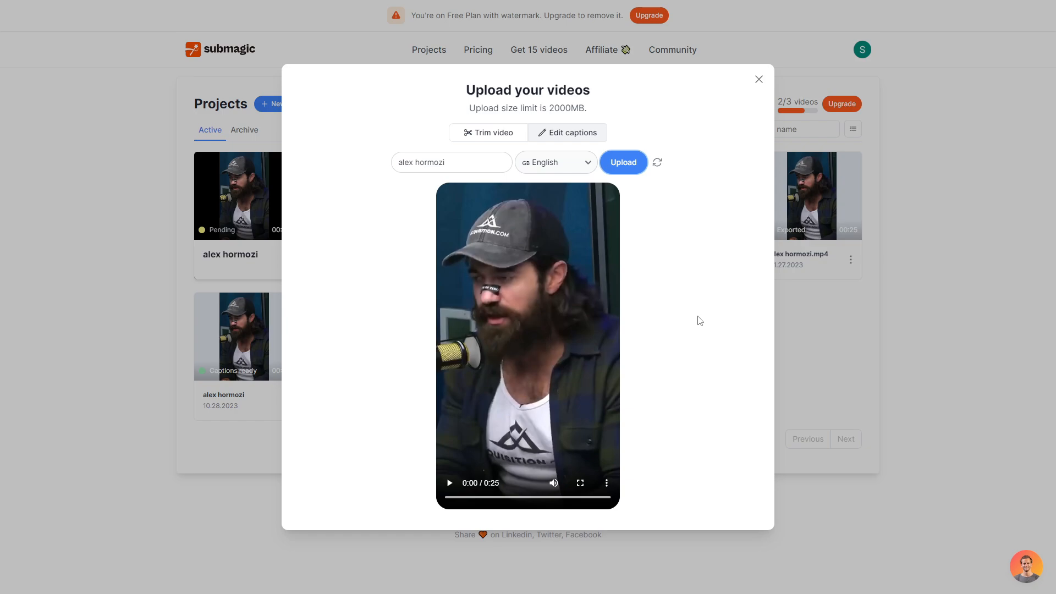
left_click(555, 162)
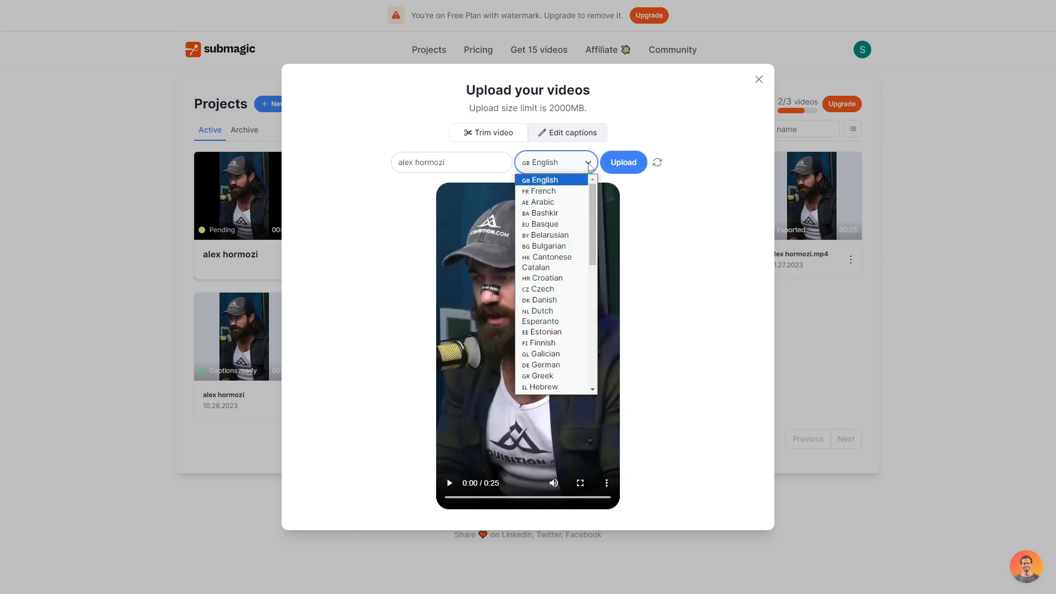
left_click(555, 161)
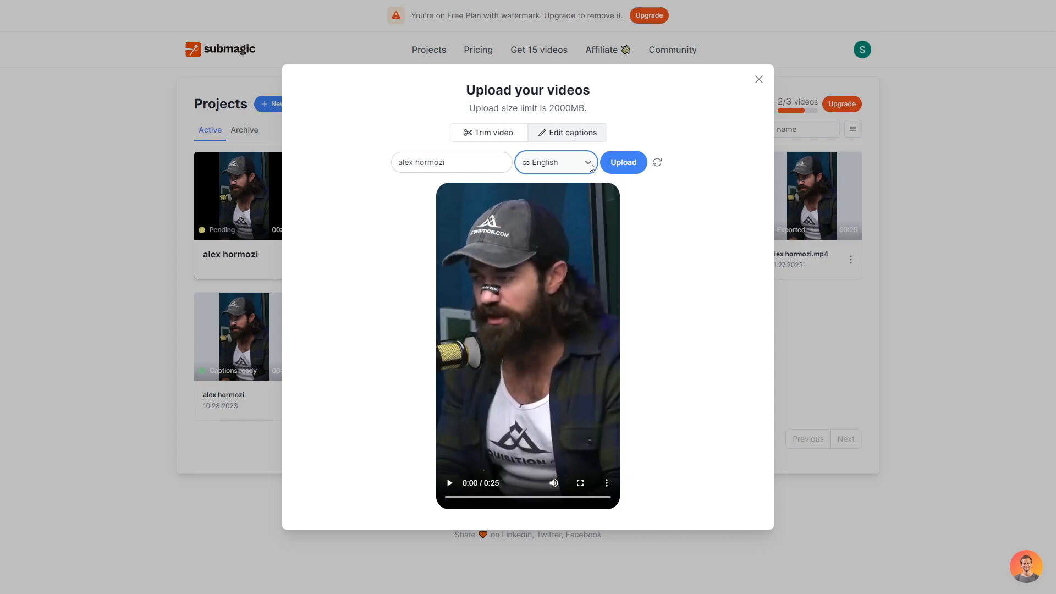
left_click(623, 163)
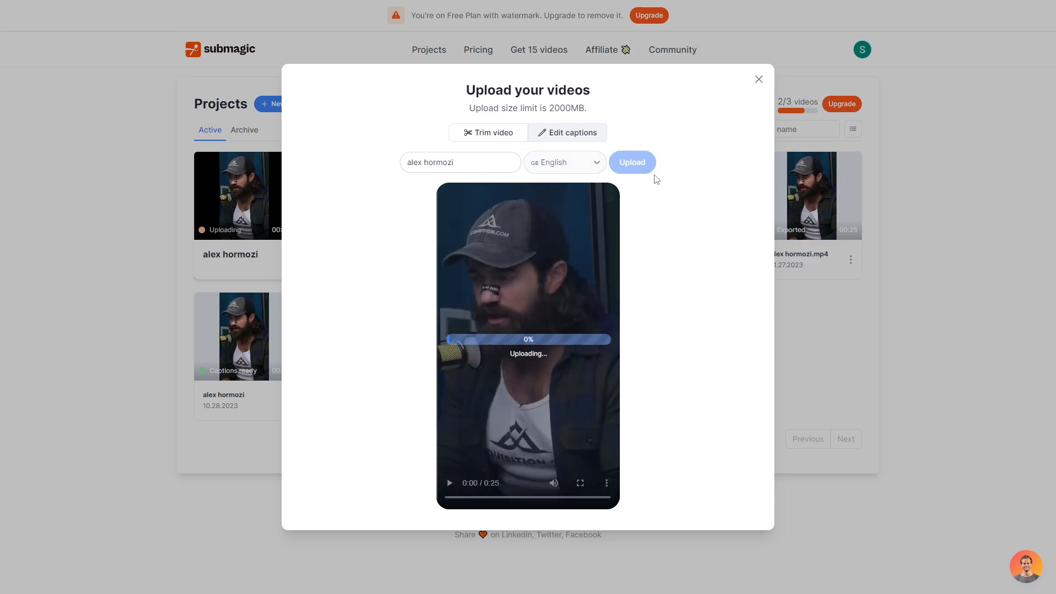
mouse_move(905, 323)
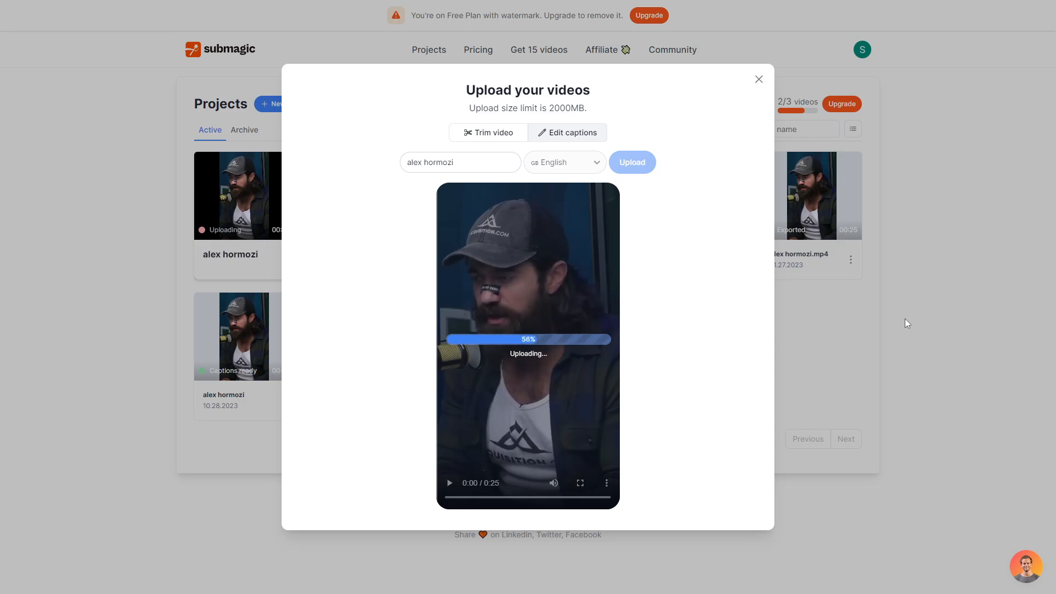
left_click(632, 162)
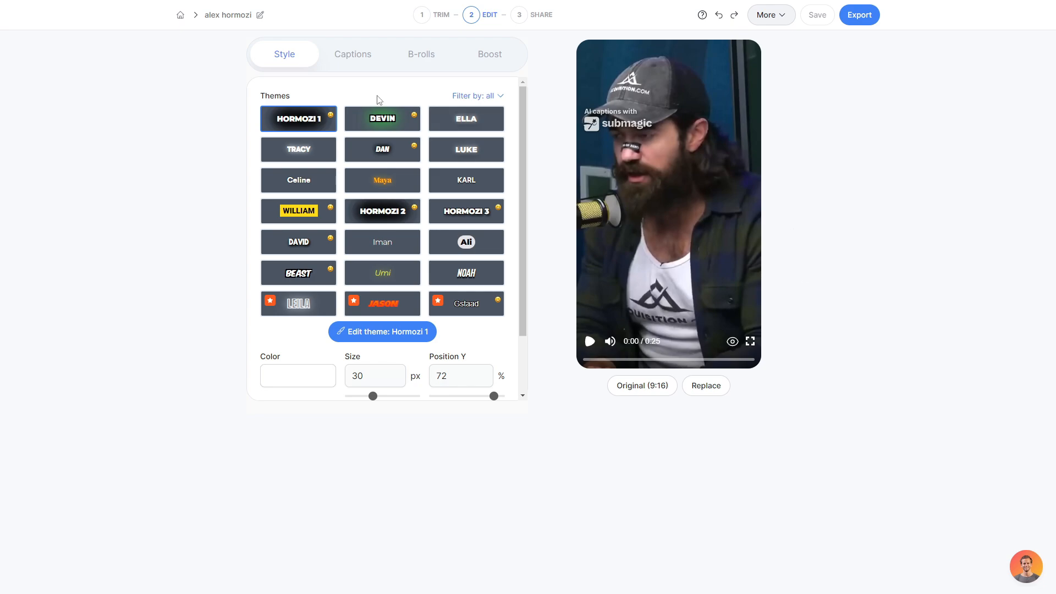
mouse_move(285, 58)
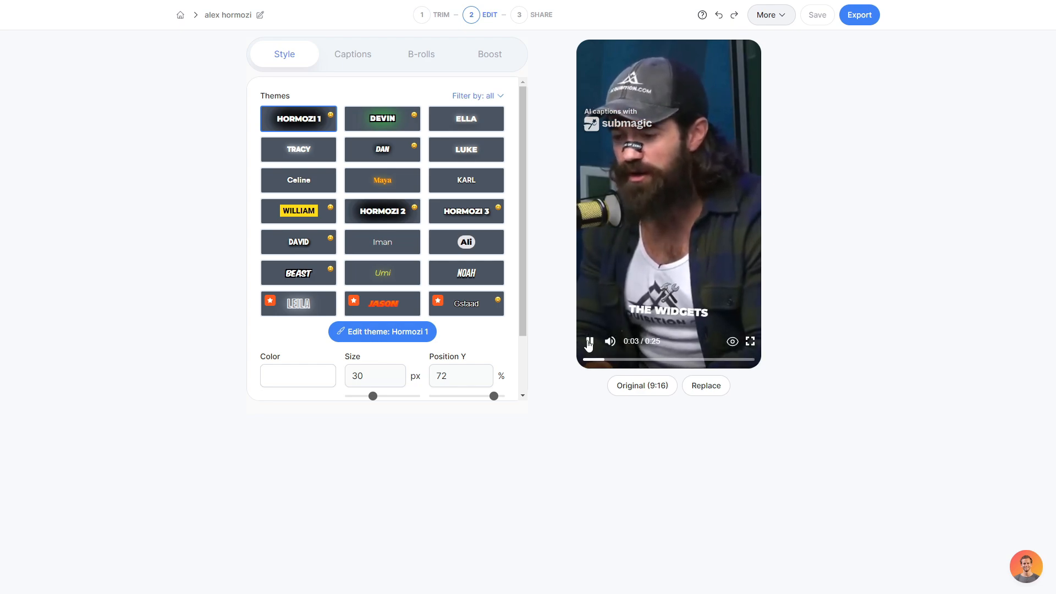
Step: Pause the preview and try the Iman and Beast themes, settling on Custom Iman
left_click(588, 341)
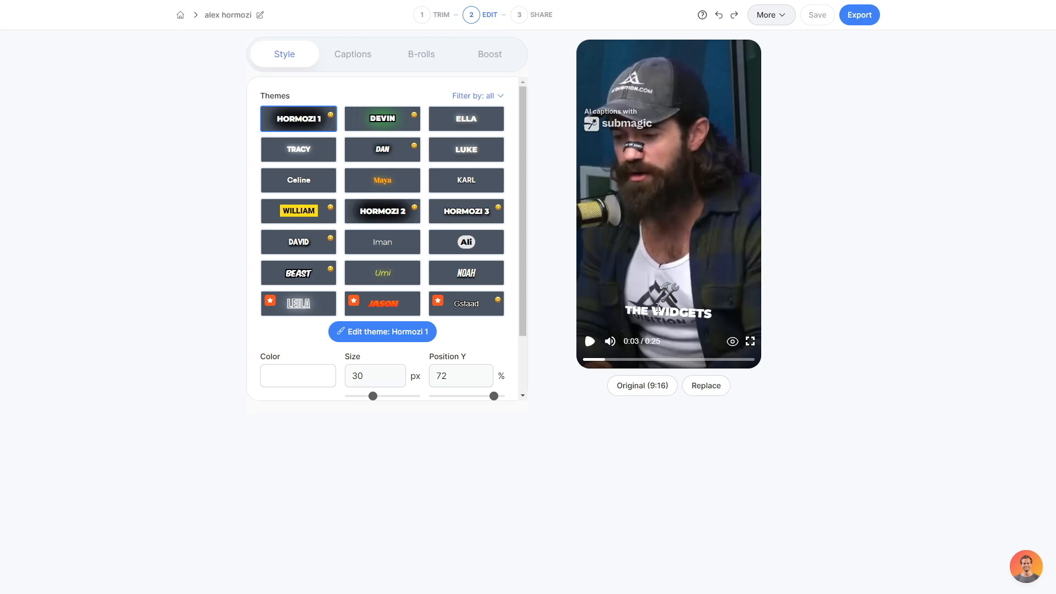
mouse_move(784, 327)
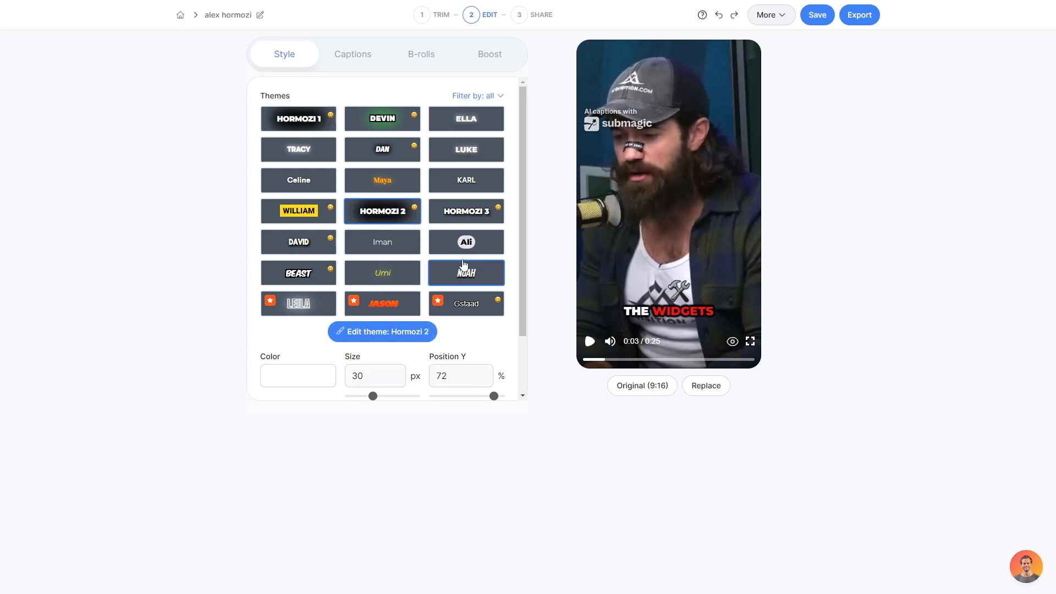
left_click(382, 242)
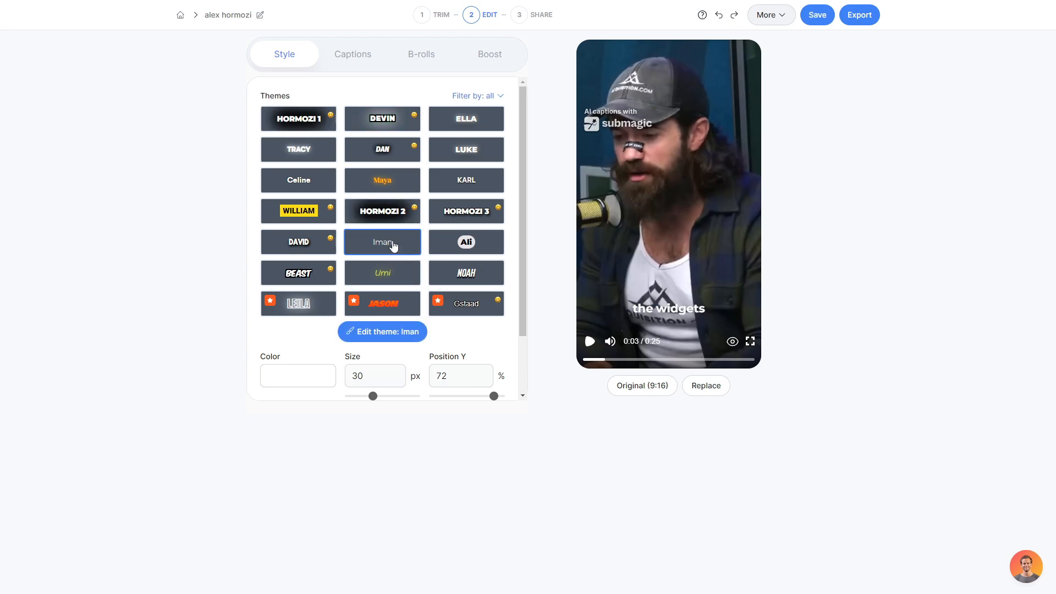
left_click(298, 273)
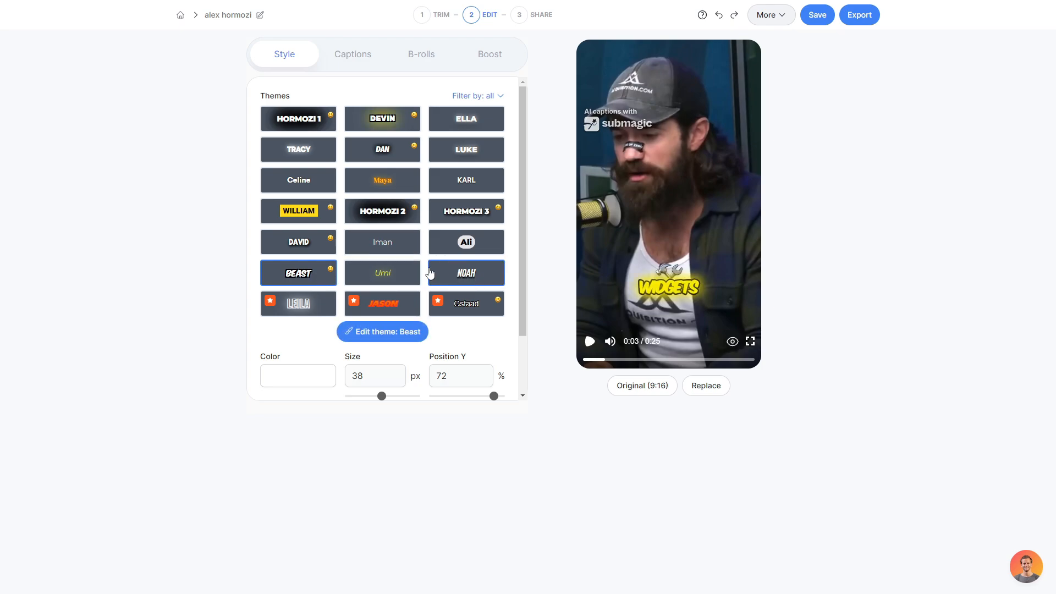
left_click(382, 211)
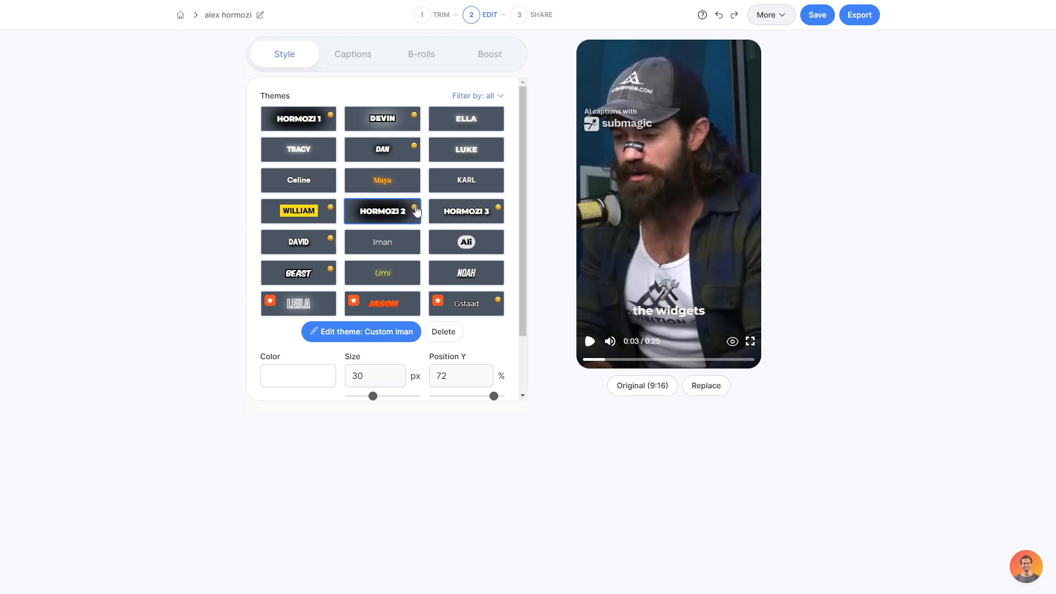
mouse_move(390, 219)
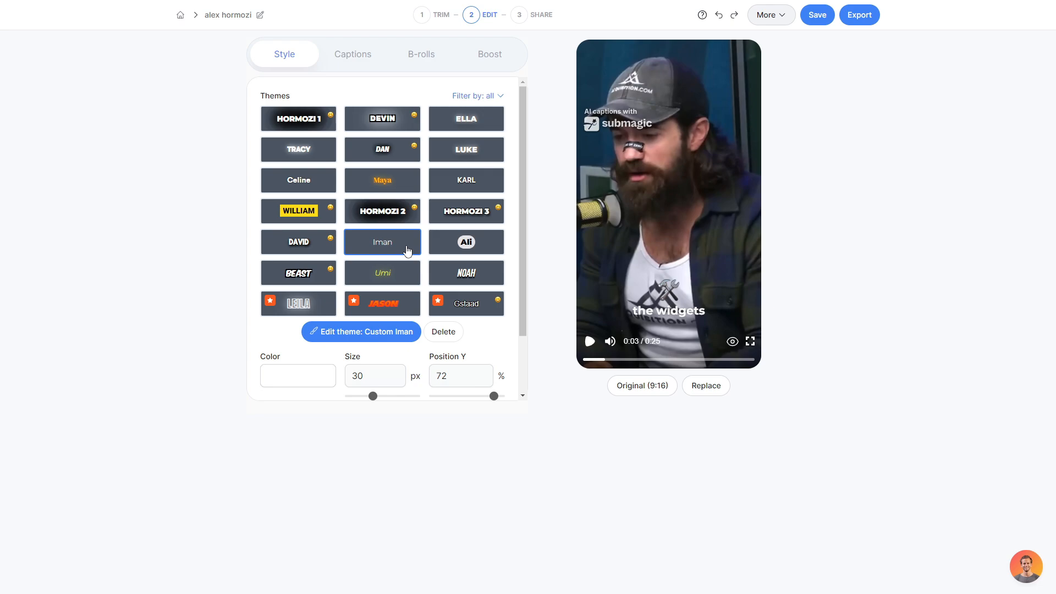
Step: Apply the Hormozi 2 caption theme, leaving its text colour unchanged
left_click(382, 212)
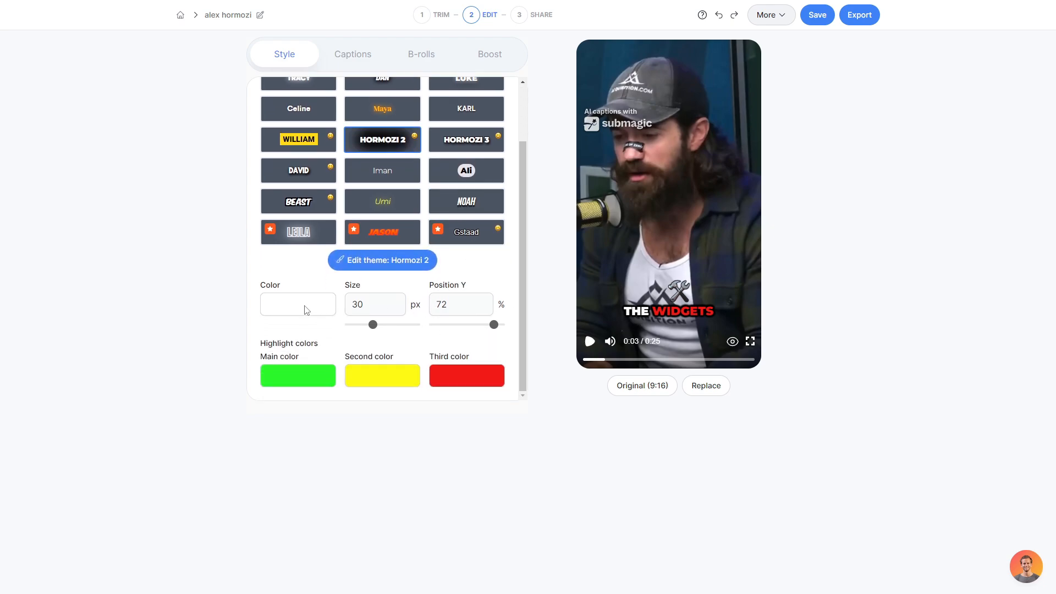
left_click(297, 304)
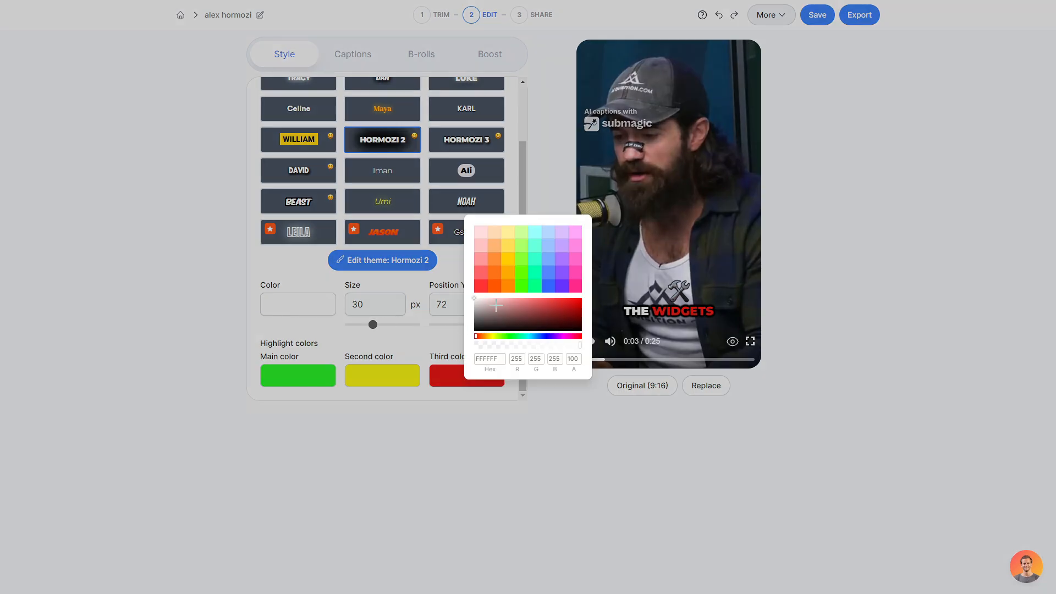
left_click(536, 293)
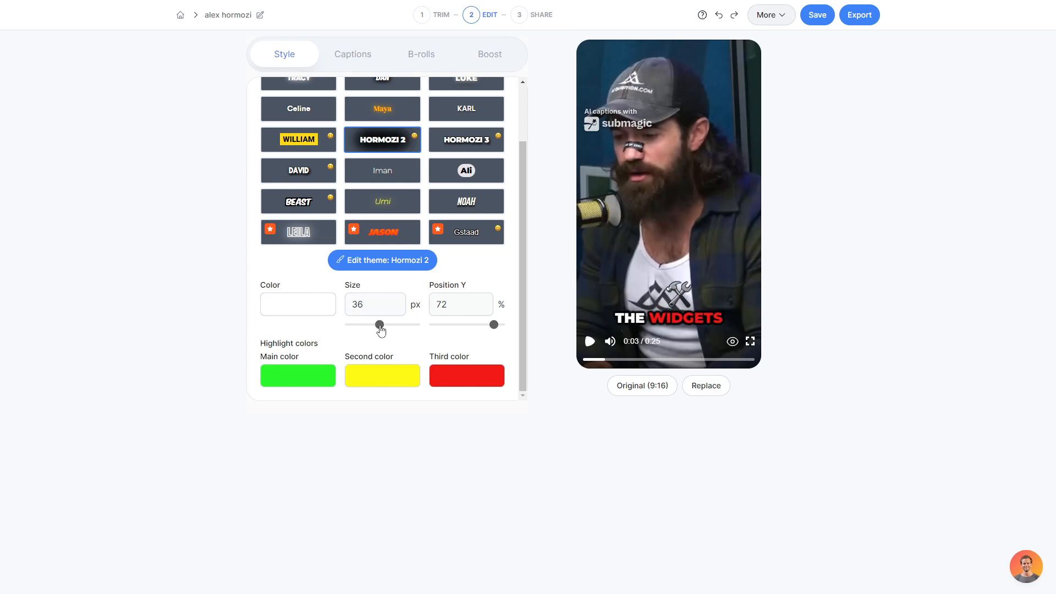
Step: Adjust the caption Position Y slider to raise the captions to 57% height
left_click_drag(495, 323, 466, 323)
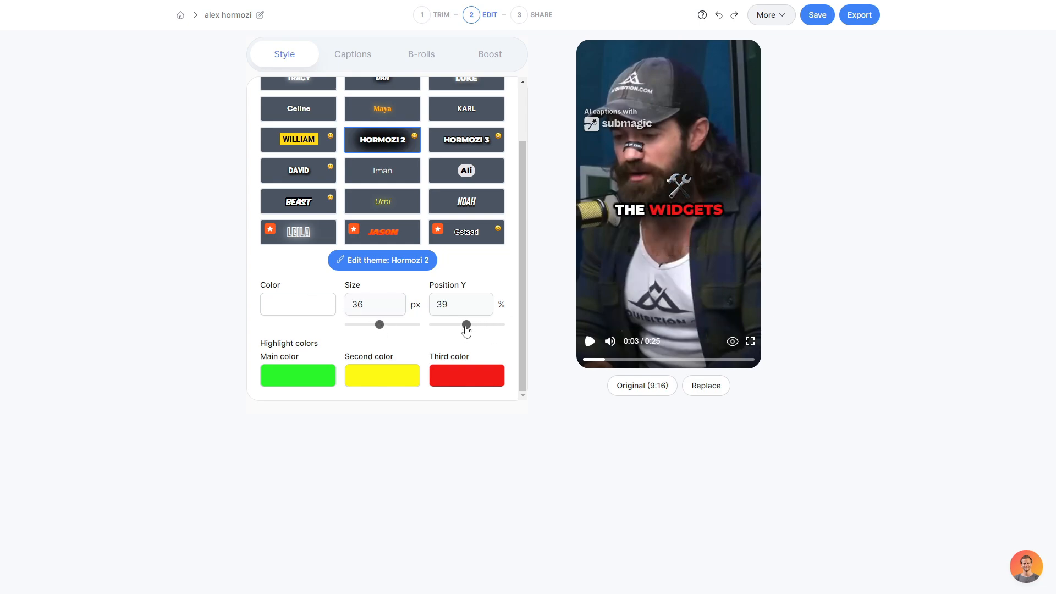
left_click_drag(467, 324, 485, 324)
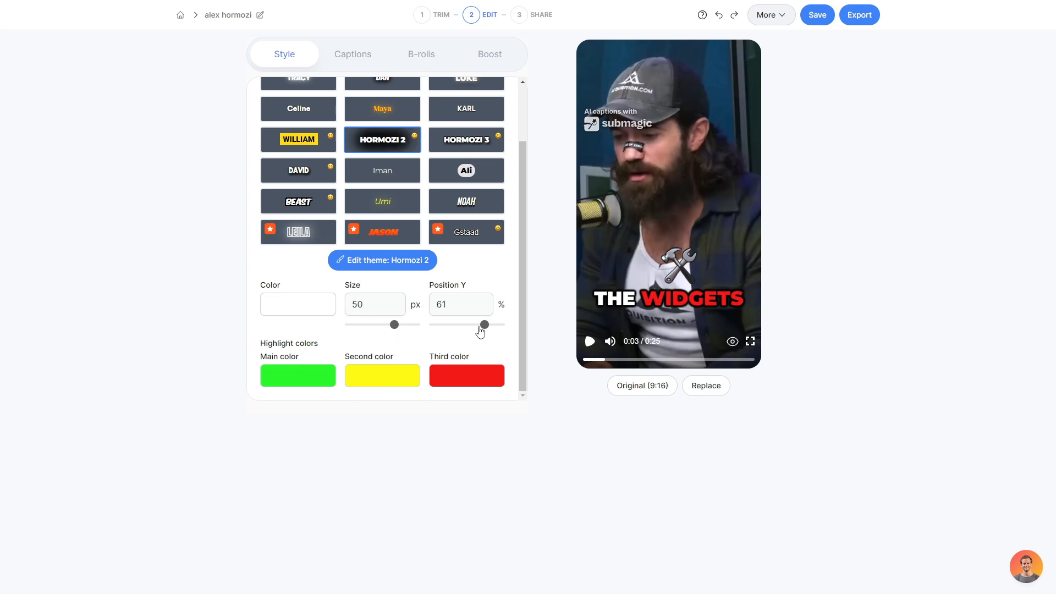
left_click_drag(485, 325, 480, 325)
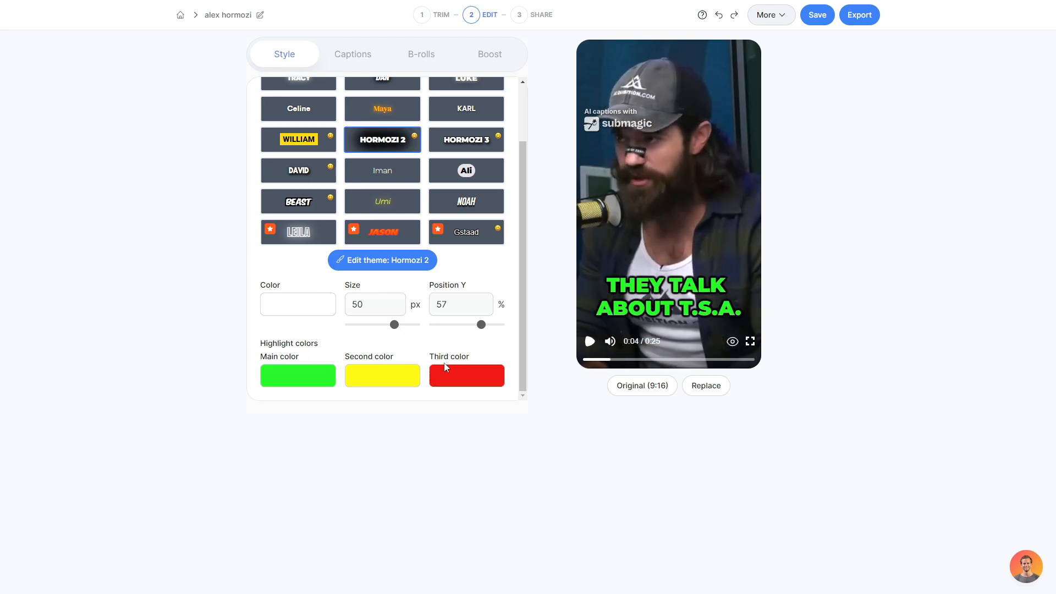
mouse_move(500, 365)
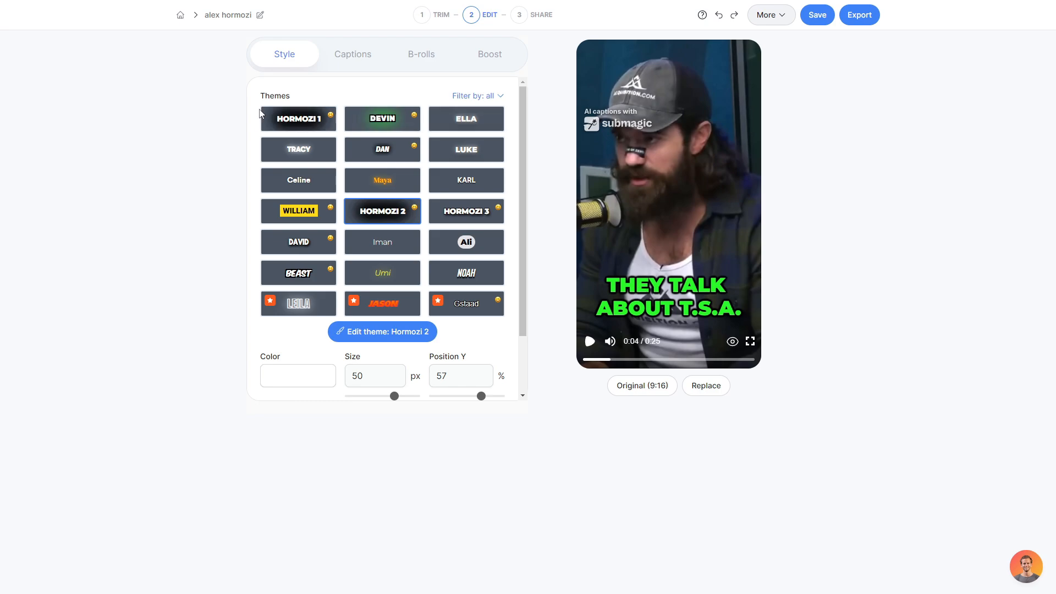
Step: Show the Captions line list and insert an empty caption line after 'And so a'
left_click(352, 54)
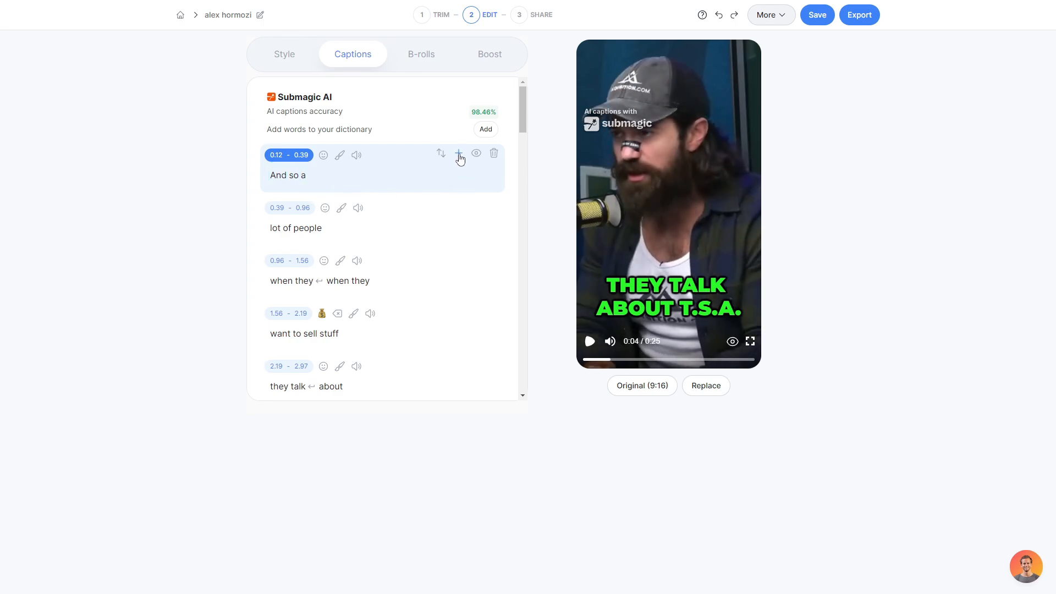
left_click(459, 152)
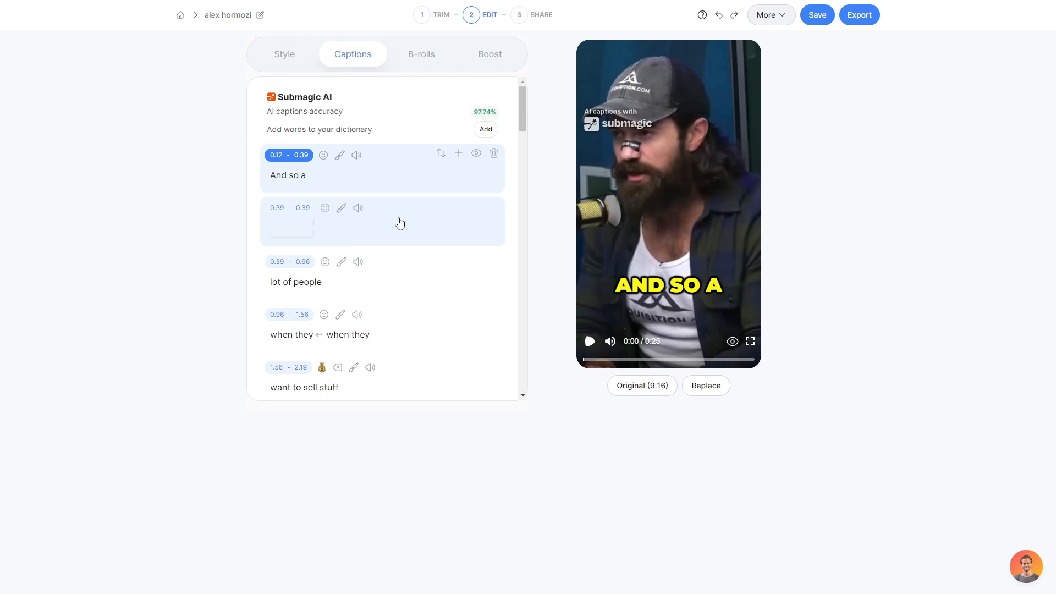
scroll("down", 3)
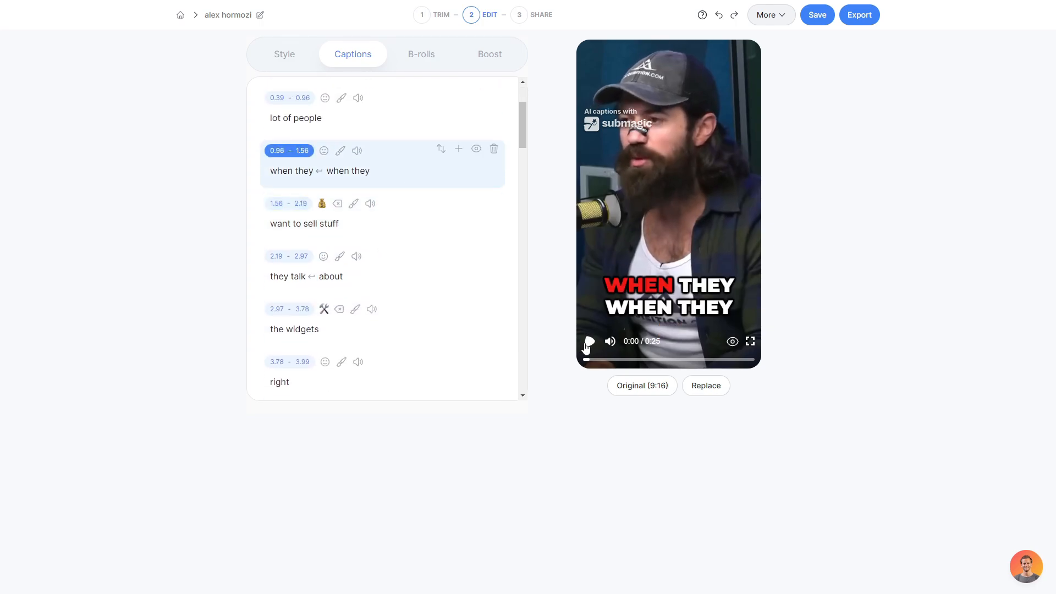
Step: Swap the 'want to sell stuff' caption's emoji for the flying-money emoji and preview it
left_click(587, 341)
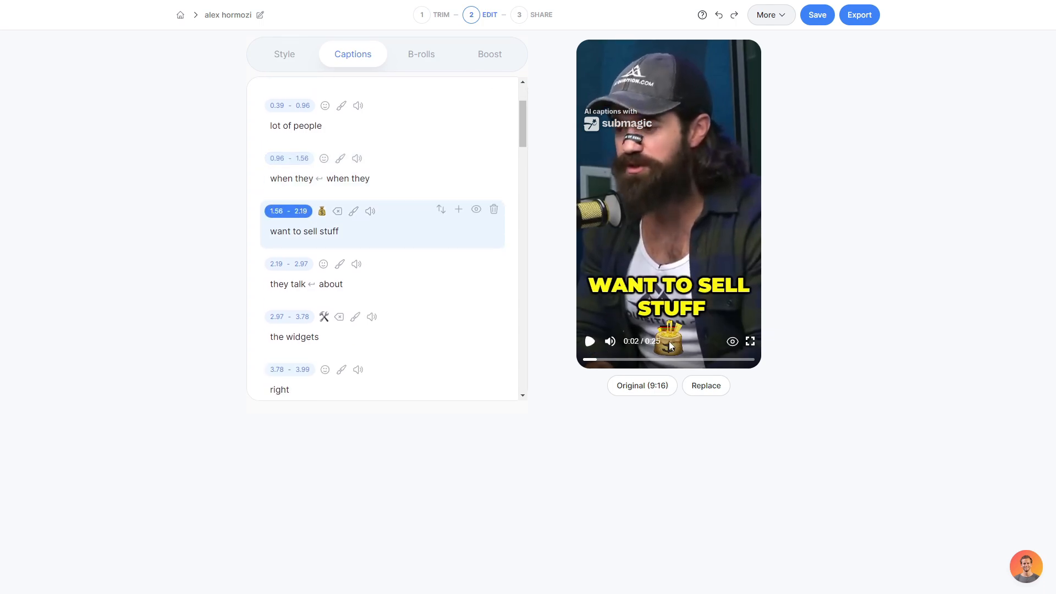
mouse_move(502, 251)
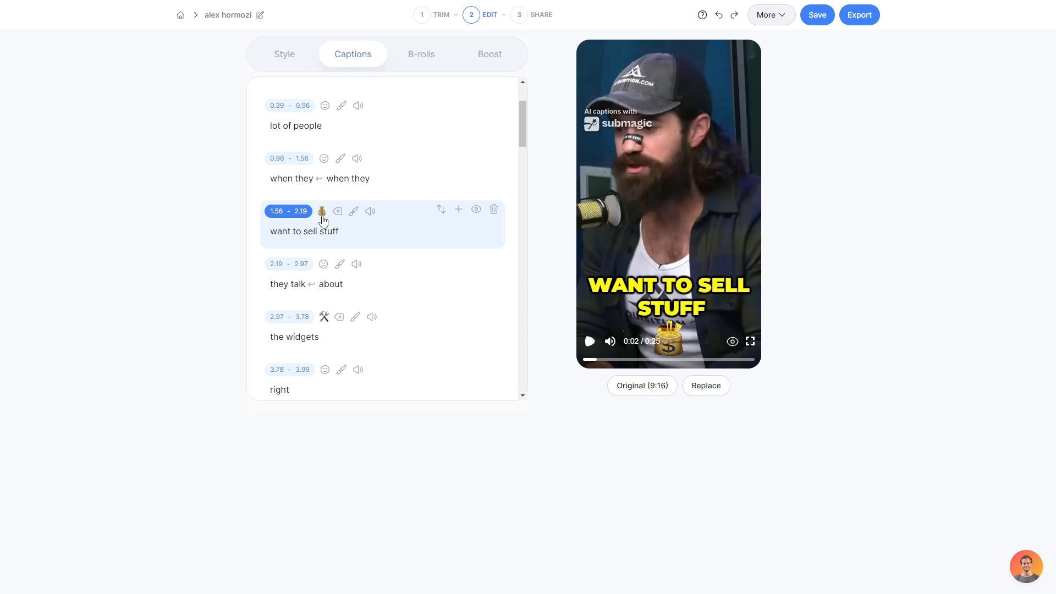
left_click(323, 211)
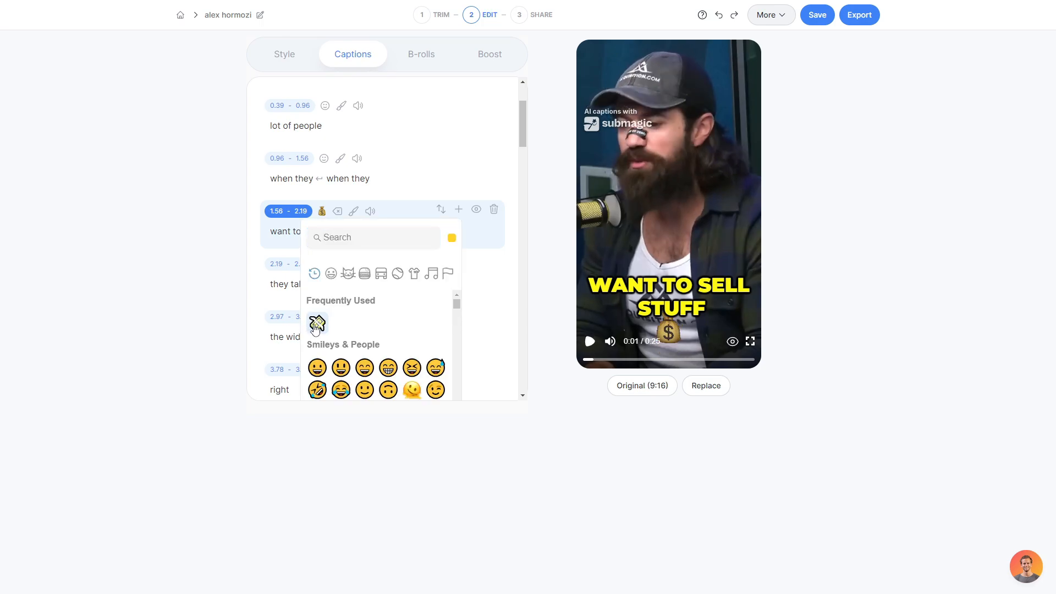
left_click(317, 321)
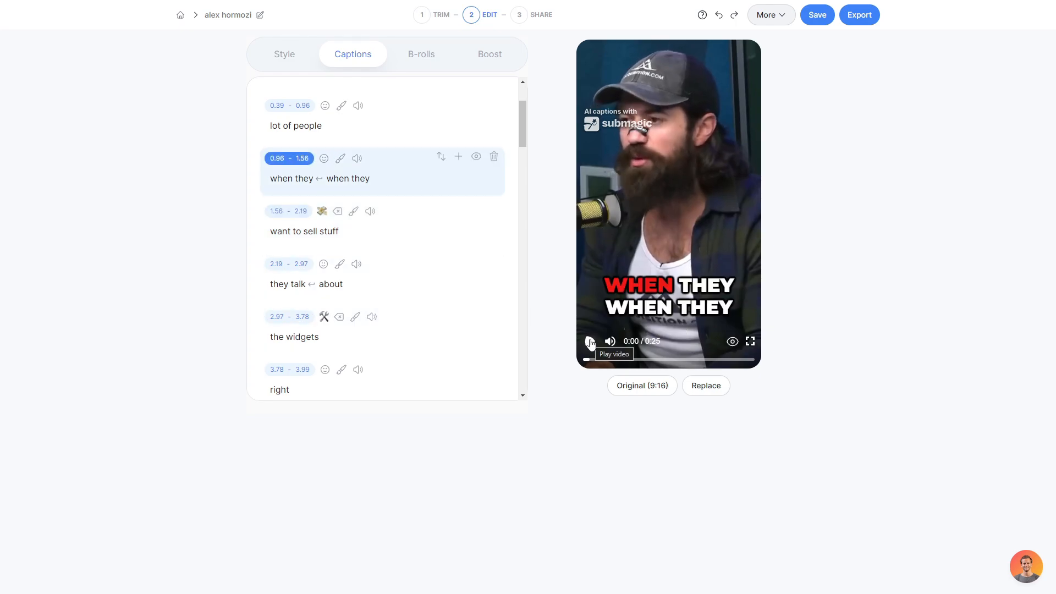
left_click(588, 341)
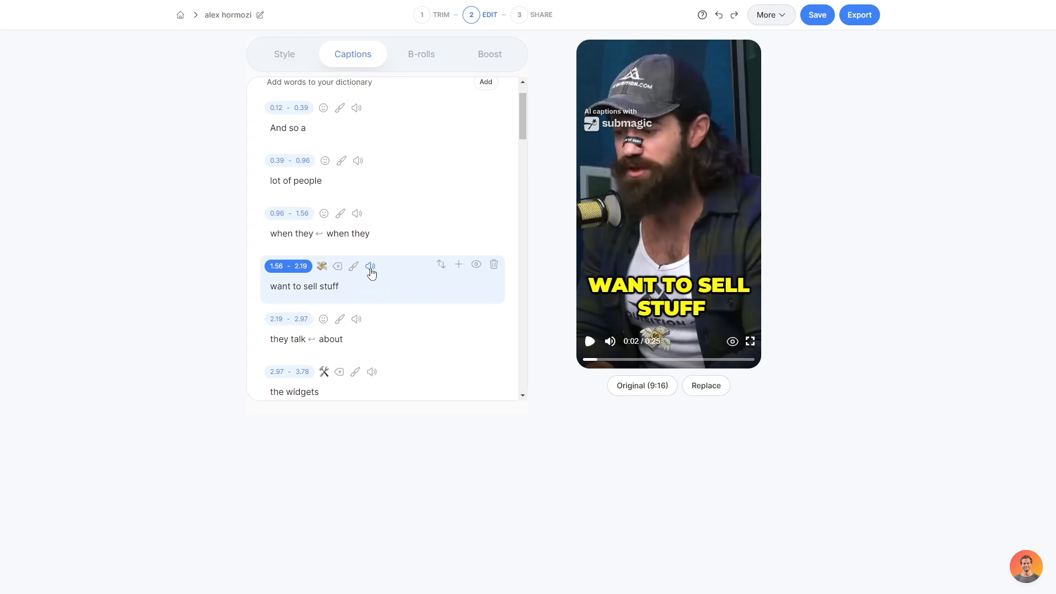
Step: Add the Money sound effect to the 'want to sell stuff' caption and play it back
left_click(369, 265)
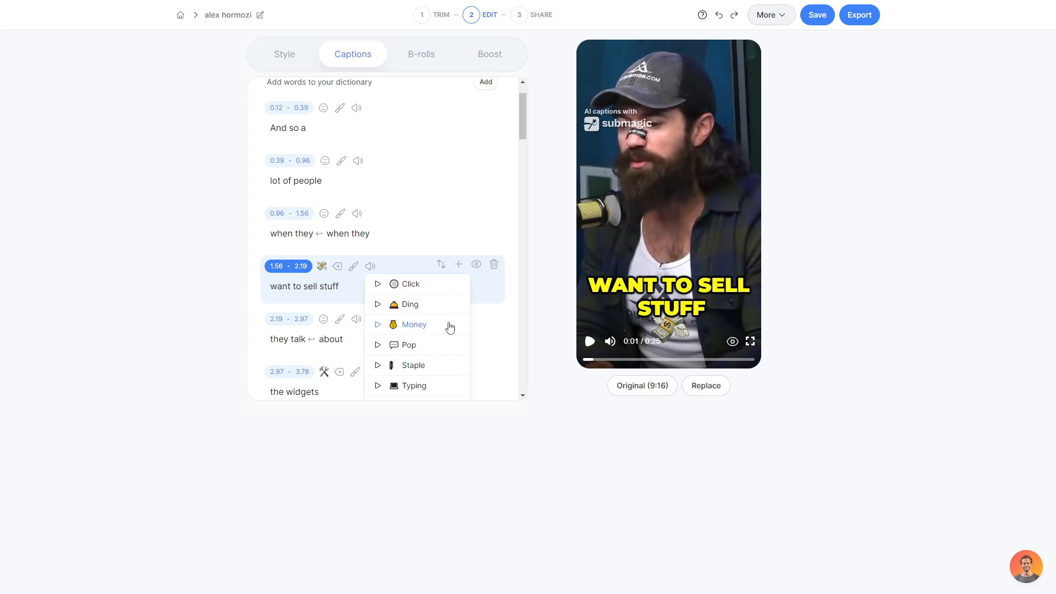
mouse_move(442, 325)
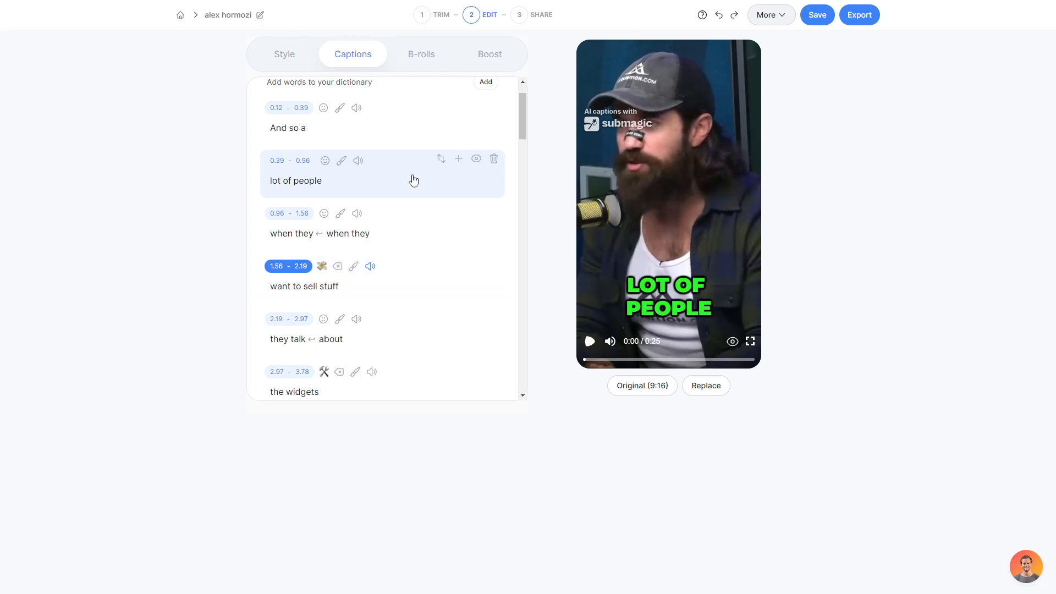
left_click(590, 341)
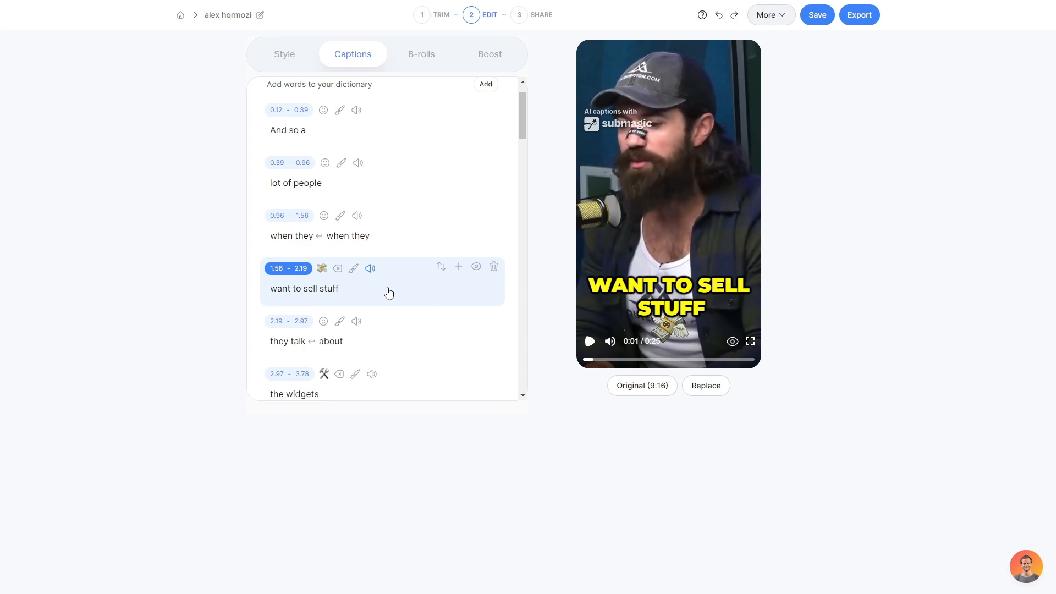
scroll("down", 3)
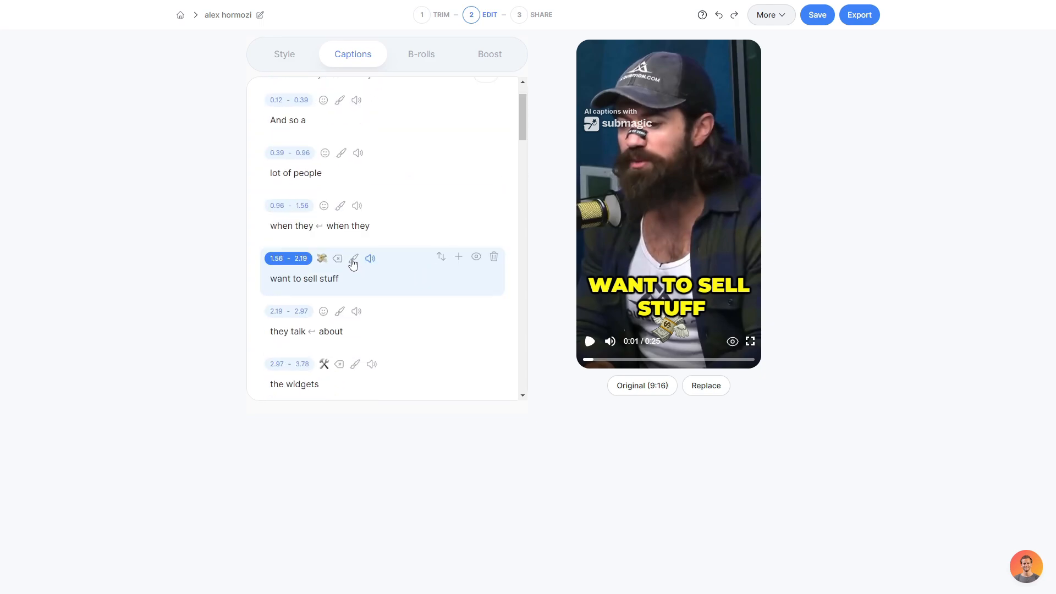
Step: Mark the 'want to sell stuff' caption as an emphasis title and preview it
left_click(353, 257)
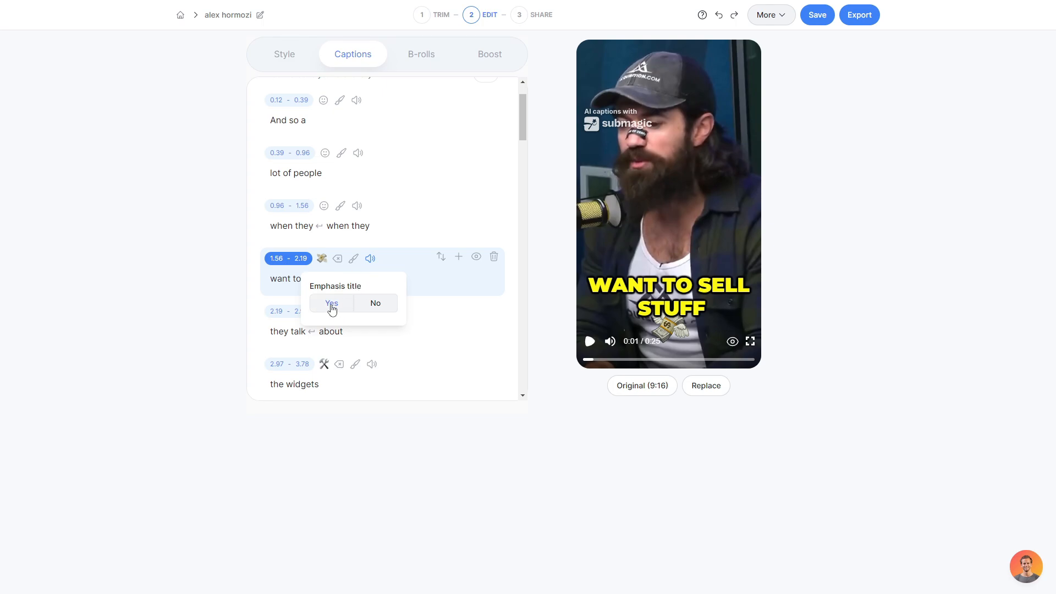
left_click(331, 302)
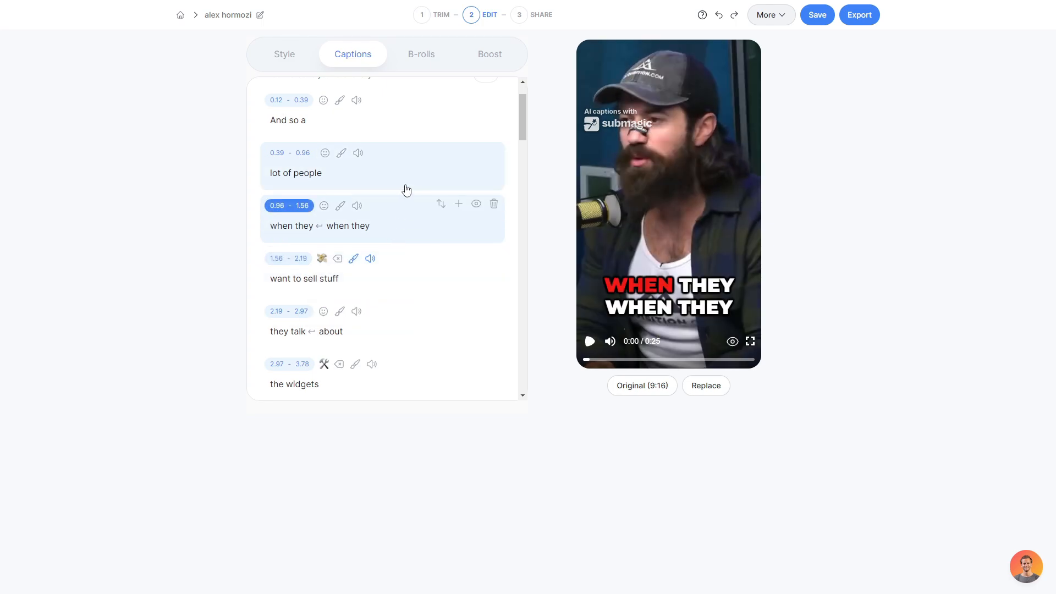
left_click(588, 341)
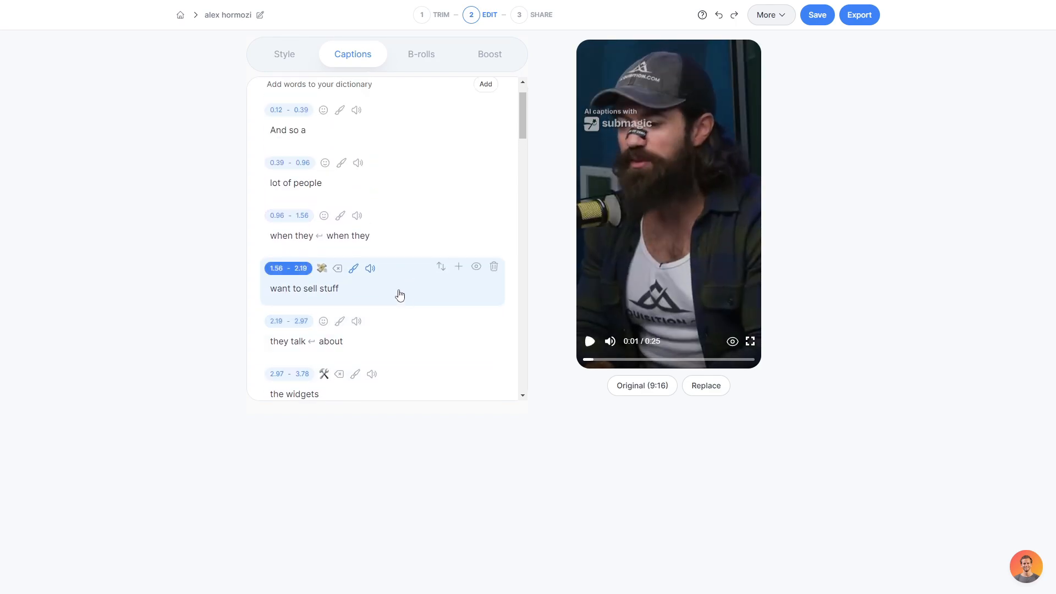
mouse_move(376, 278)
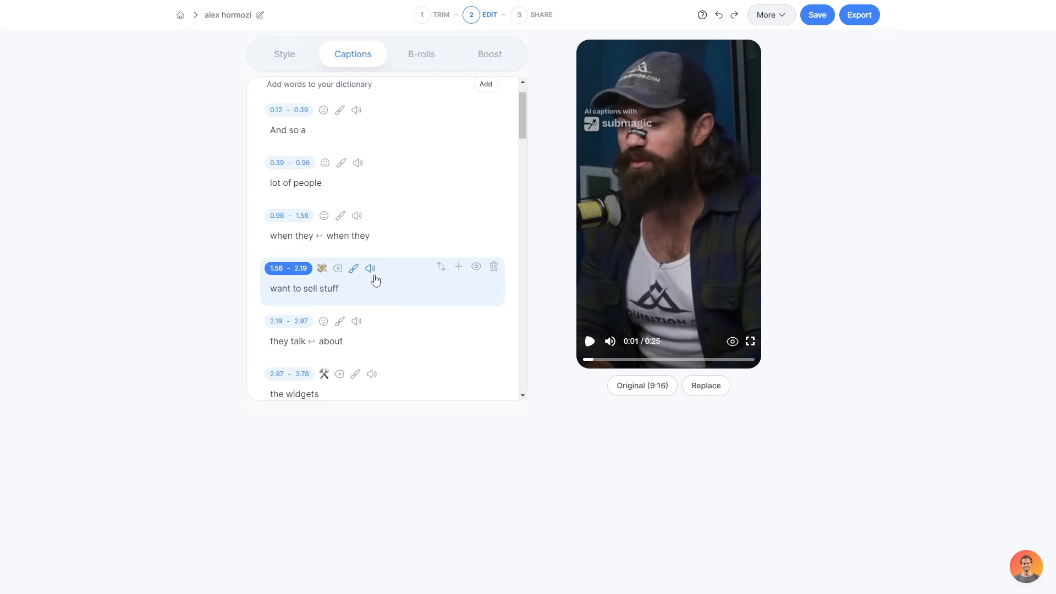
mouse_move(410, 292)
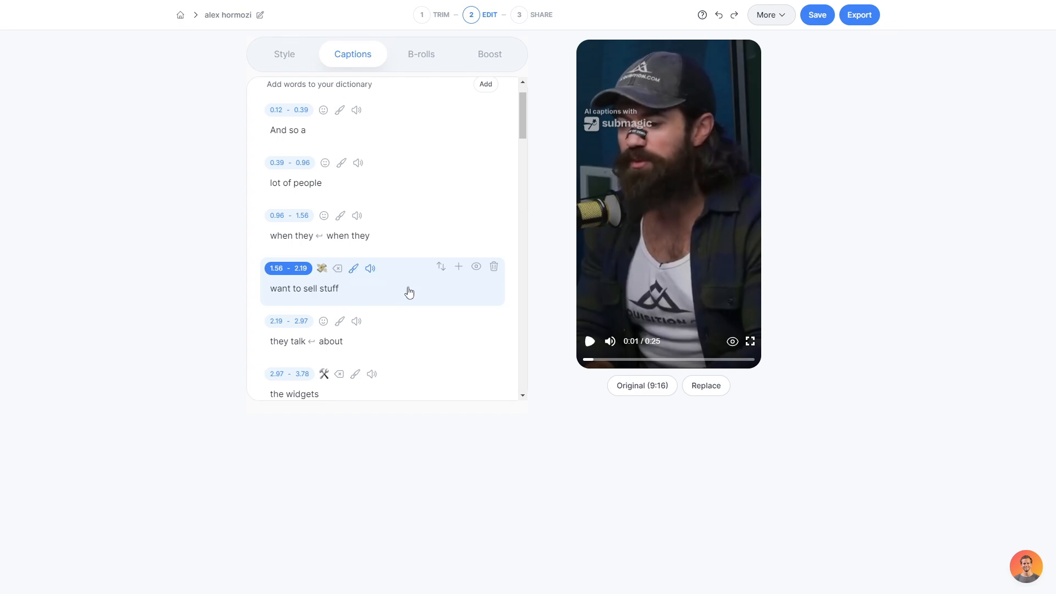
mouse_move(348, 273)
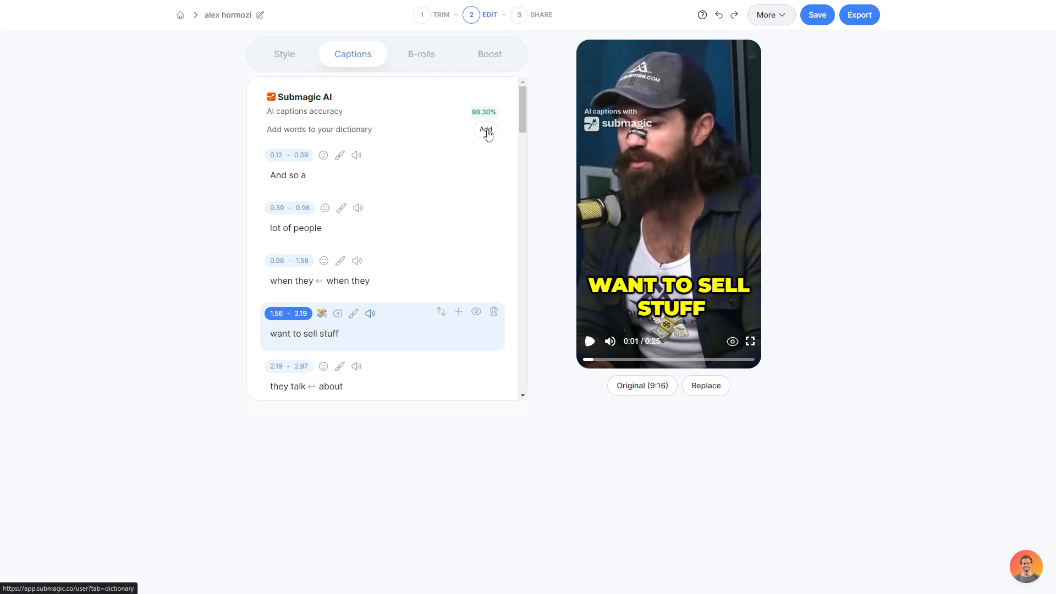
Step: Add 'money' paired with the flying-money emoji to the account's emoji dictionary
left_click(485, 129)
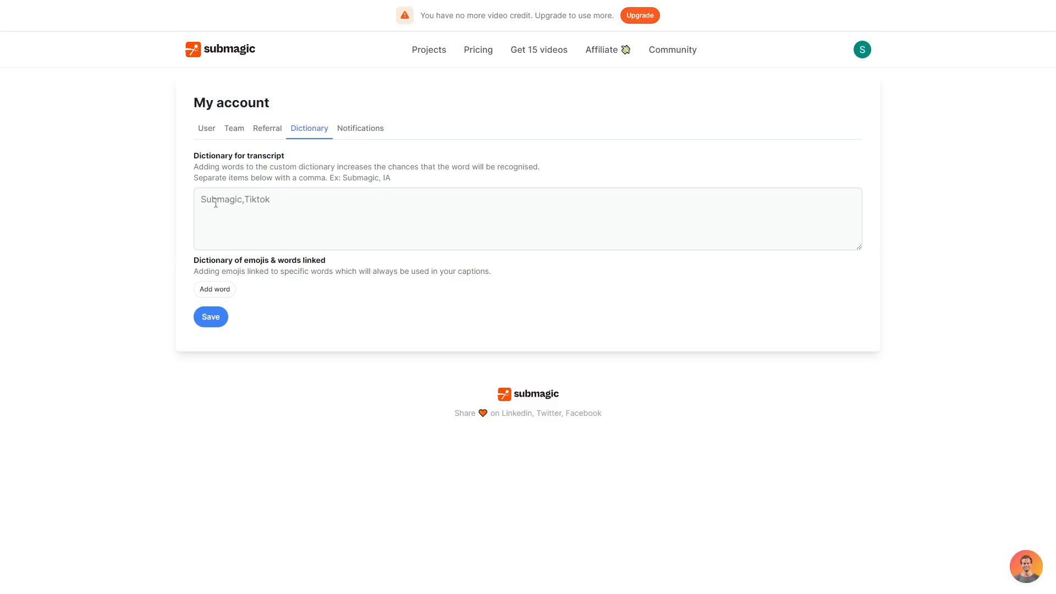
mouse_move(292, 214)
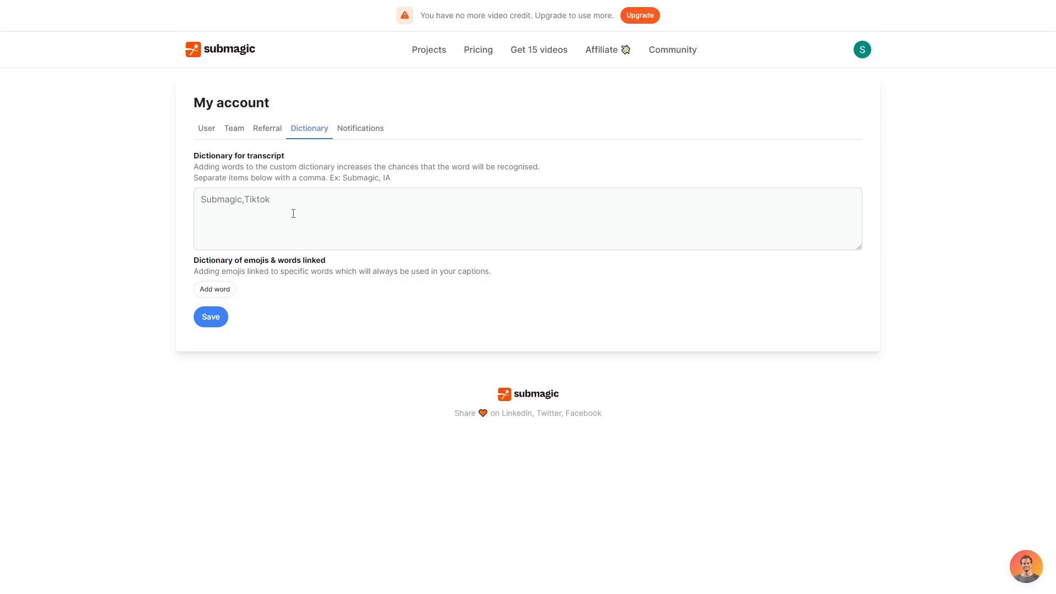
mouse_move(349, 306)
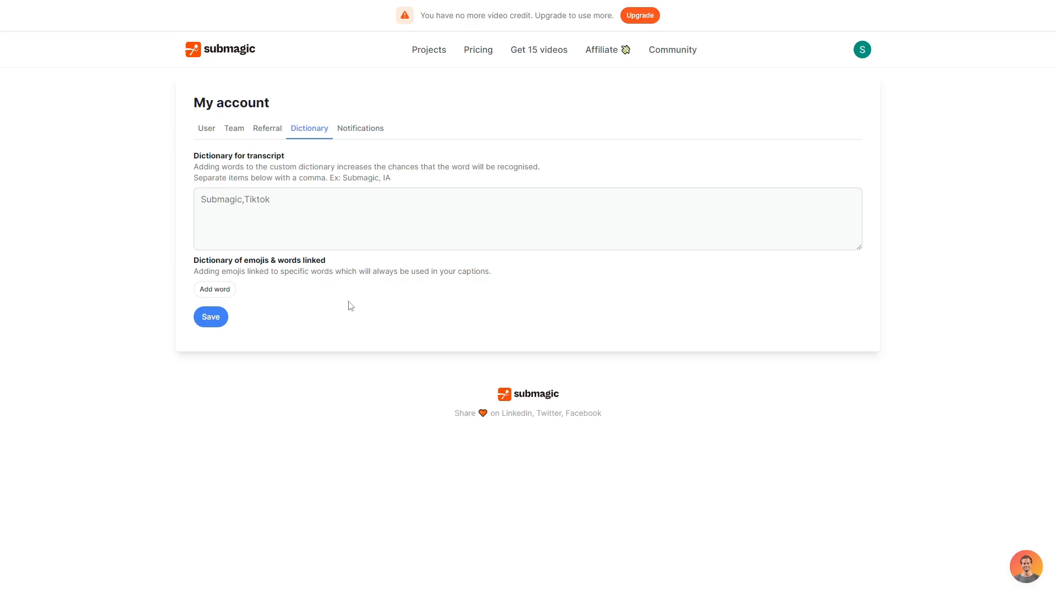
mouse_move(340, 308)
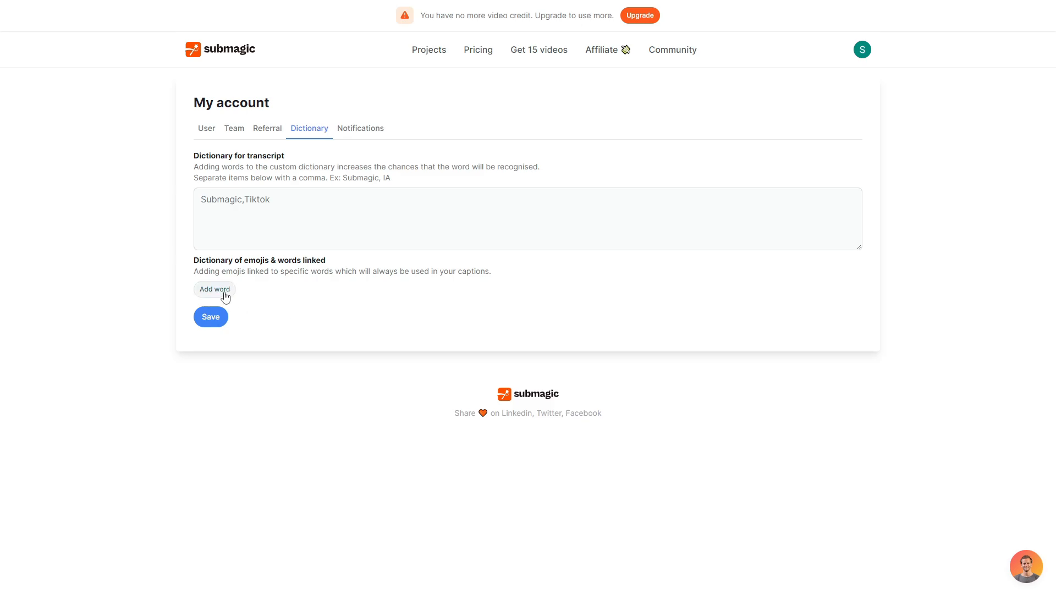
left_click(214, 289)
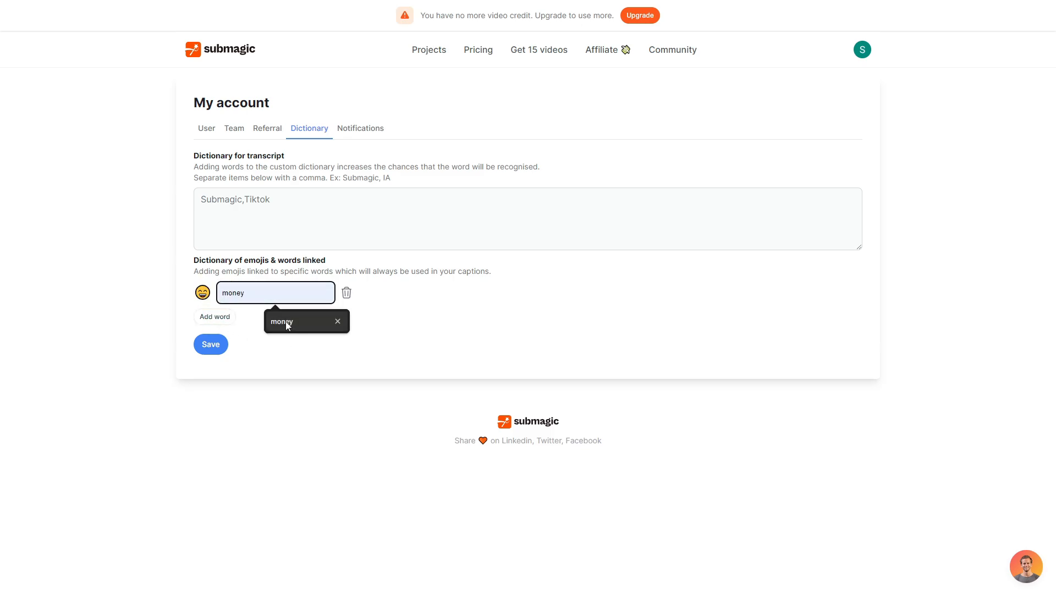
left_click(203, 292)
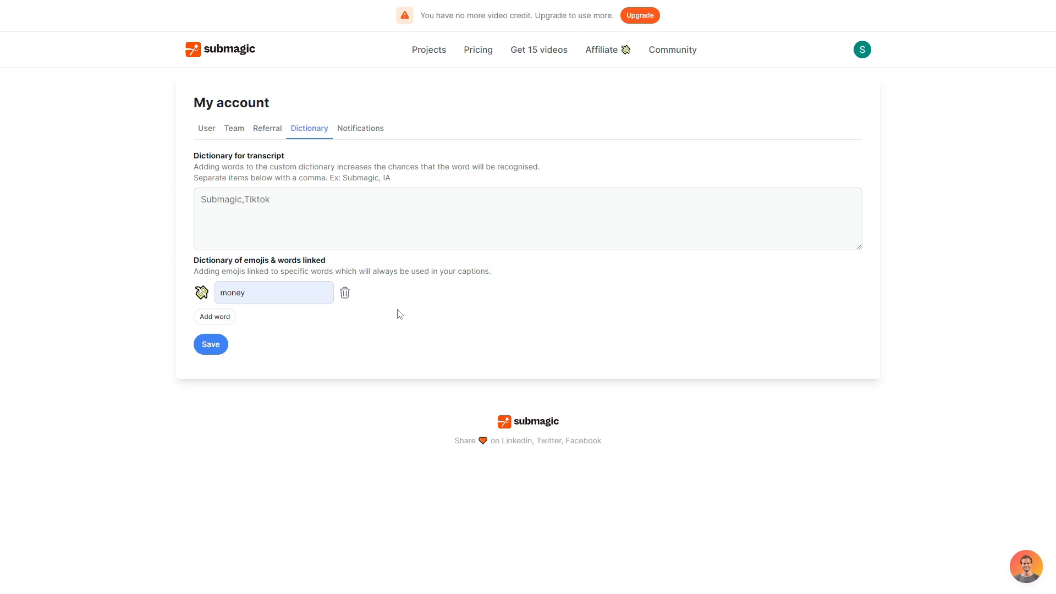
mouse_move(348, 298)
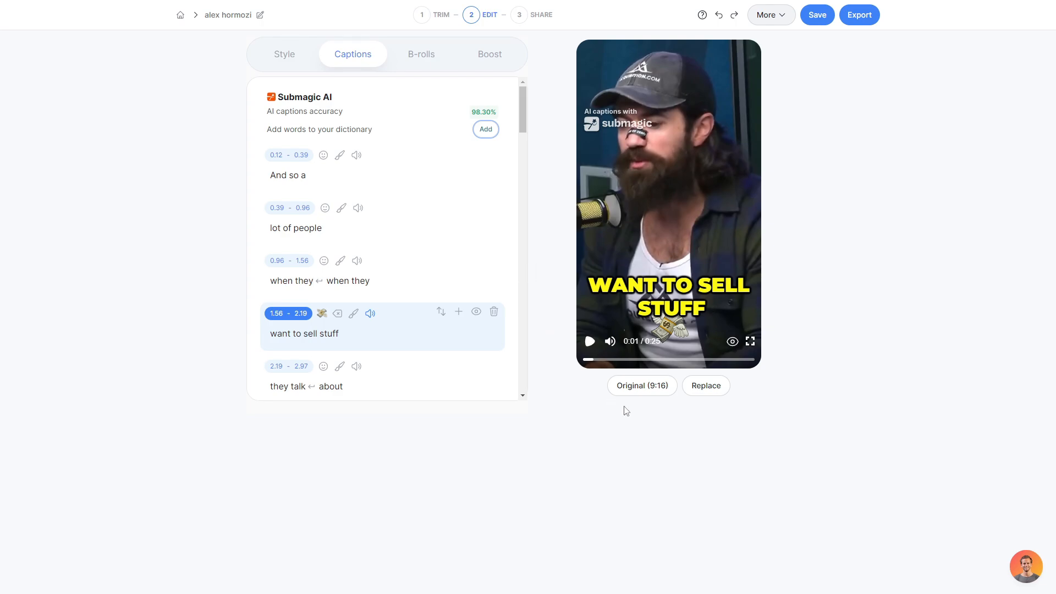
mouse_move(688, 241)
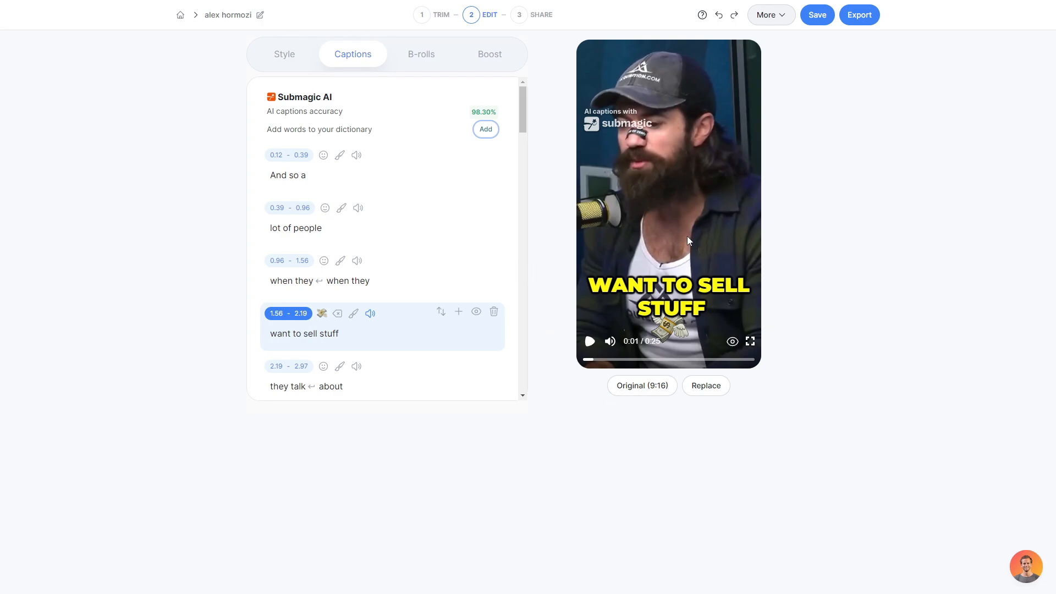
Step: Reframe the video to Portrait (4:5), then try the Square aspect ratio
left_click(640, 385)
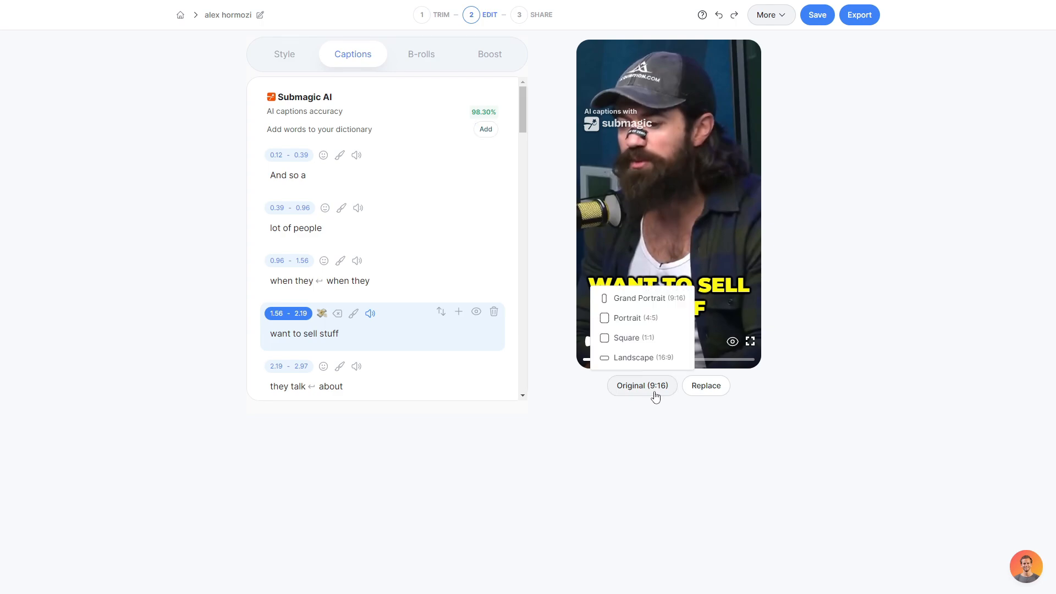
left_click(628, 316)
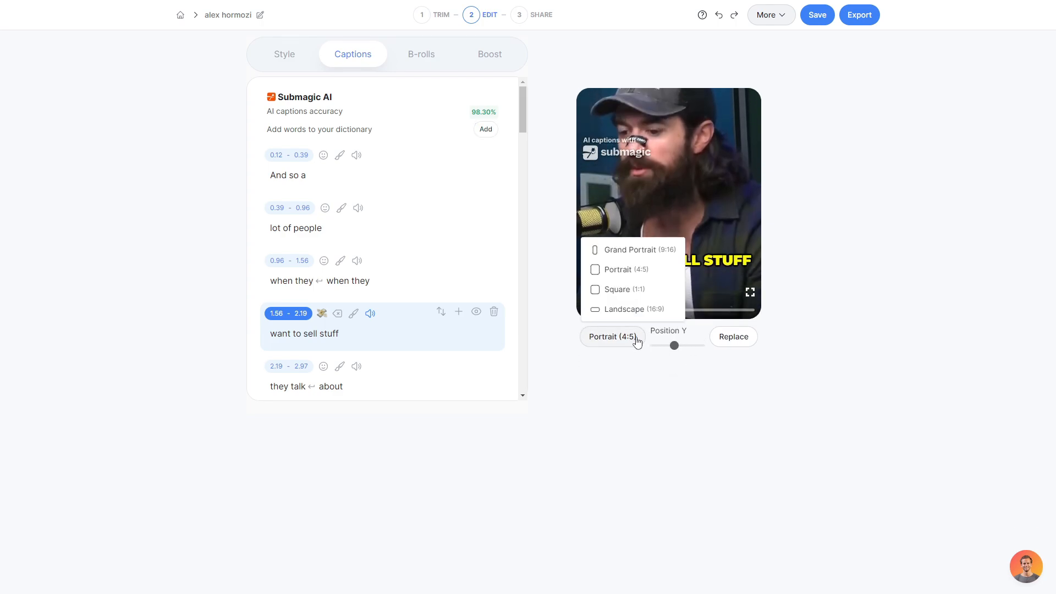
mouse_move(656, 295)
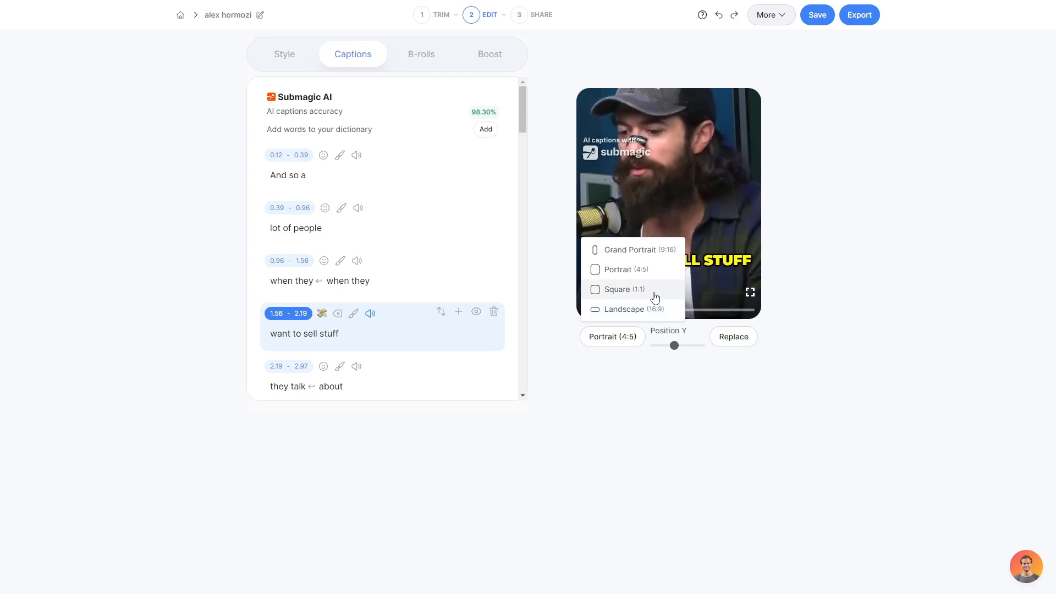
left_click(421, 54)
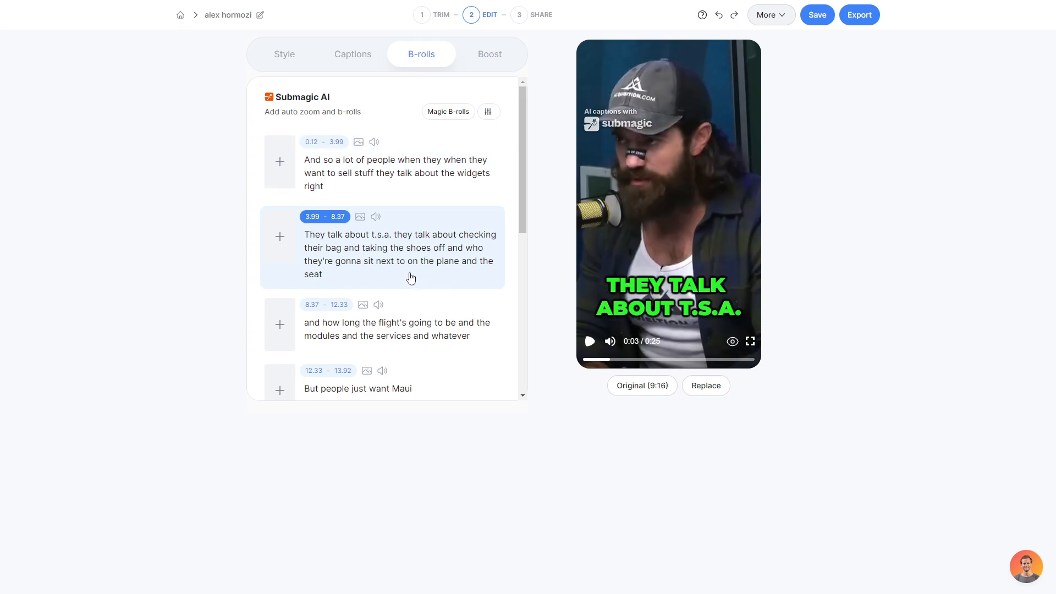
mouse_move(471, 251)
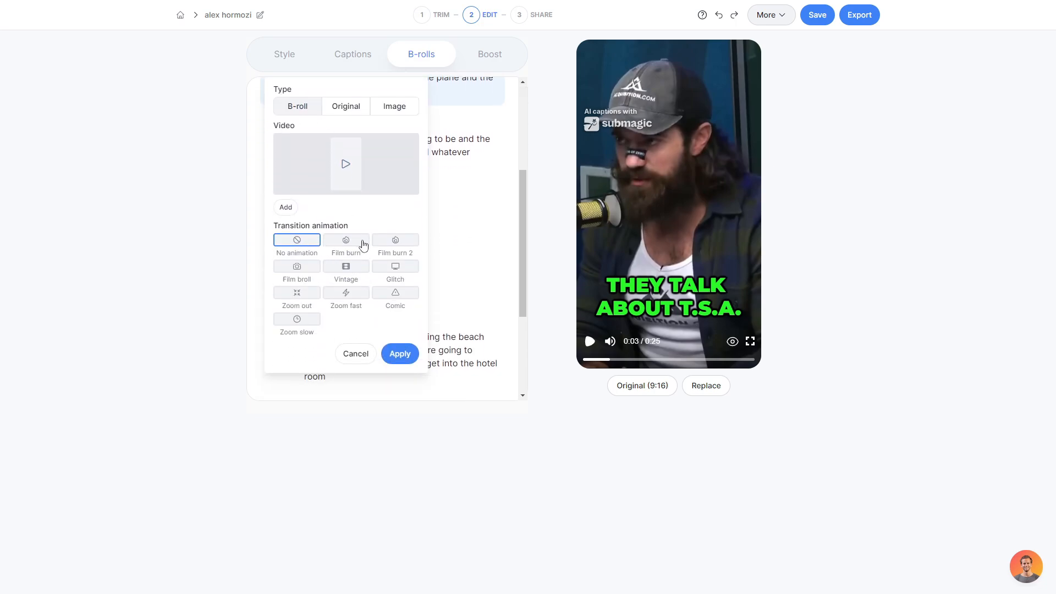
Step: Choose the Film burn transition and search Free videos for 'airport' to attach an airport clip to the T.S.A. line
left_click(345, 240)
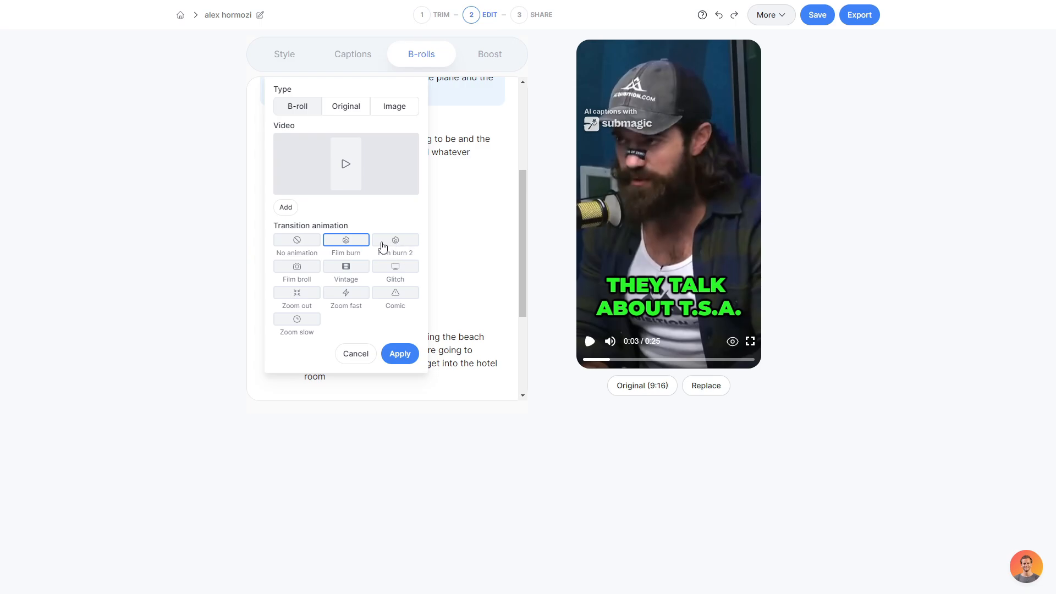
left_click(285, 207)
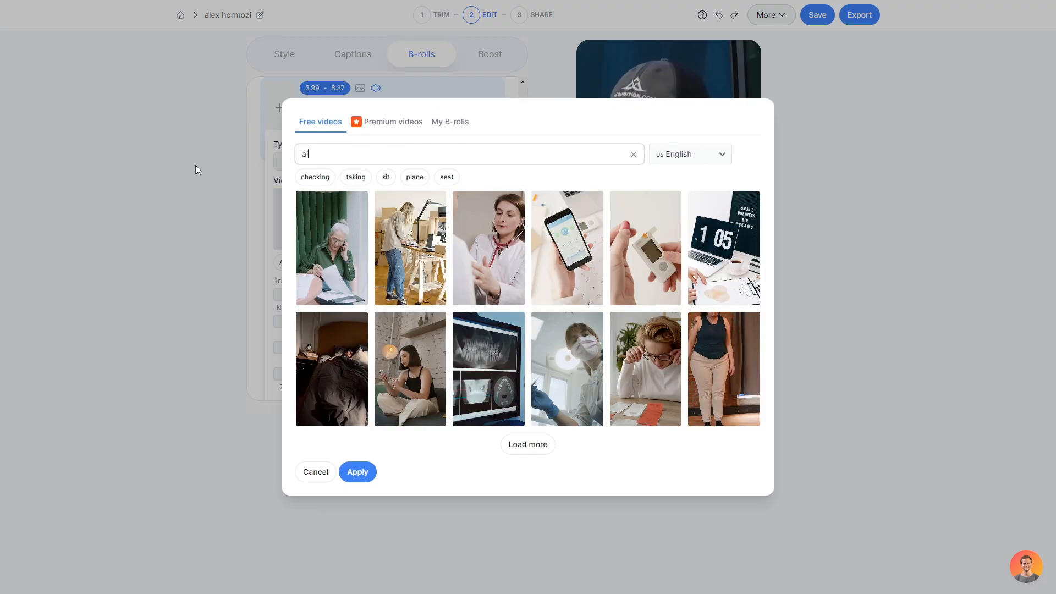
type("irport")
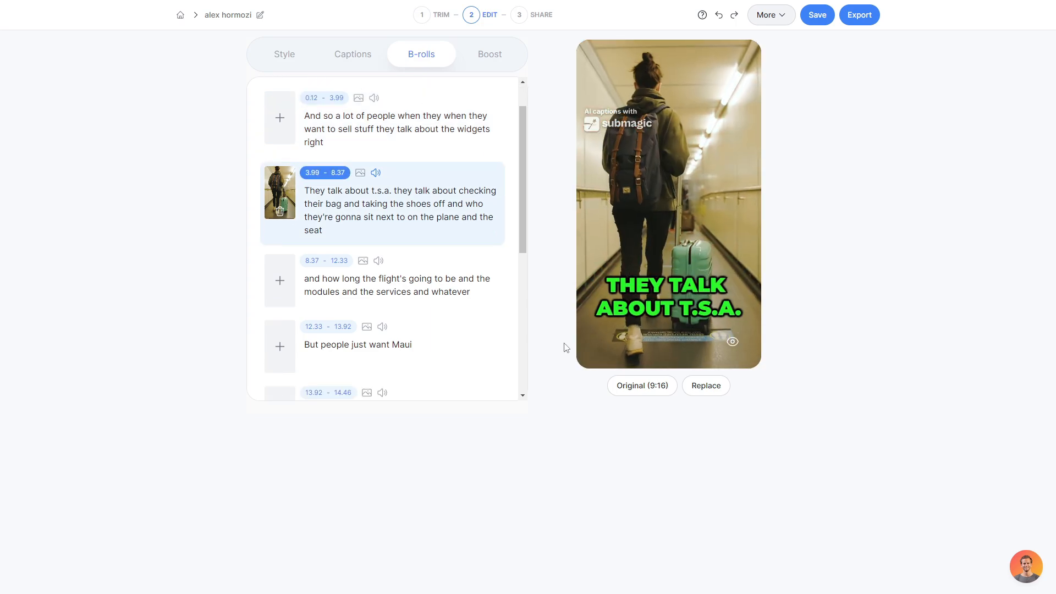
scroll("down", 3)
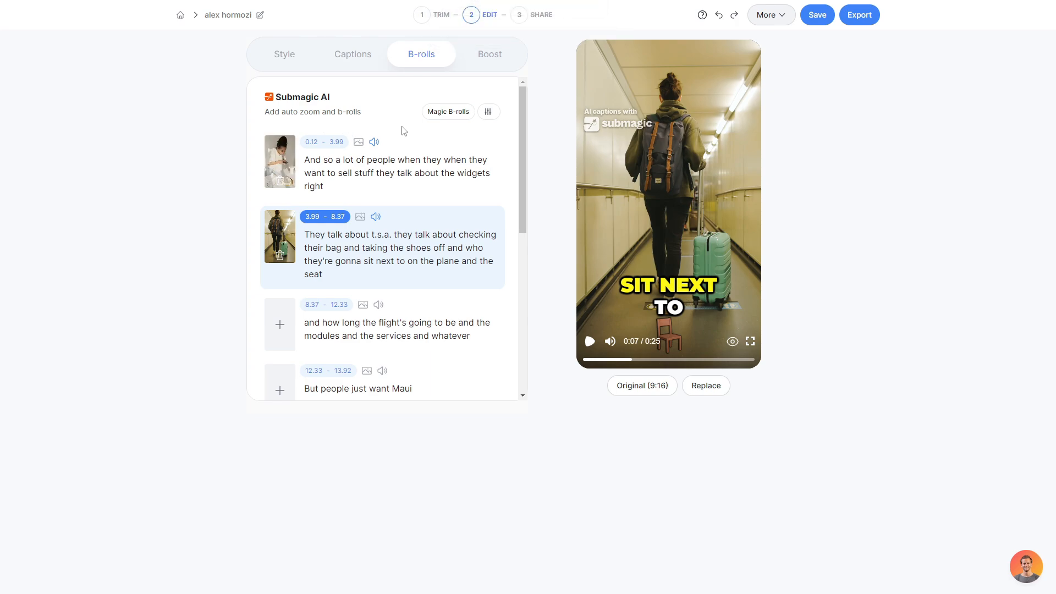
Step: Review the B-rolls list and delete the clip attached to the opening line
scroll("down", 3)
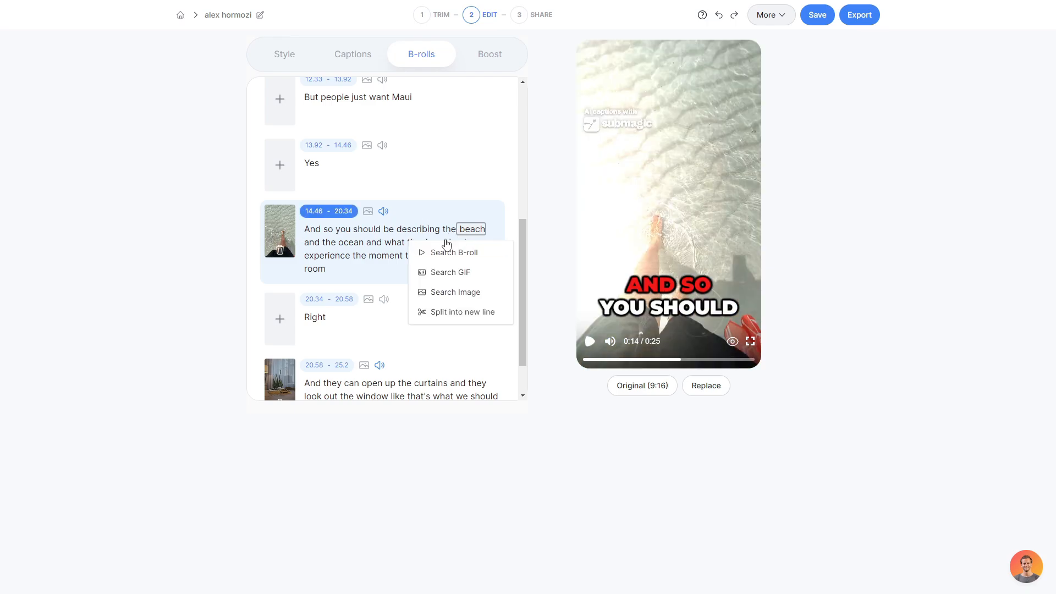
left_click(312, 164)
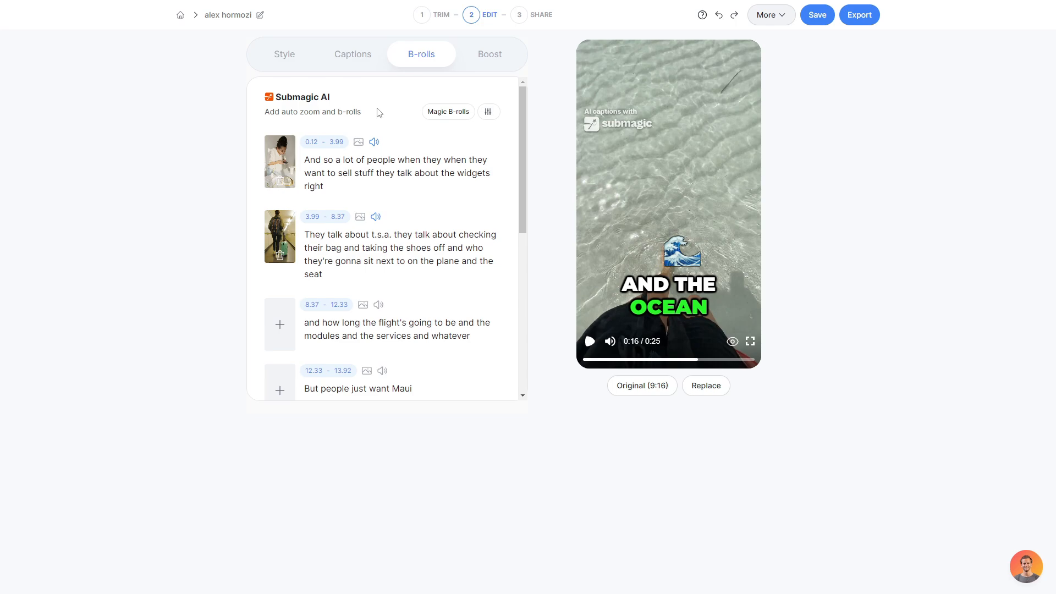
mouse_move(383, 110)
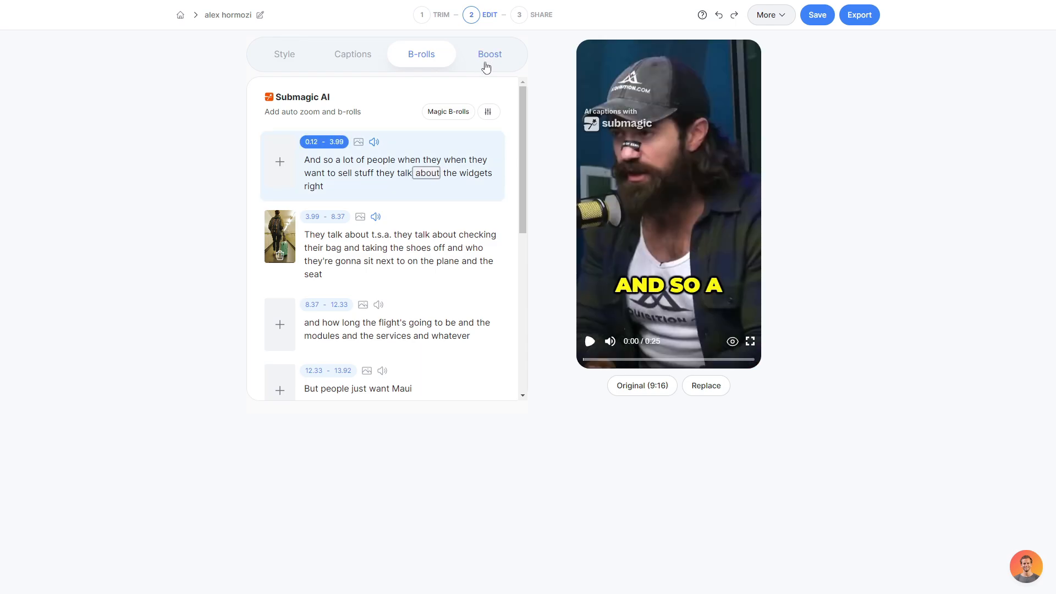
Step: In Boost, switch on AI Description & hashtags to get a beach-travel caption with #TravelInspo and #BeachVibes
left_click(489, 53)
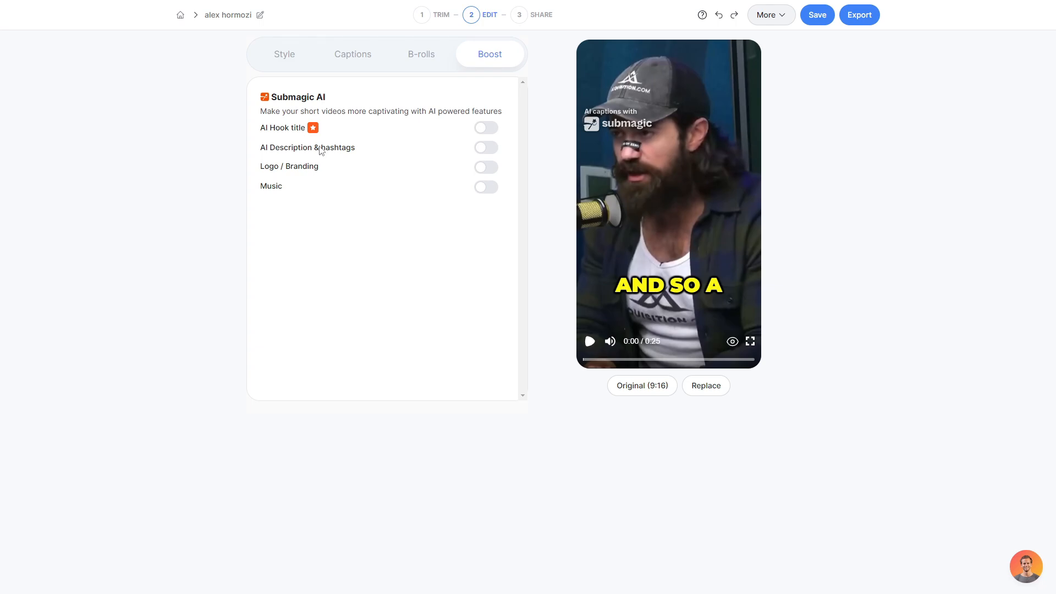
mouse_move(267, 154)
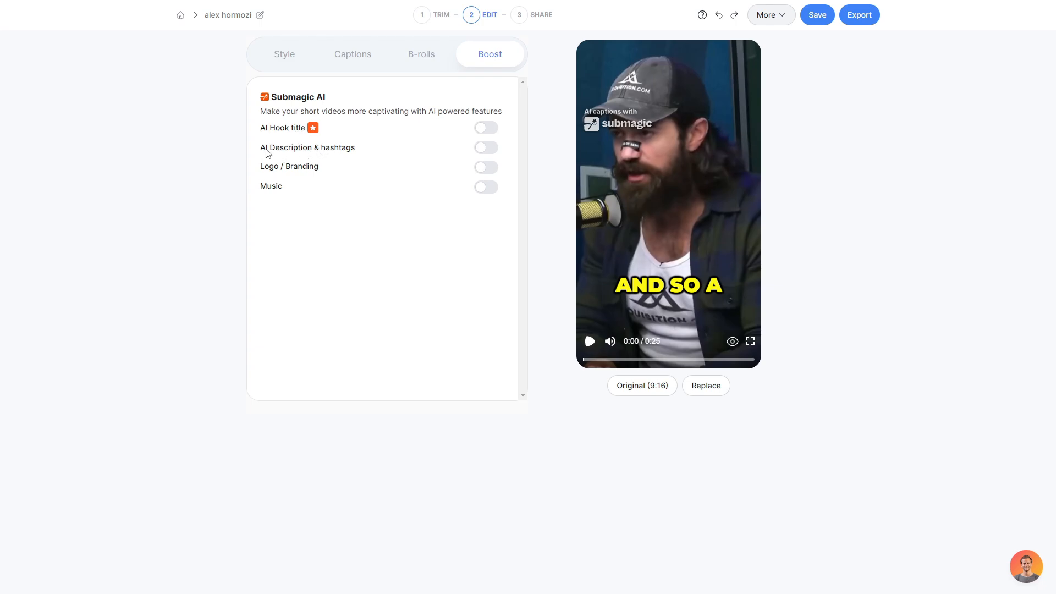
mouse_move(276, 174)
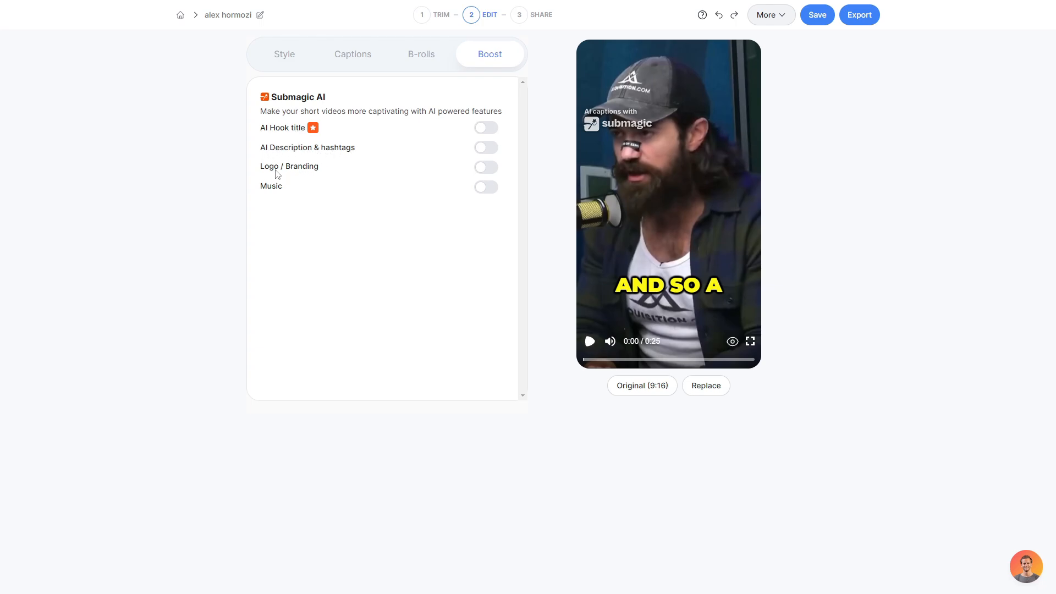
mouse_move(387, 197)
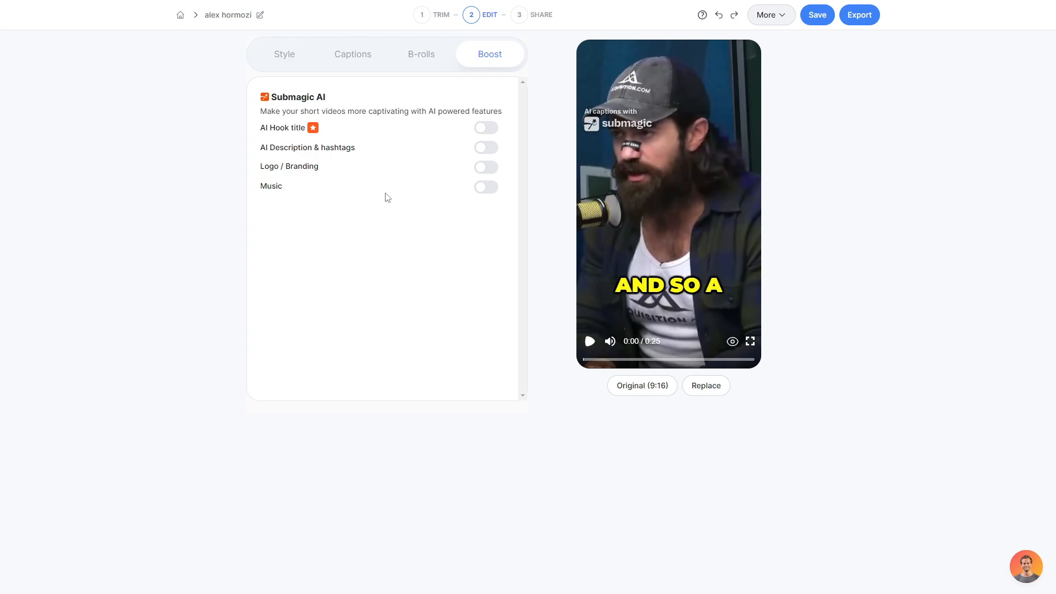
mouse_move(364, 132)
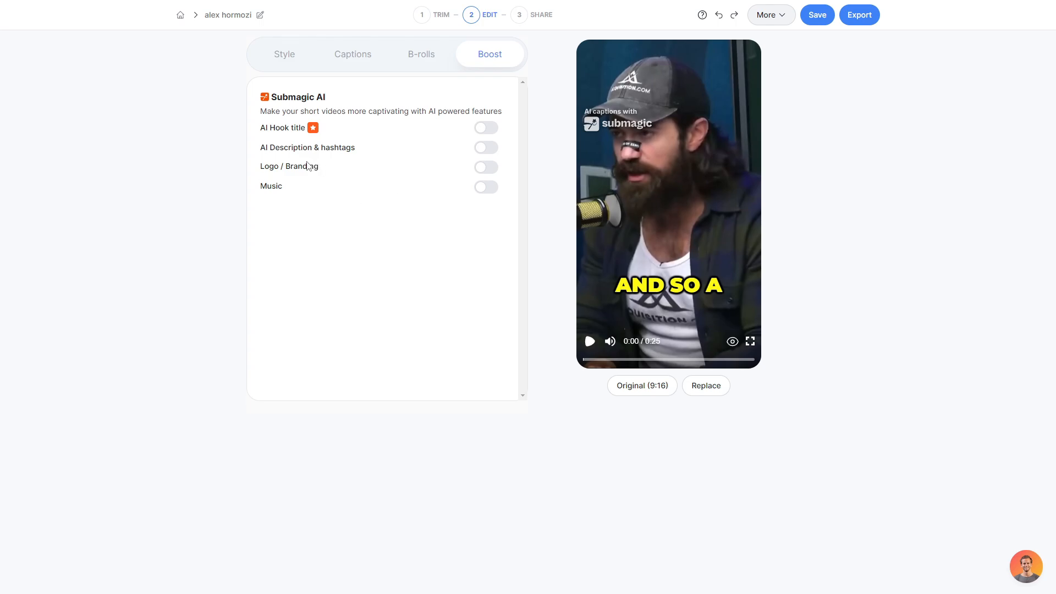
mouse_move(306, 203)
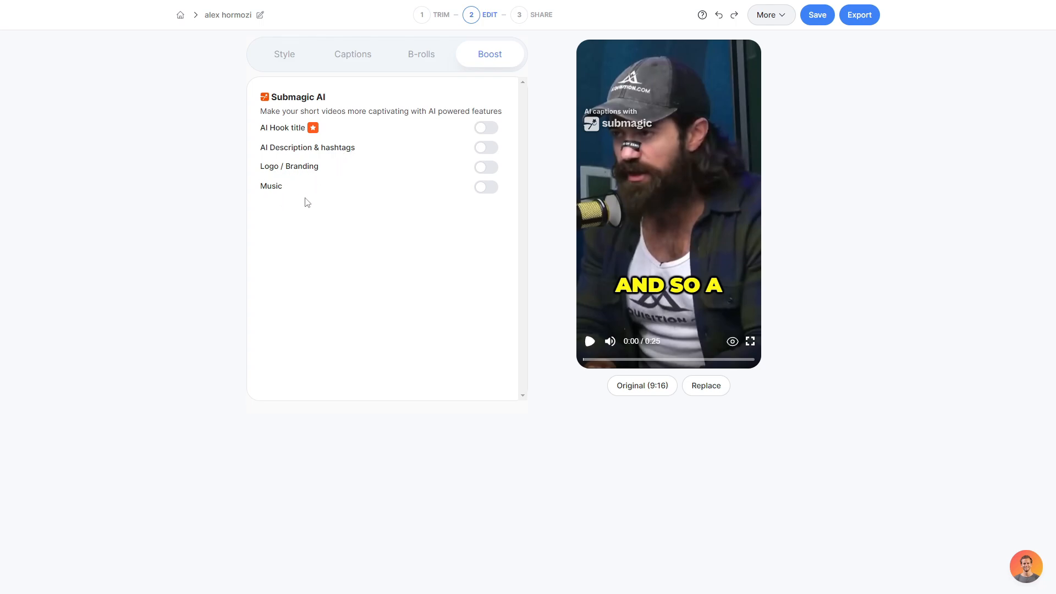
mouse_move(344, 196)
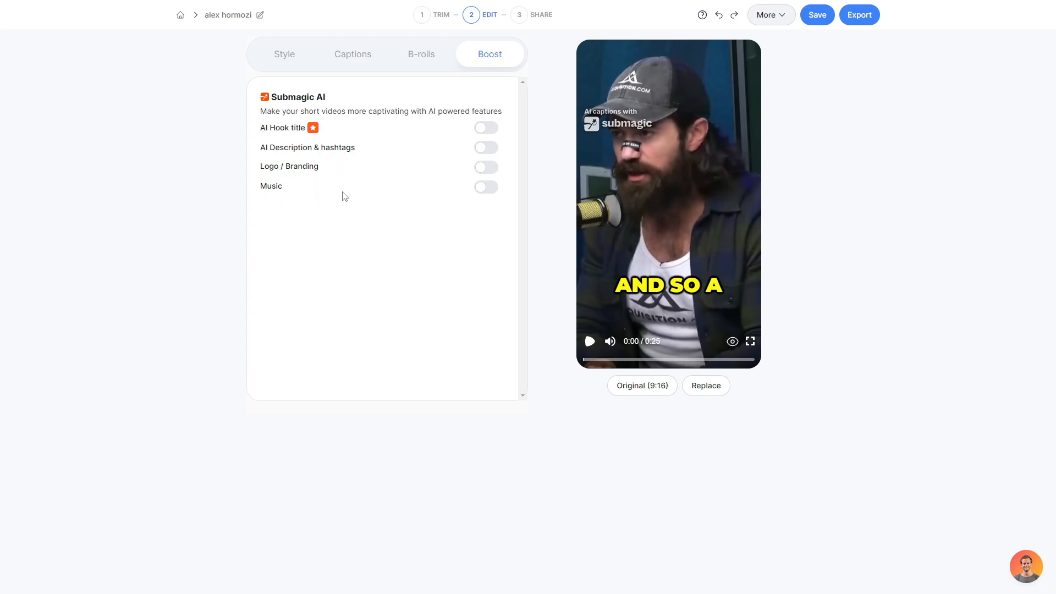
left_click(485, 148)
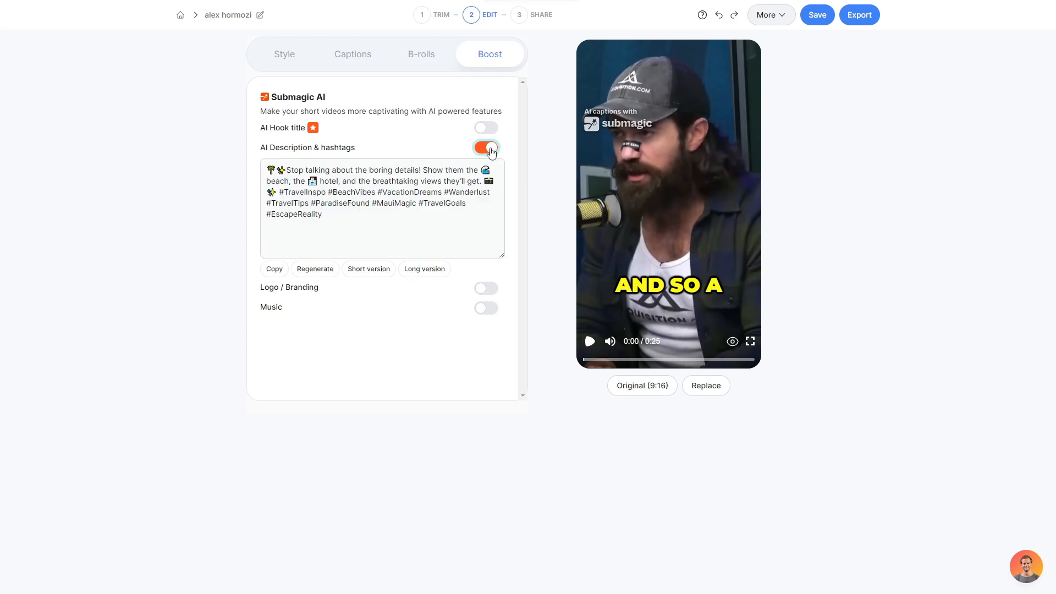
Step: Turn AI Description & hashtags back off and enable Logo / Branding
left_click(485, 147)
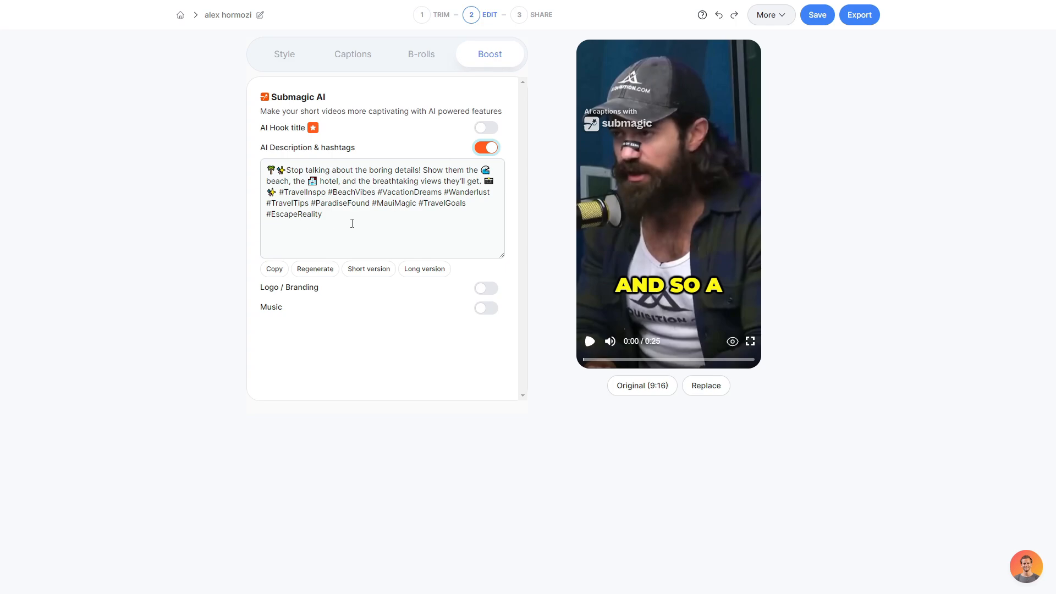
left_click(485, 167)
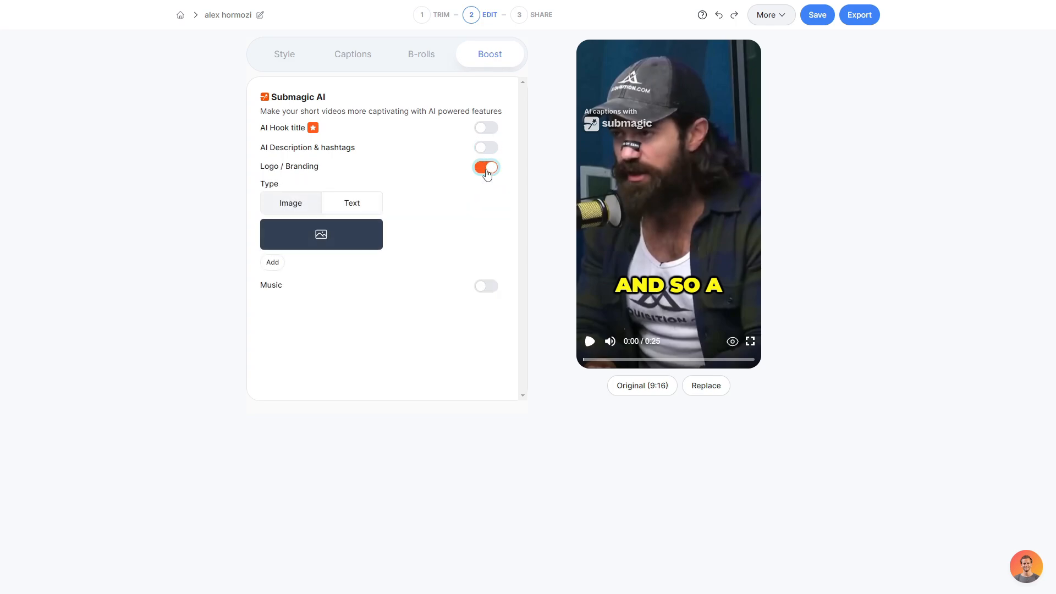
left_click(486, 167)
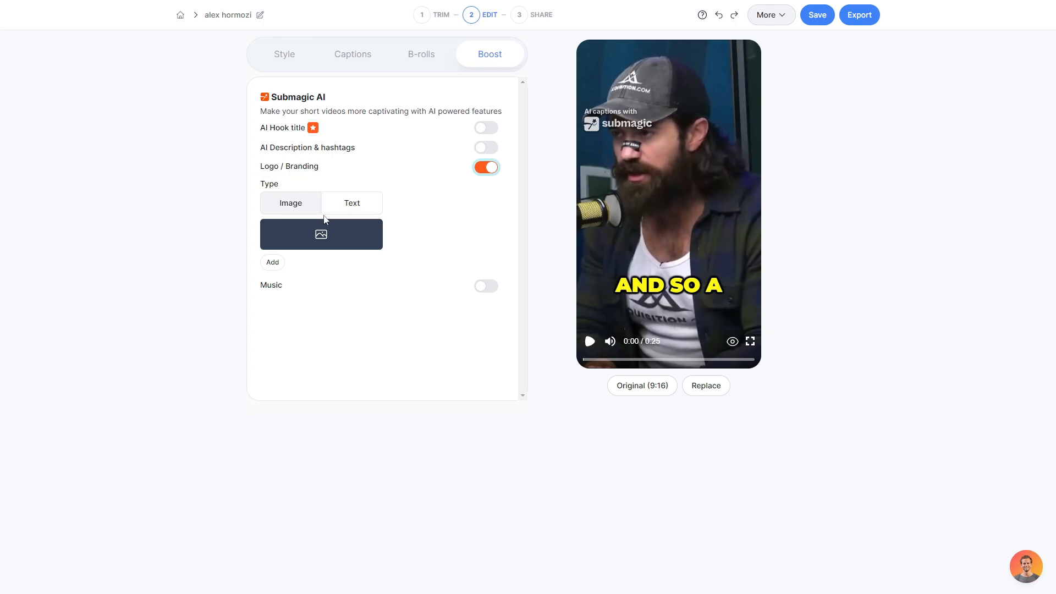
left_click(352, 202)
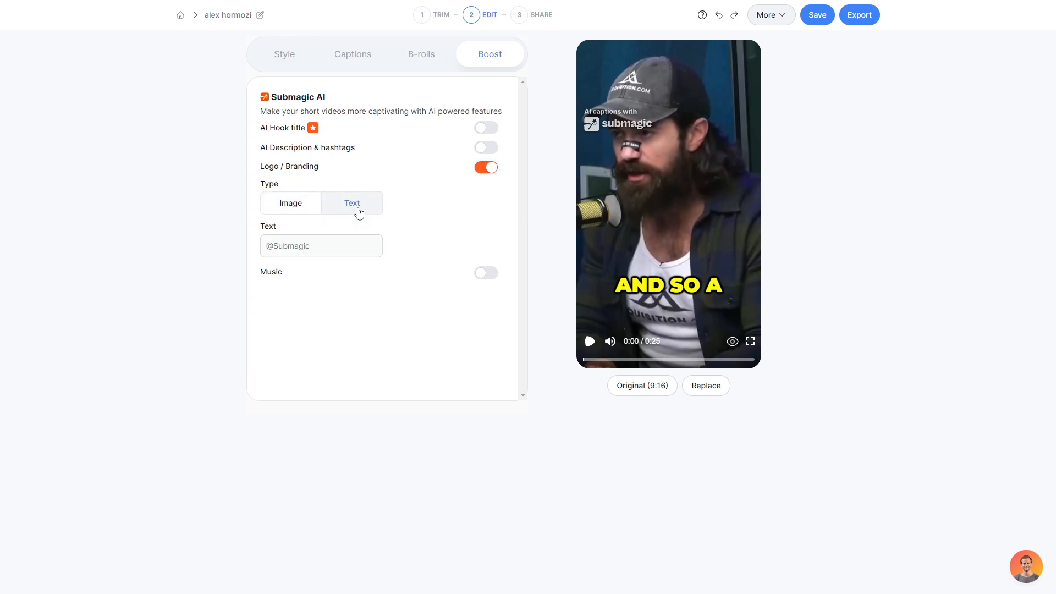
type("@a")
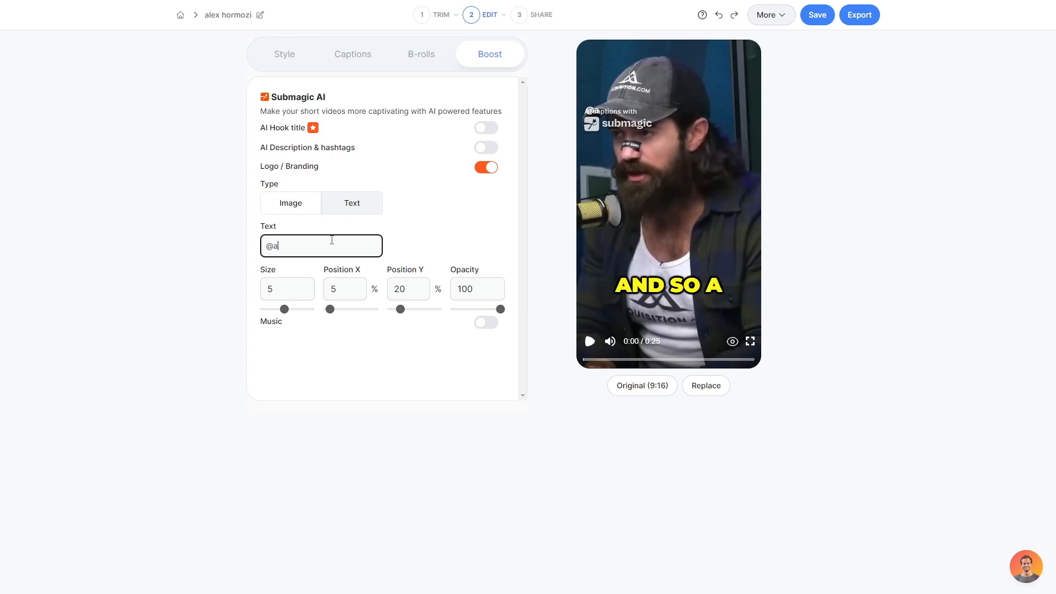
type("ffiliation")
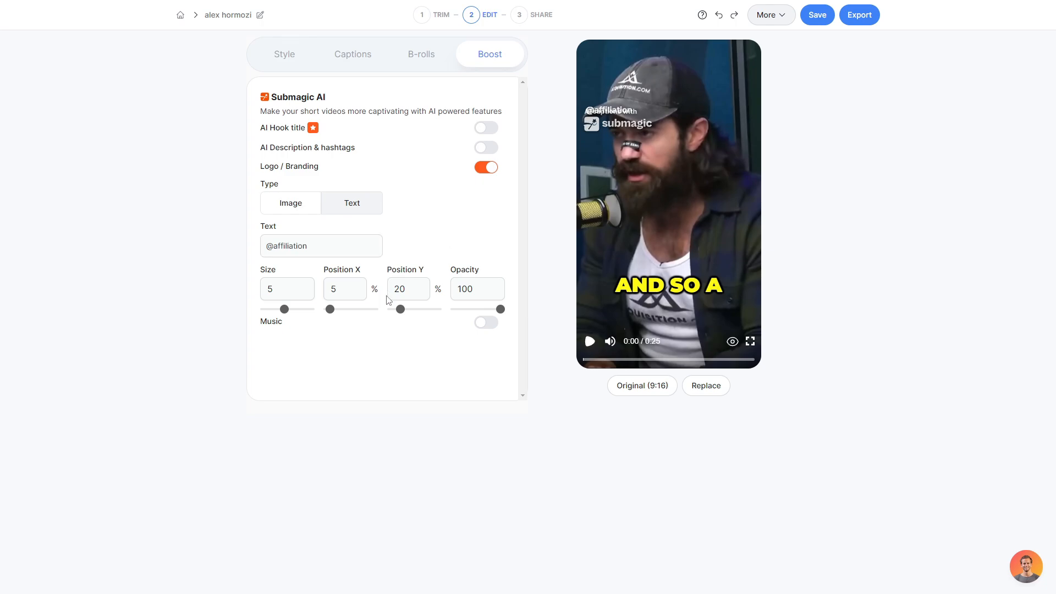
left_click_drag(400, 309, 422, 309)
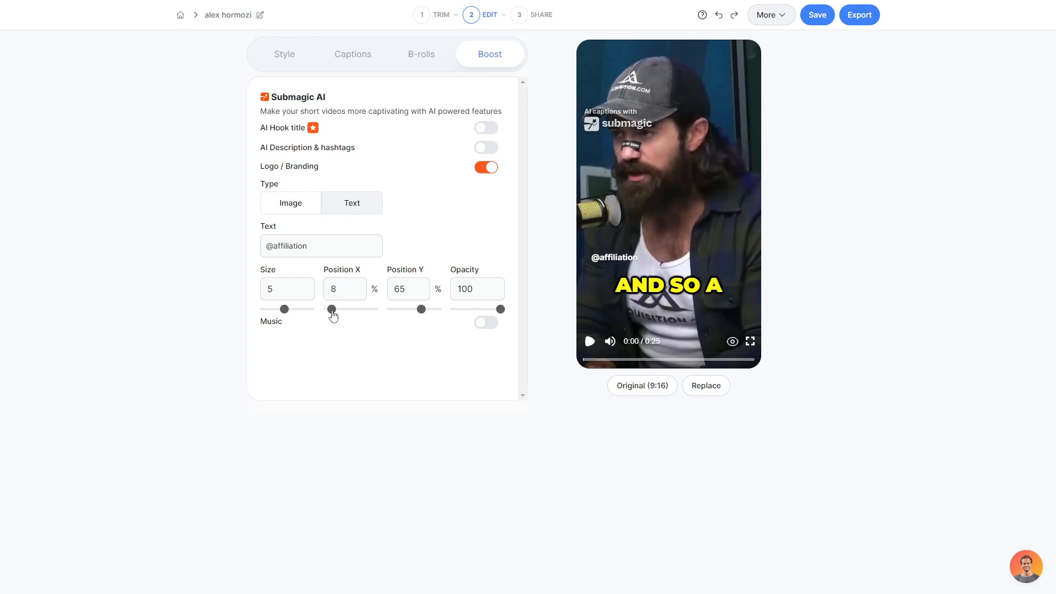
Step: Enable background music from the premium library and lower its volume to 6%
left_click(485, 167)
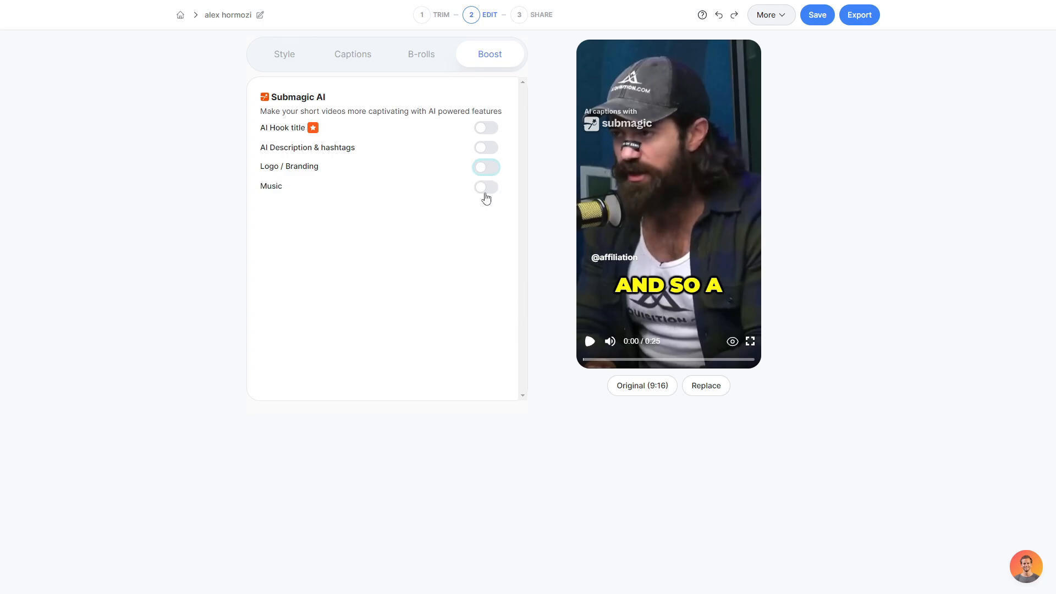
left_click(485, 187)
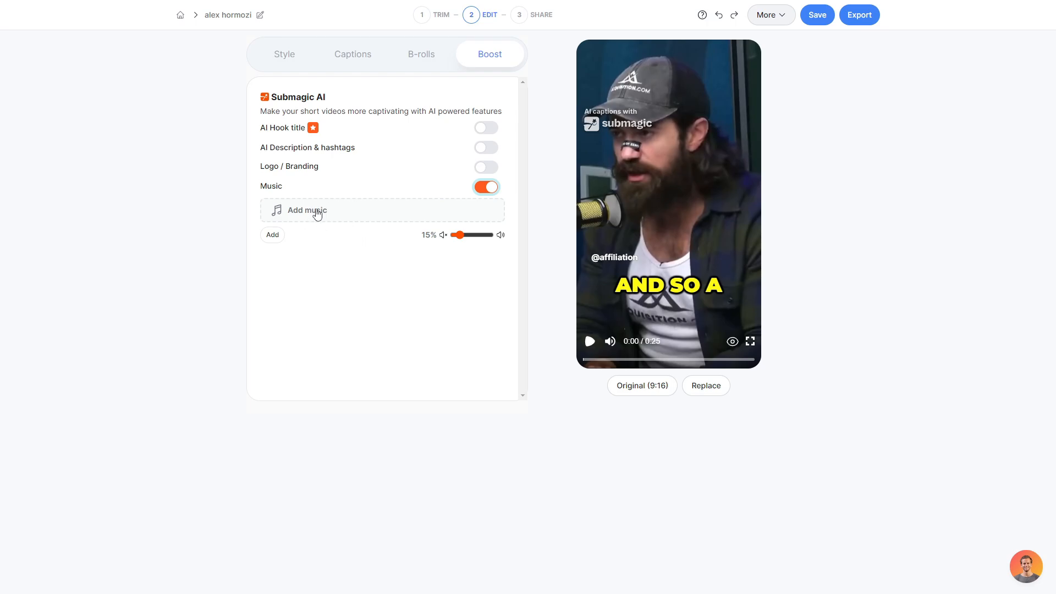
left_click(304, 209)
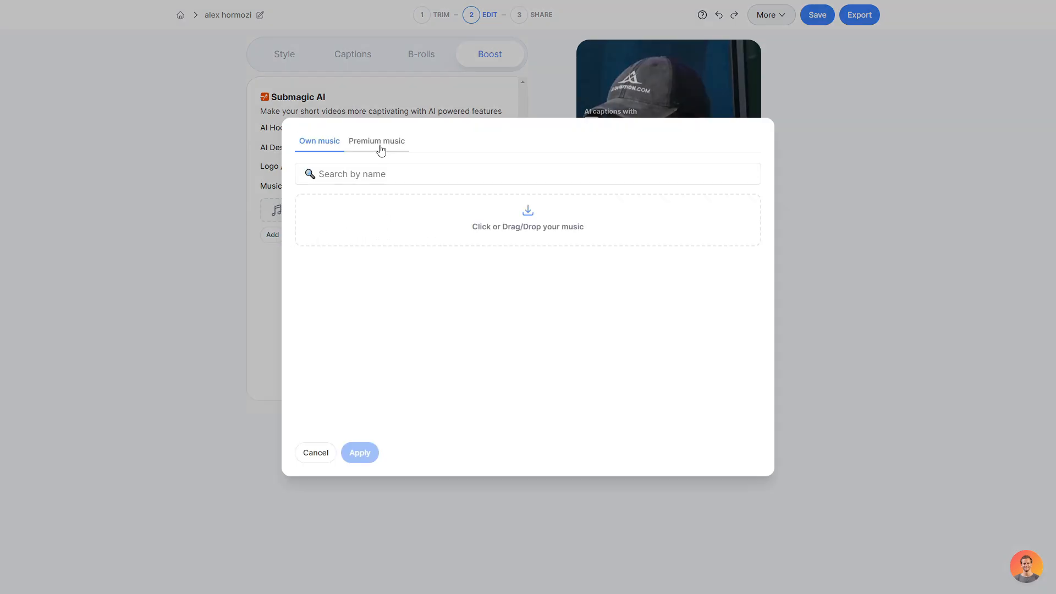
left_click(376, 141)
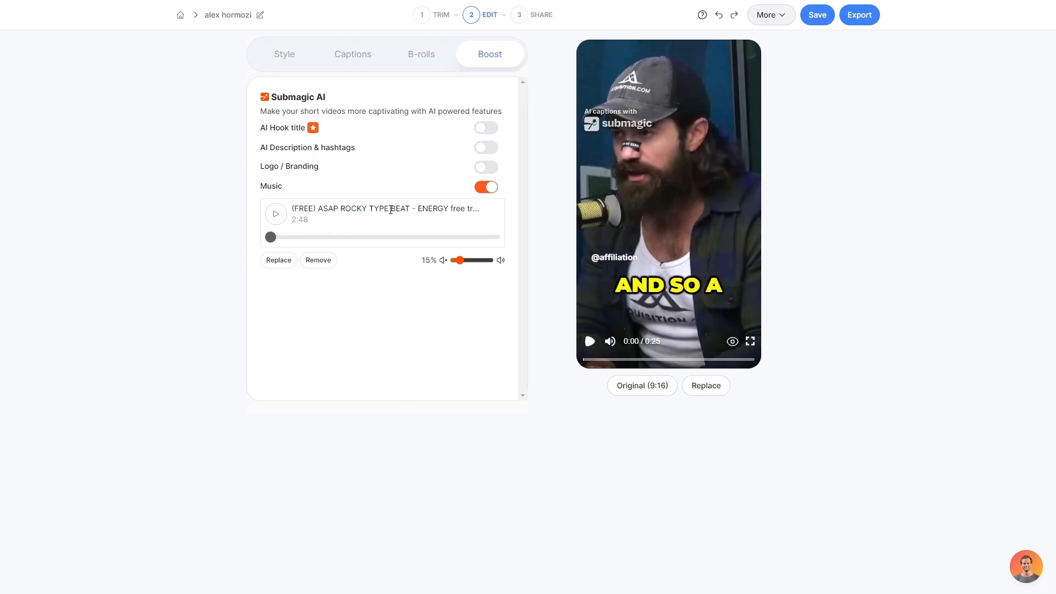
left_click_drag(472, 259, 458, 259)
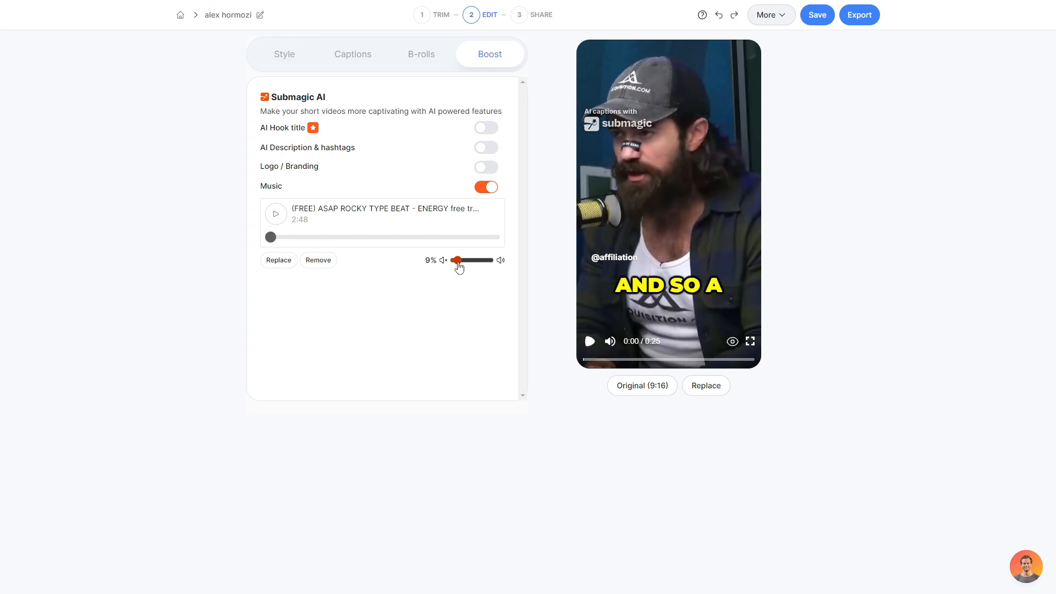
left_click_drag(458, 260, 456, 260)
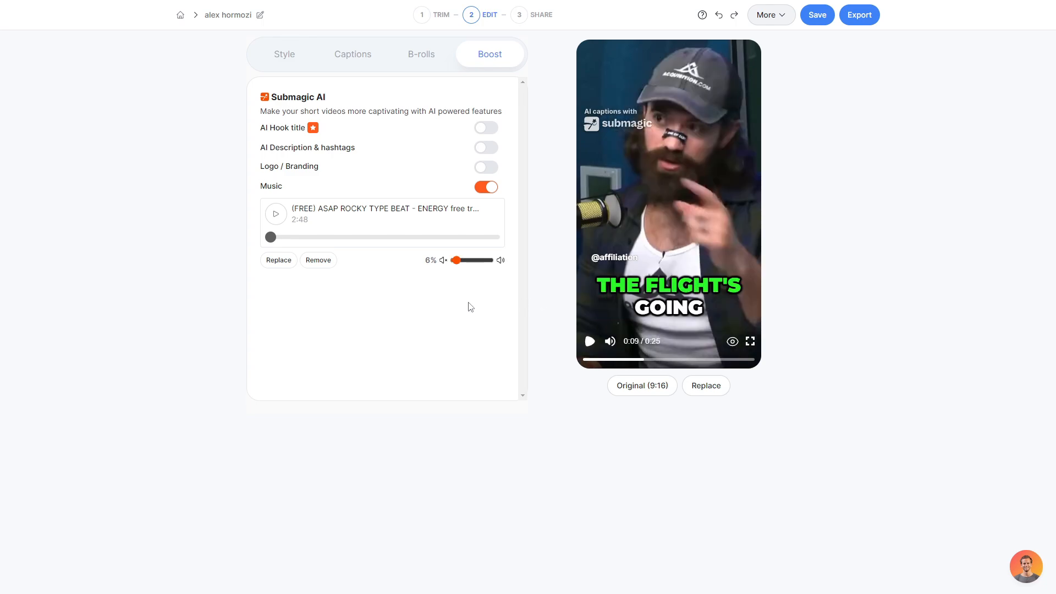
mouse_move(603, 302)
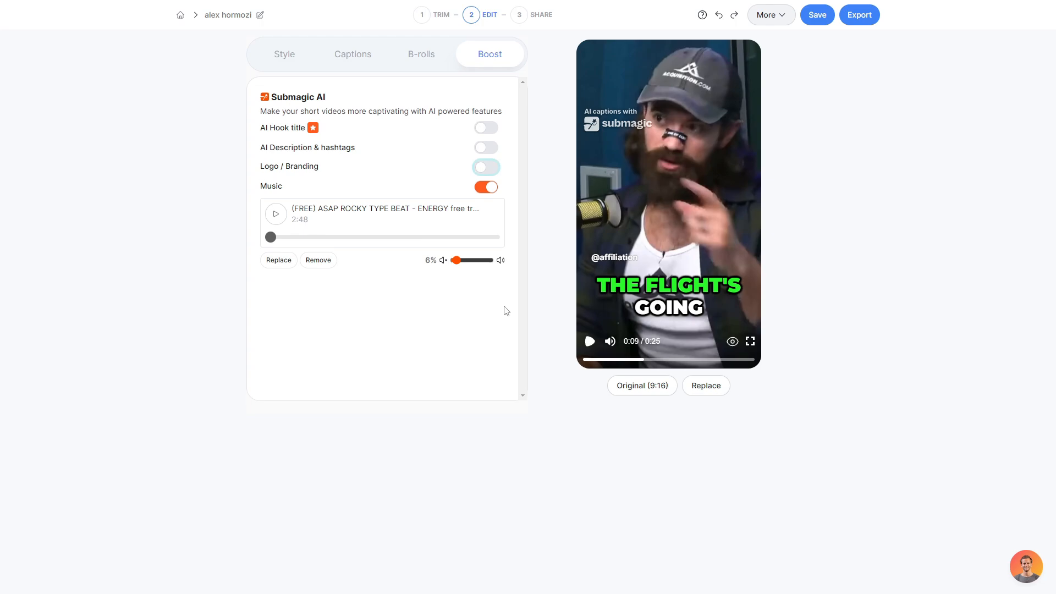
mouse_move(526, 246)
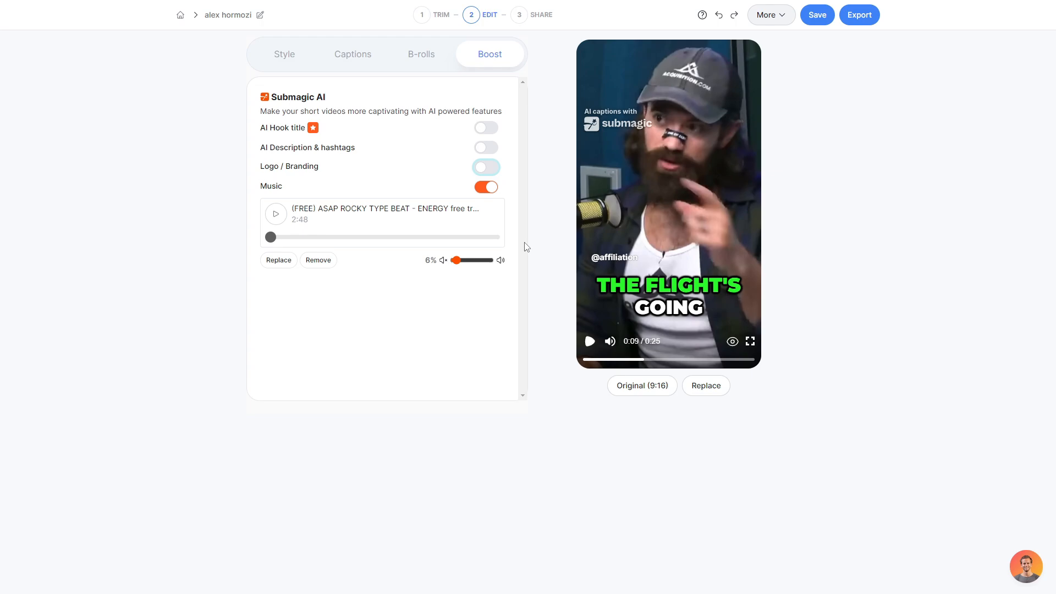
mouse_move(546, 216)
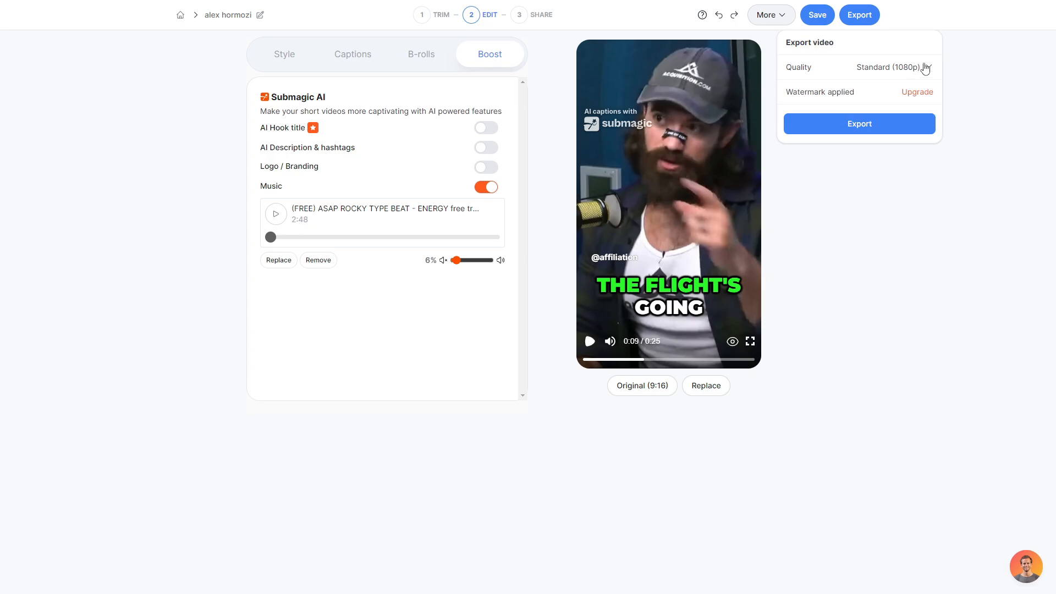
mouse_move(836, 98)
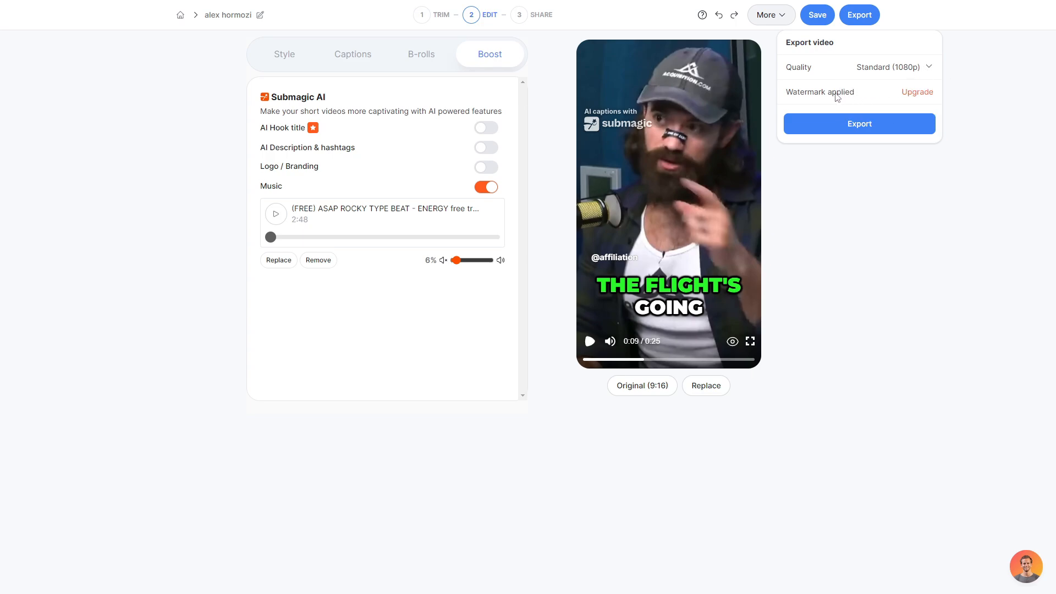
mouse_move(589, 125)
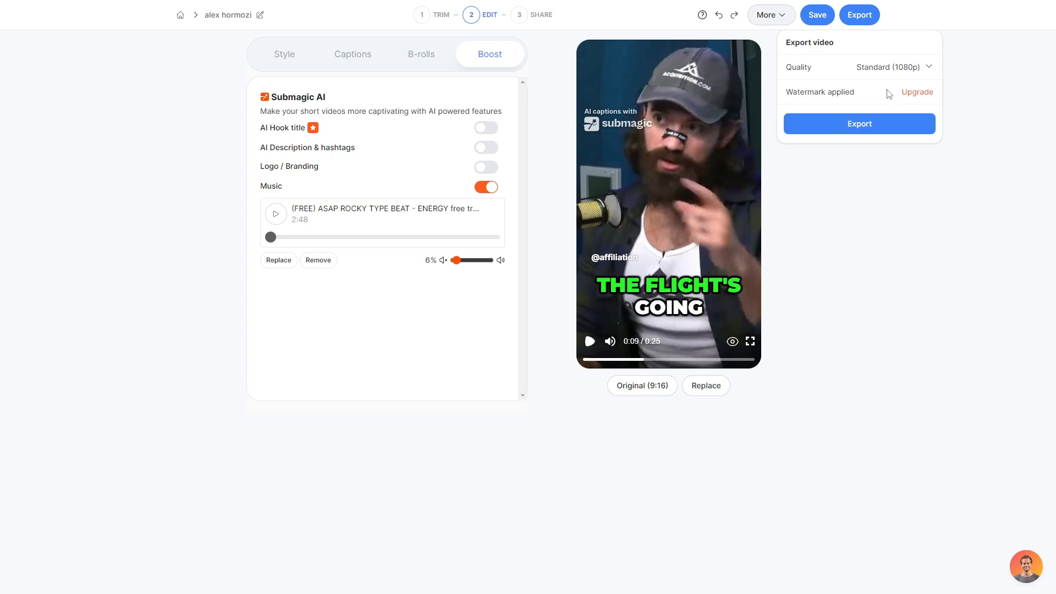
mouse_move(892, 95)
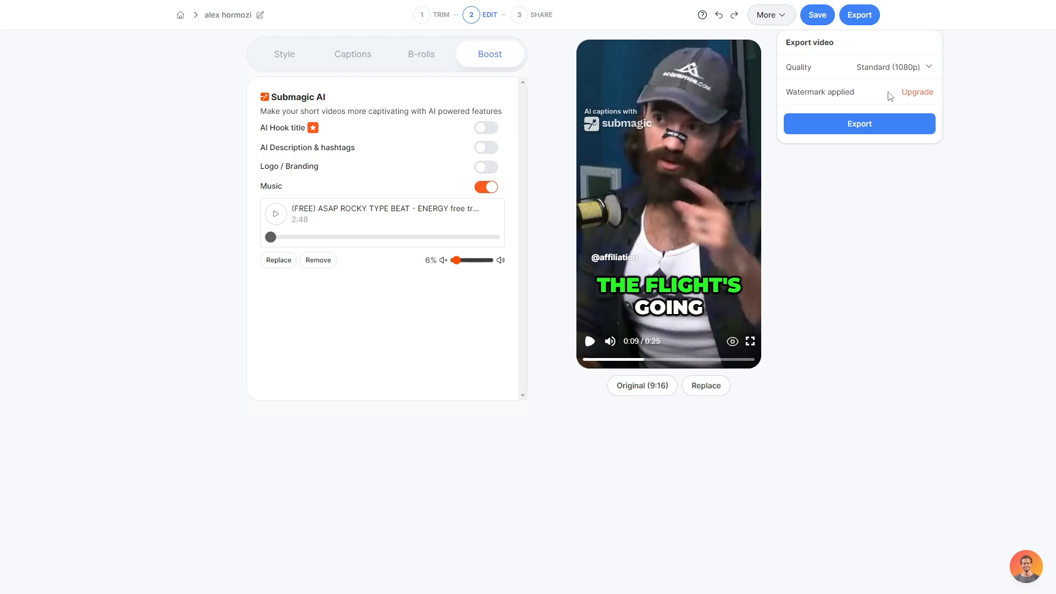
Step: Export the finished video at 1080p and reach its share page with download options
left_click(859, 124)
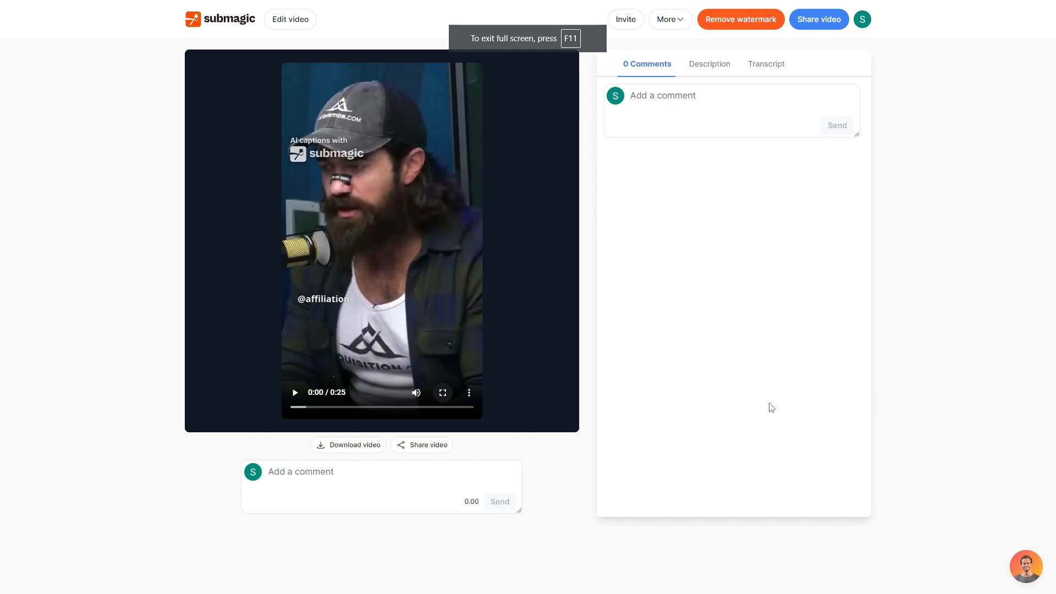
mouse_move(545, 403)
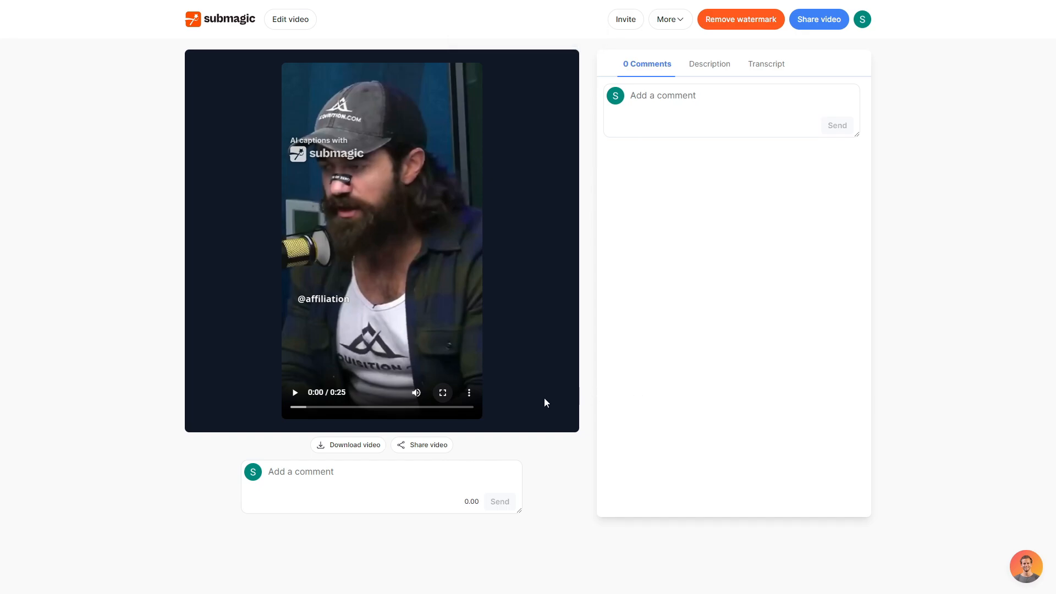
mouse_move(691, 212)
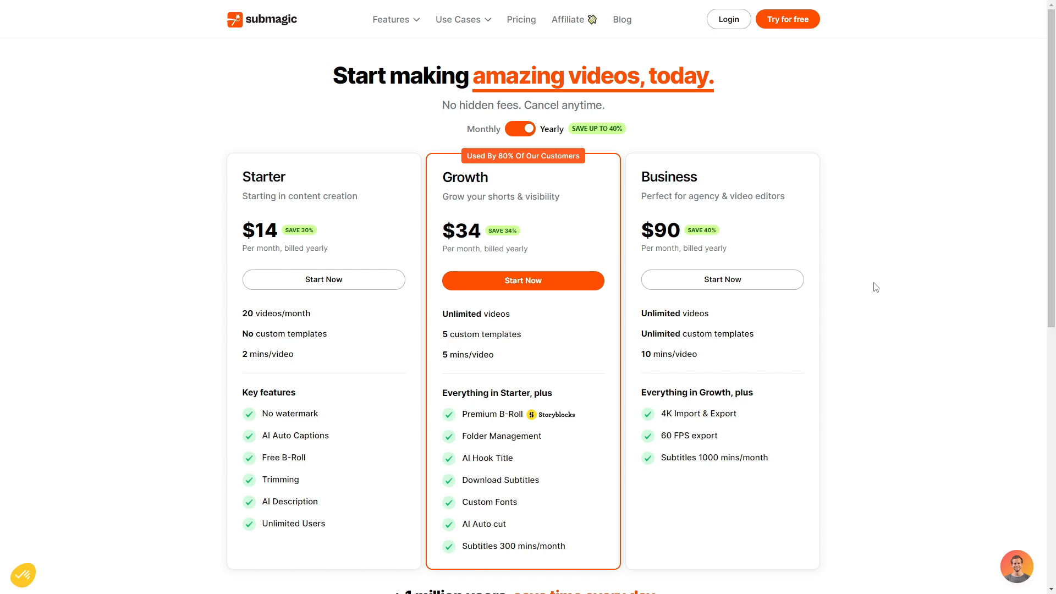
mouse_move(486, 192)
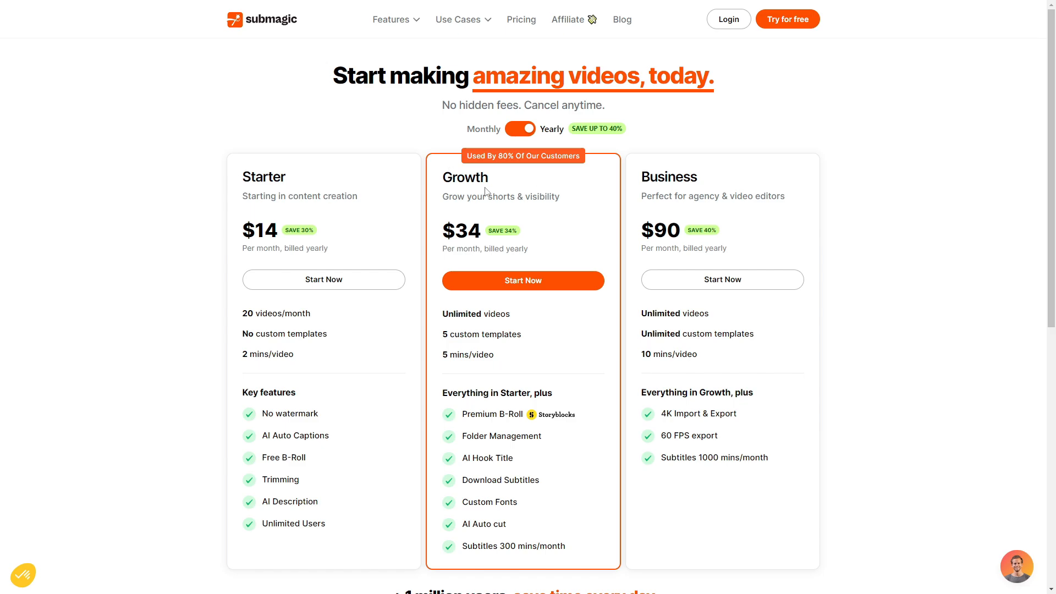
mouse_move(940, 243)
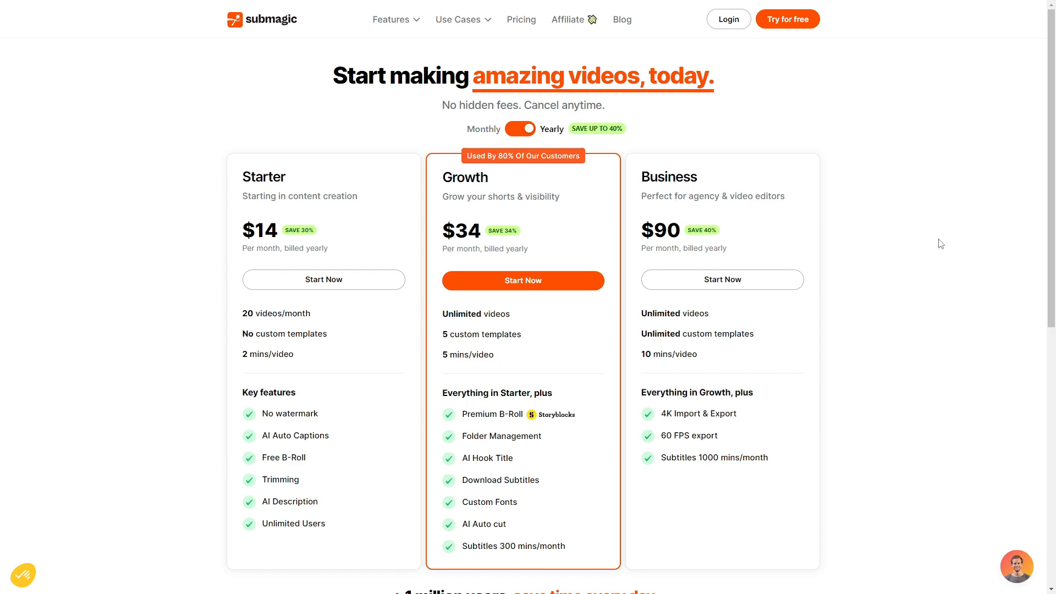
mouse_move(550, 135)
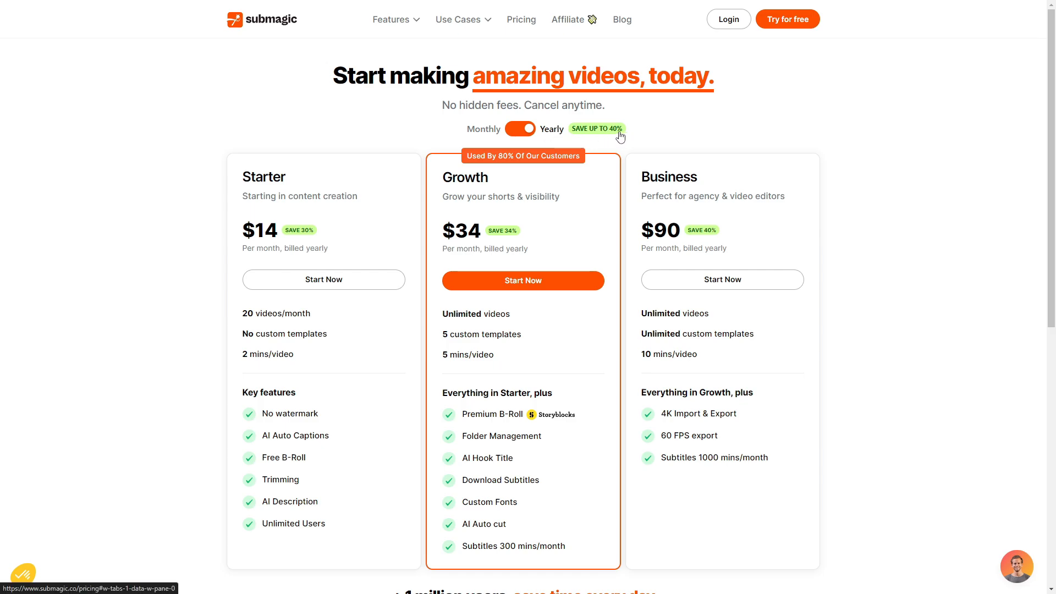
left_click(520, 128)
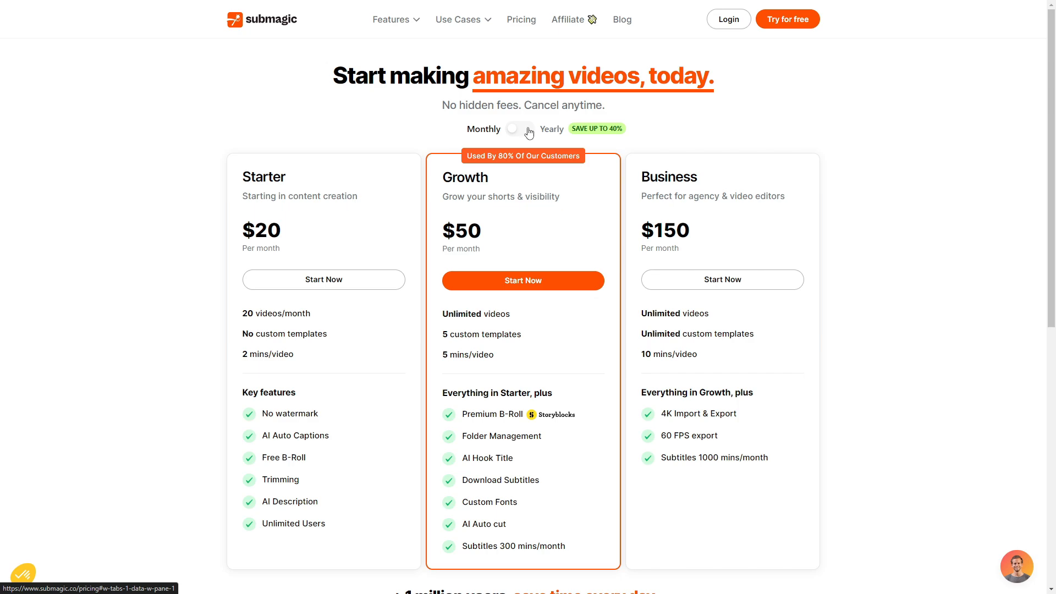
left_click(519, 129)
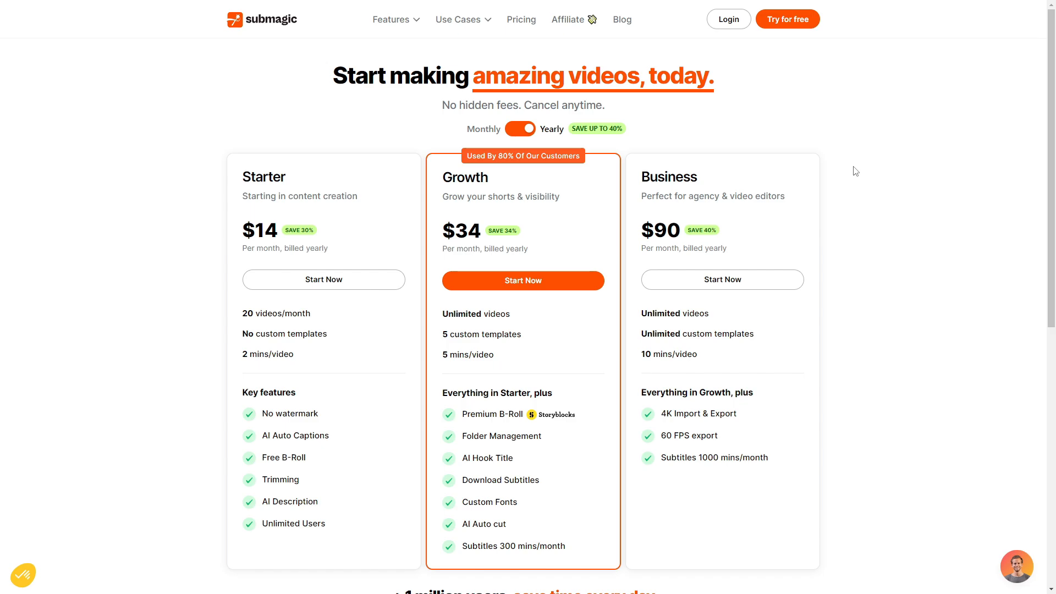
mouse_move(253, 328)
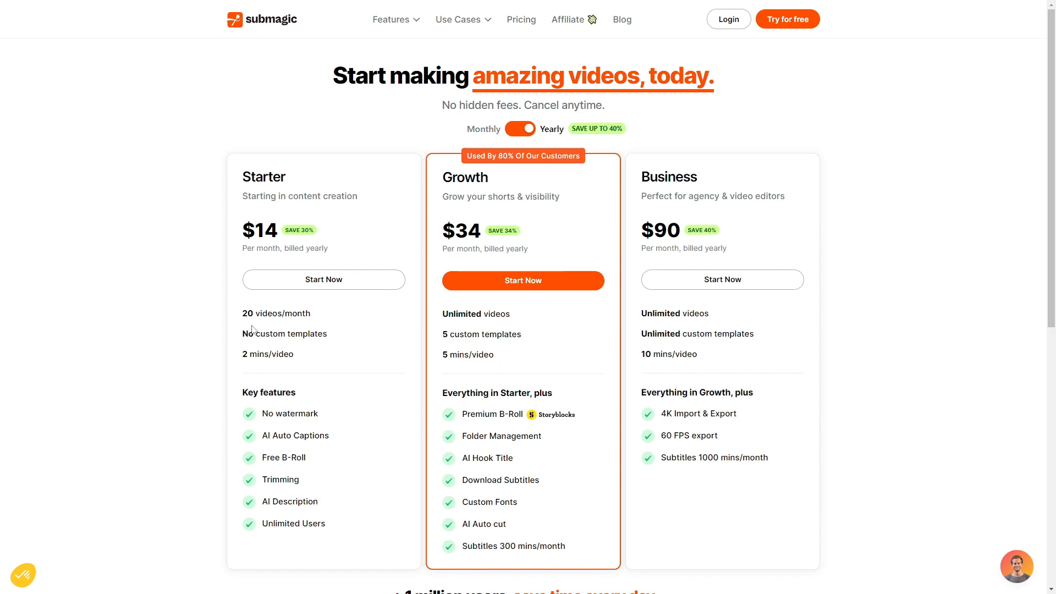
mouse_move(344, 349)
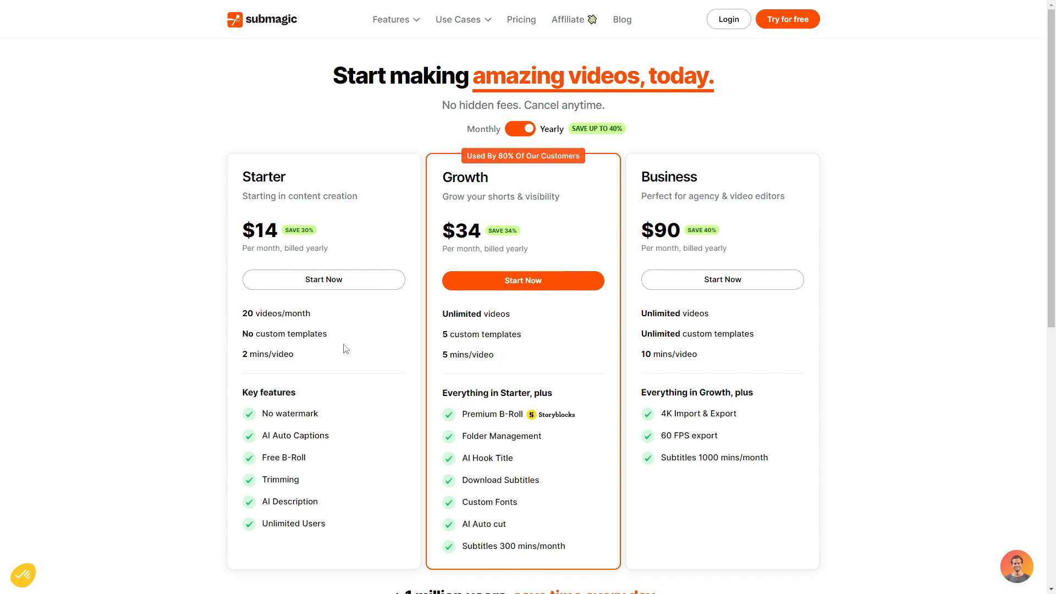
mouse_move(367, 381)
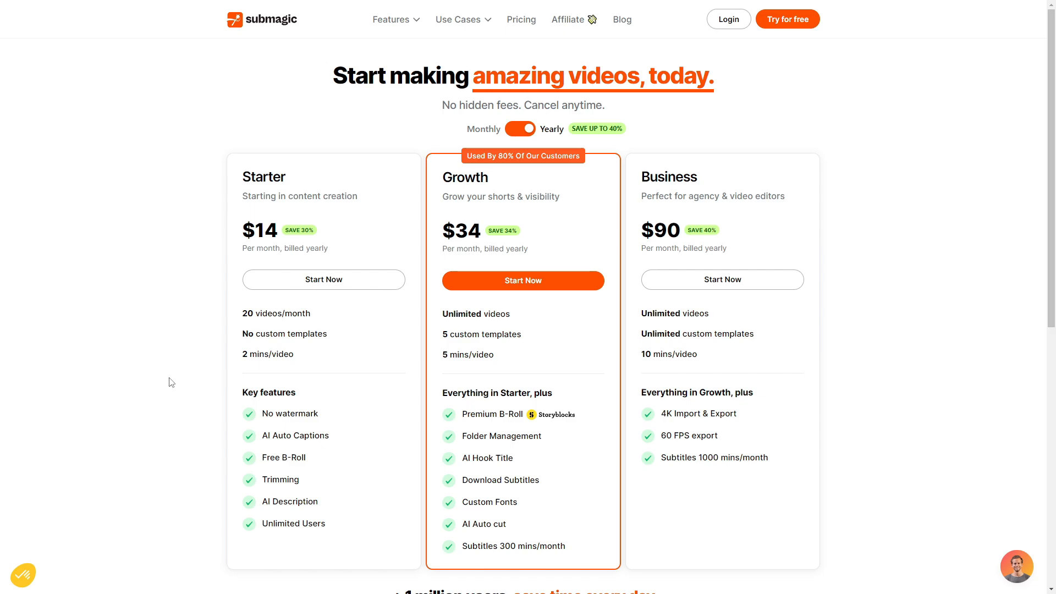
mouse_move(931, 317)
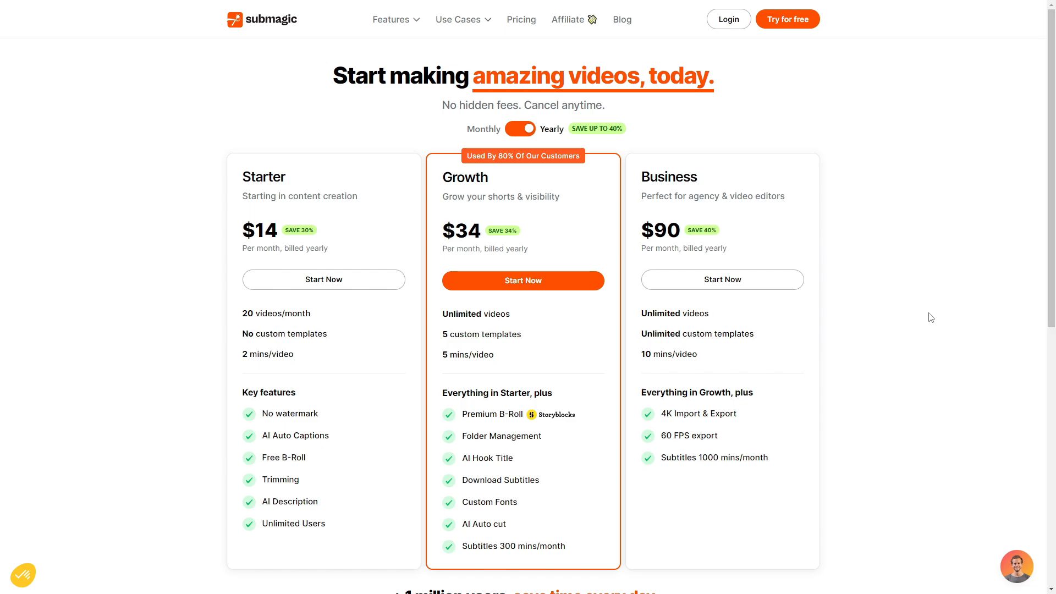
mouse_move(901, 360)
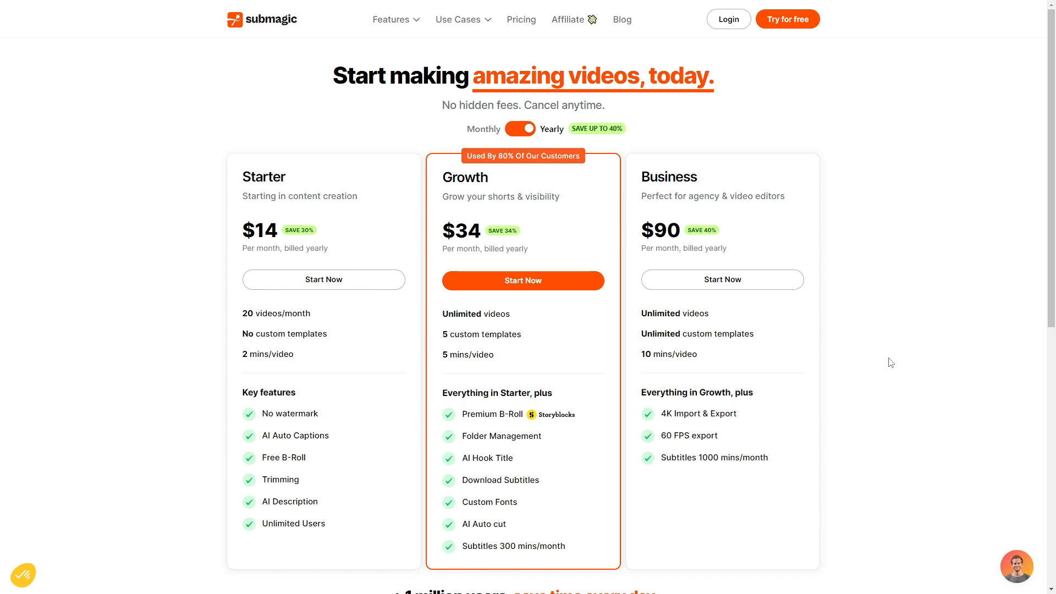
mouse_move(446, 191)
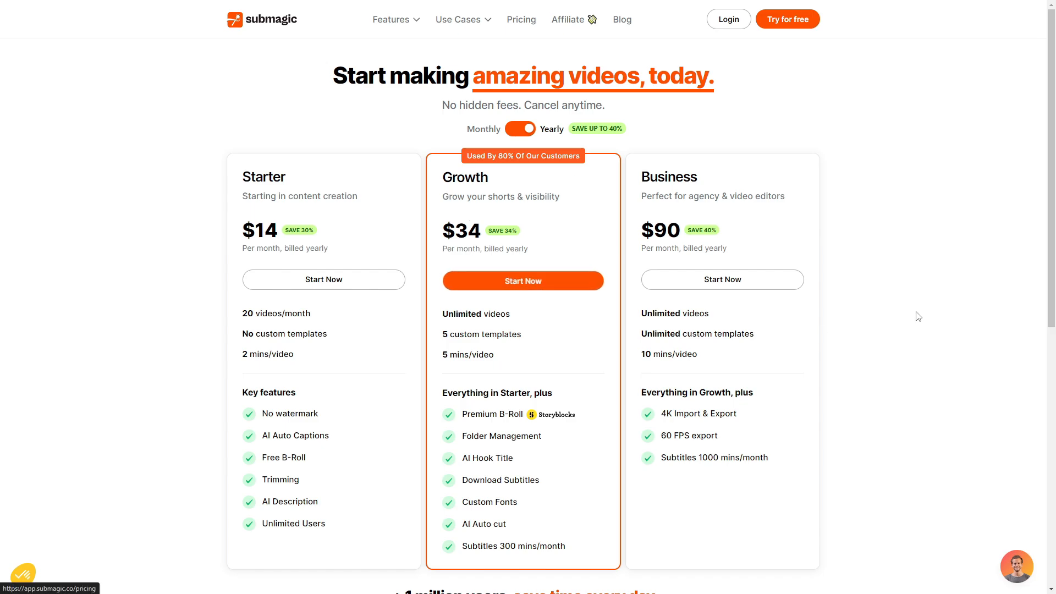
Step: Start checkout for the yearly Growth plan and apply promo code JACK, cutting the total to $367.20
left_click(522, 281)
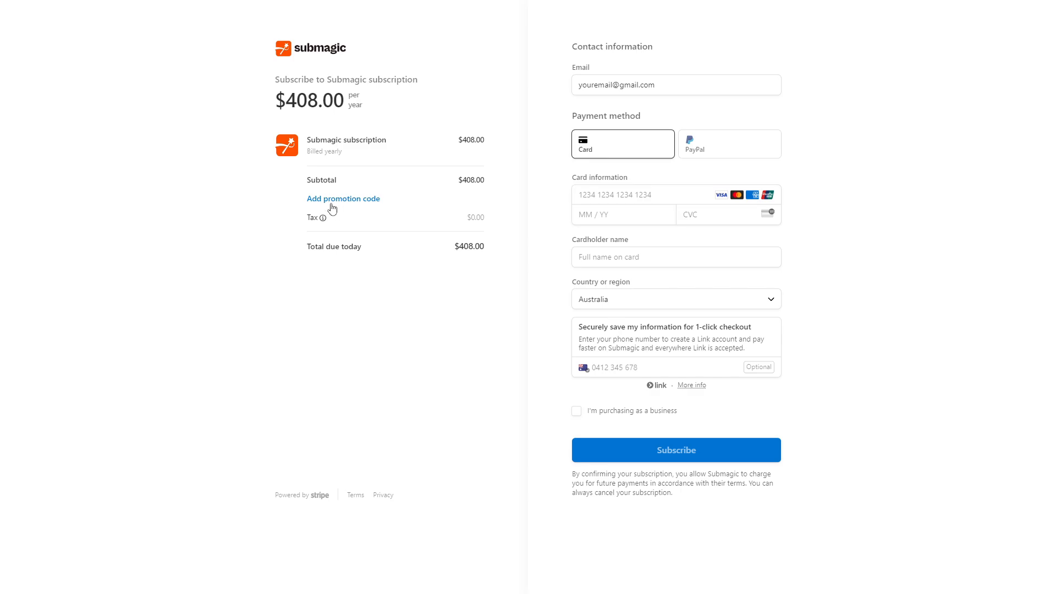
left_click(343, 198)
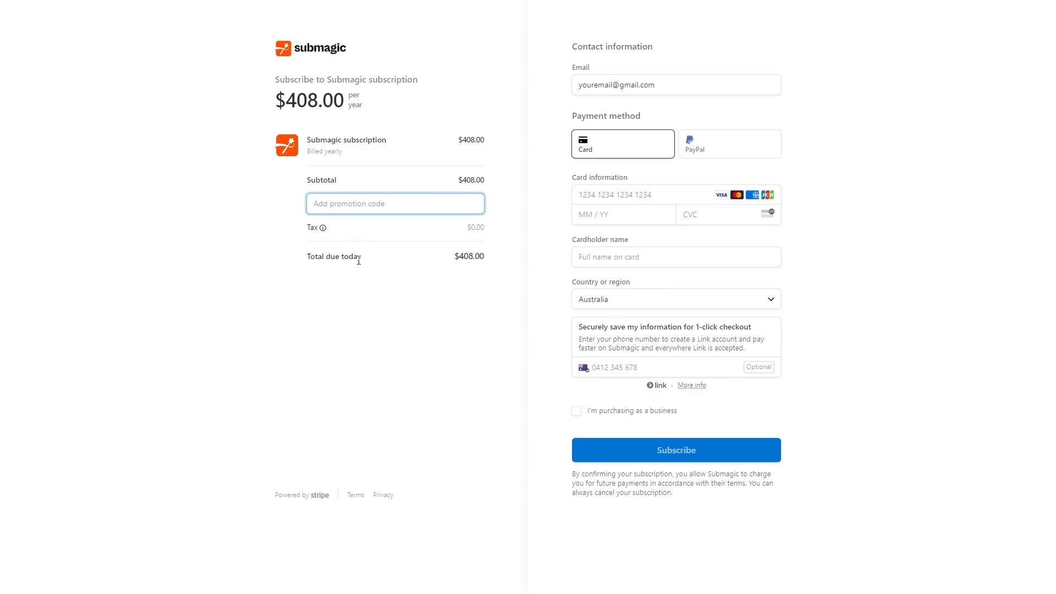
type("JACK")
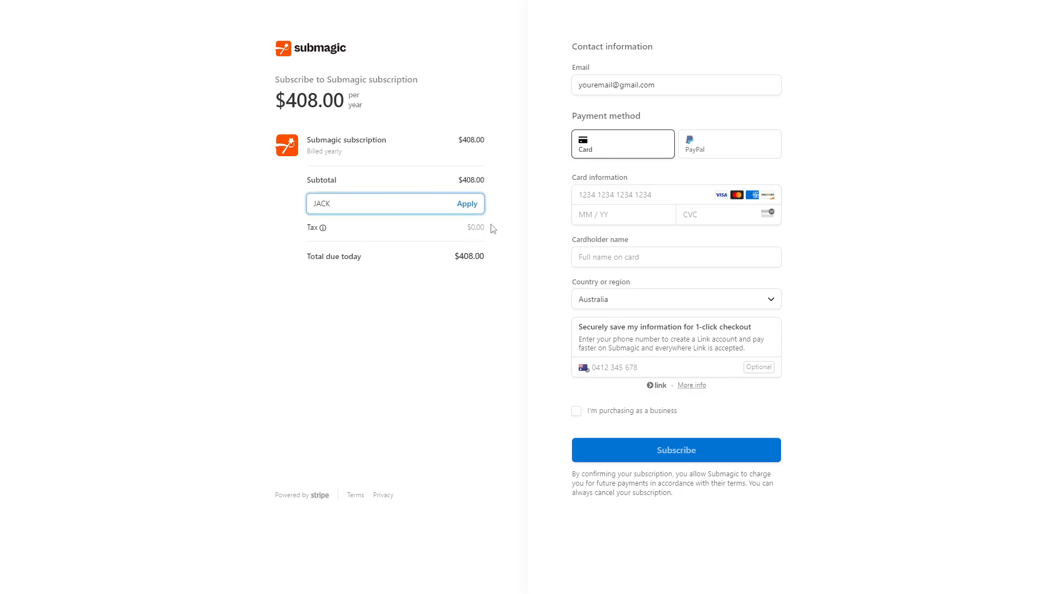
left_click(466, 203)
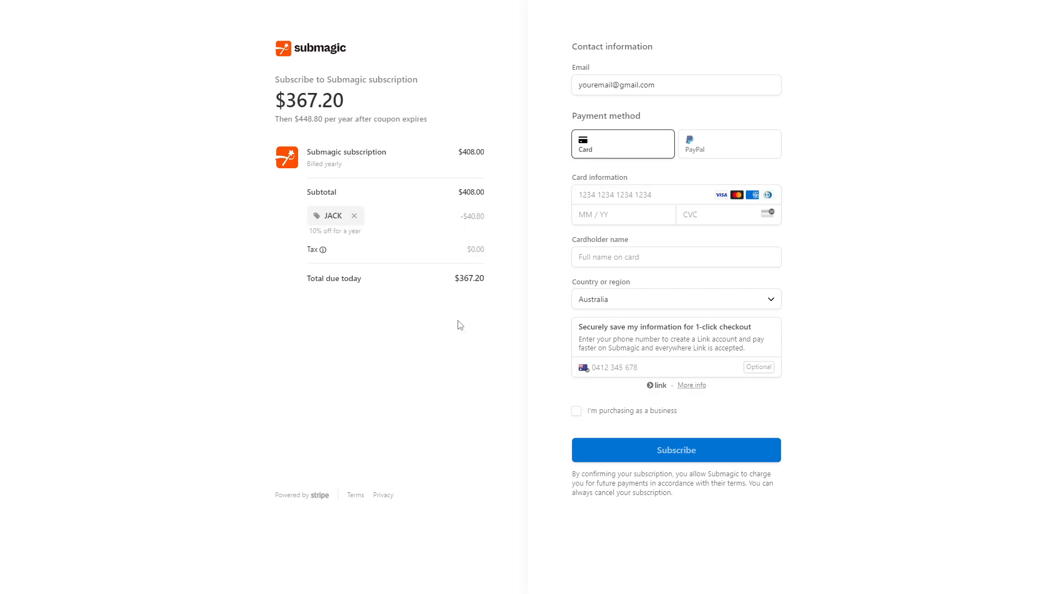
mouse_move(491, 262)
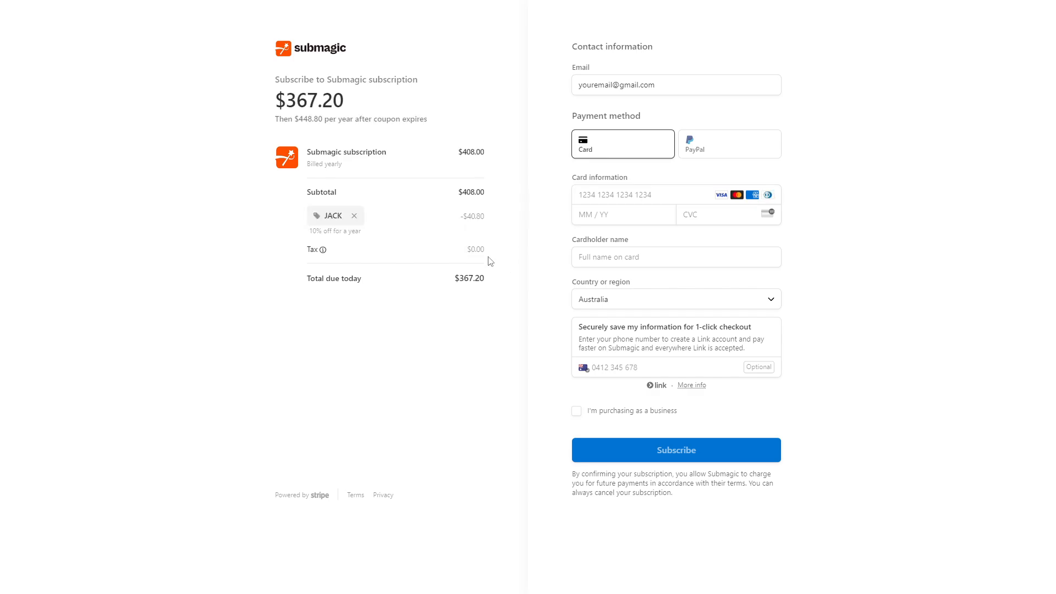
mouse_move(442, 354)
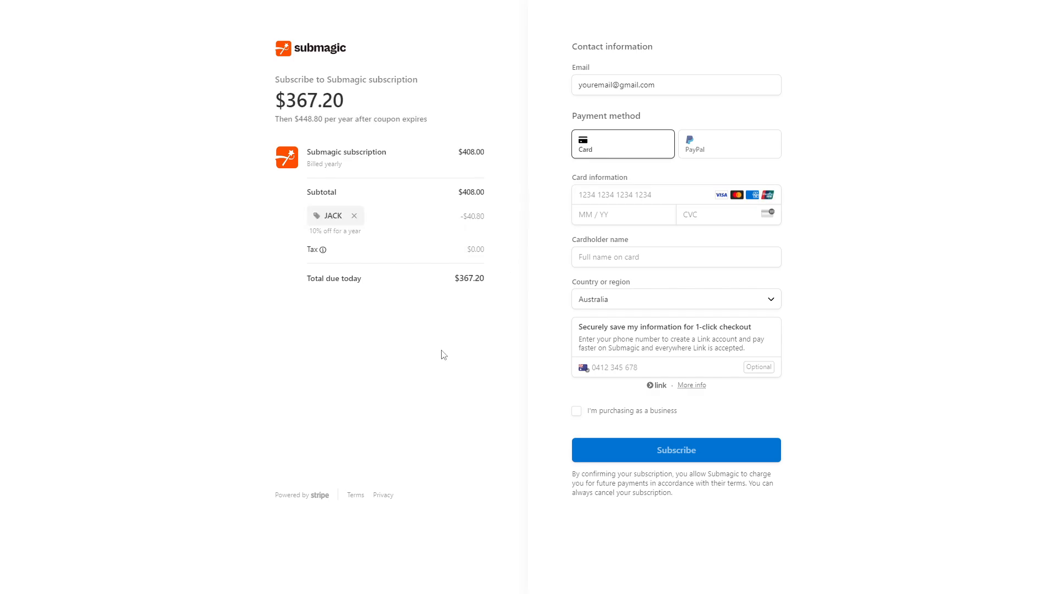